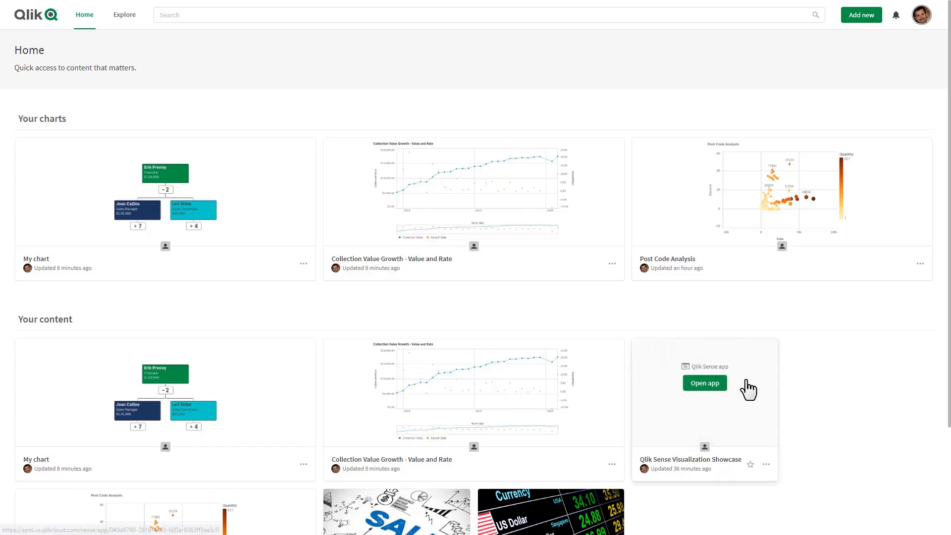
{"action": "mouse_move", "coordinate": [800, 321]}
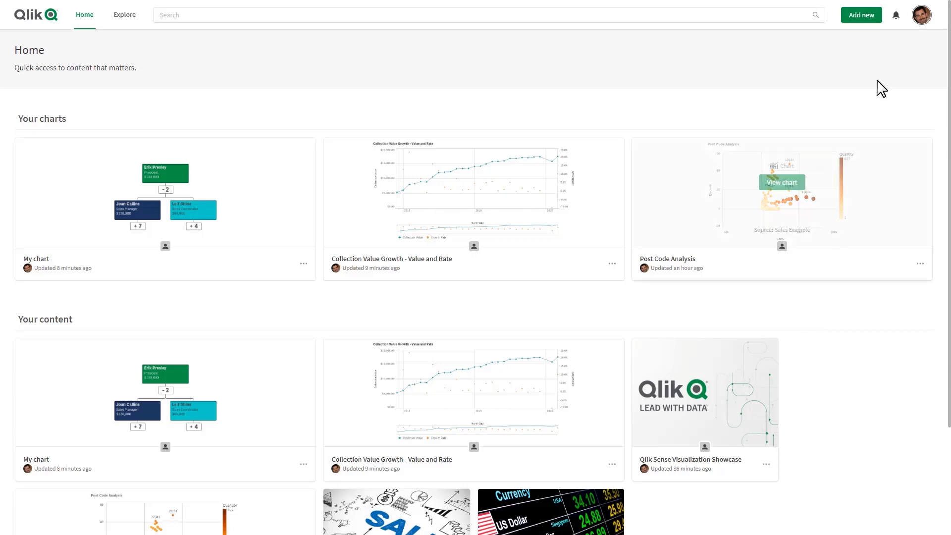
Open the account options from the profile avatar at the top right of the Home hub
{"action": "left_click", "coordinate": [921, 14]}
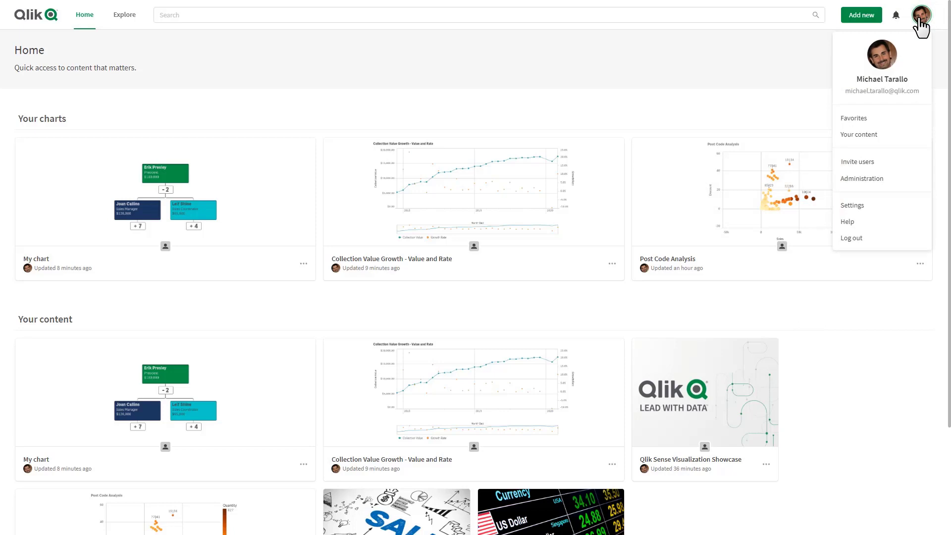
{"action": "mouse_move", "coordinate": [851, 205]}
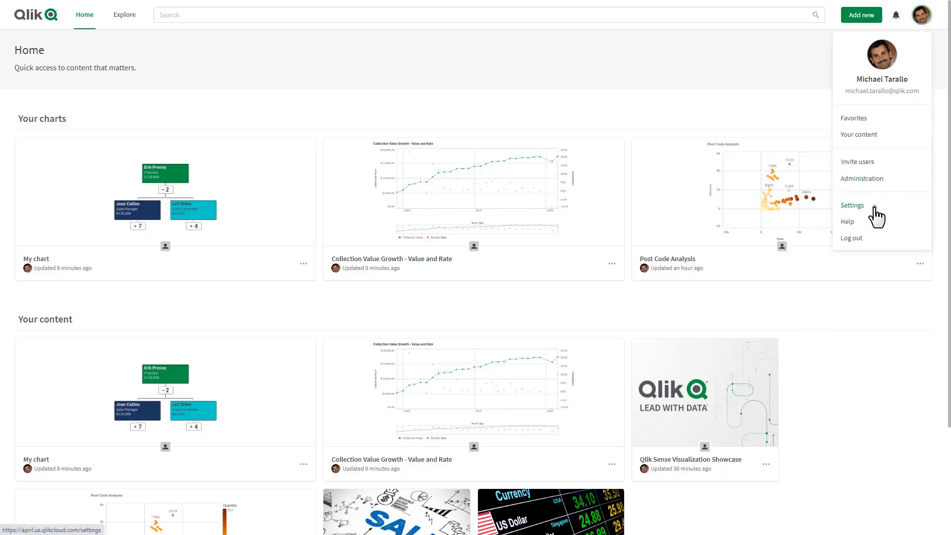
Go to personal Settings and start authenticating Qlik Sense Desktop against the cloud
{"action": "left_click", "coordinate": [851, 205]}
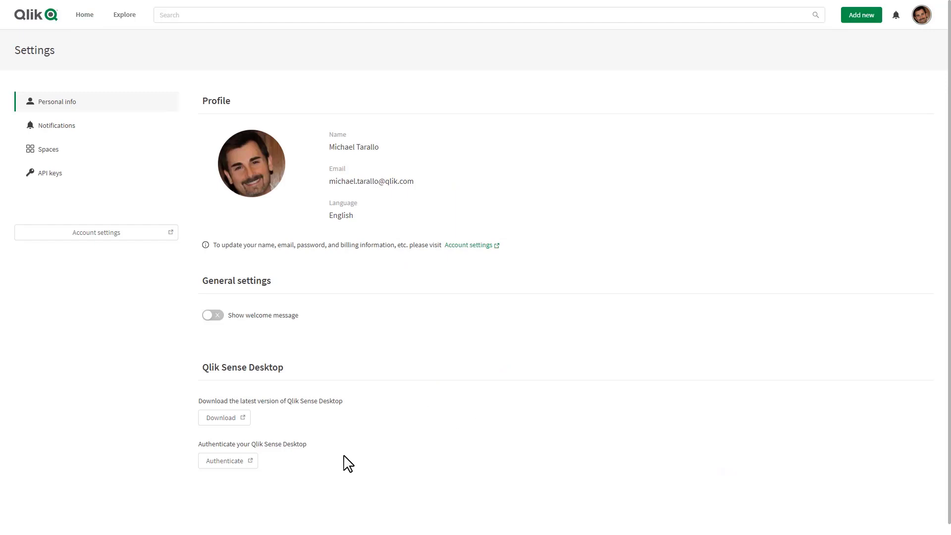
{"action": "mouse_move", "coordinate": [346, 475]}
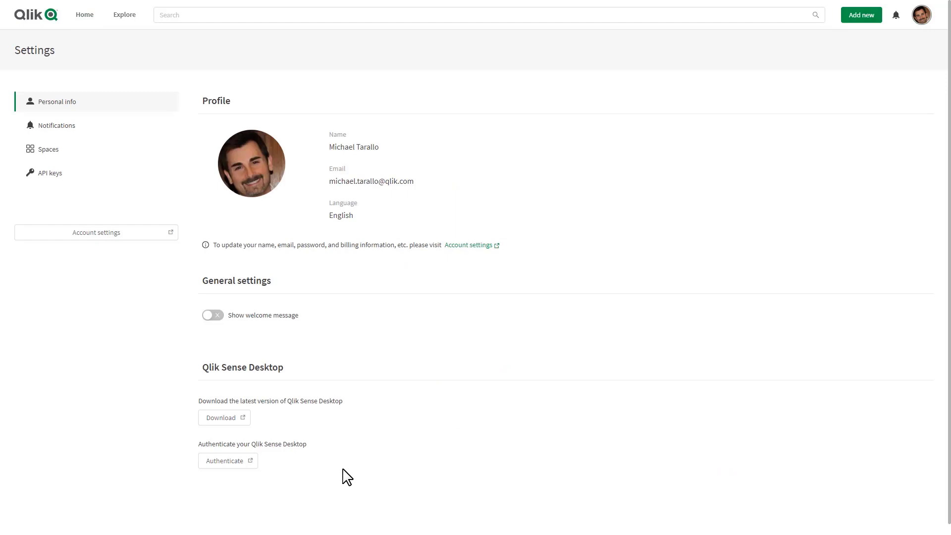
{"action": "left_click", "coordinate": [227, 460]}
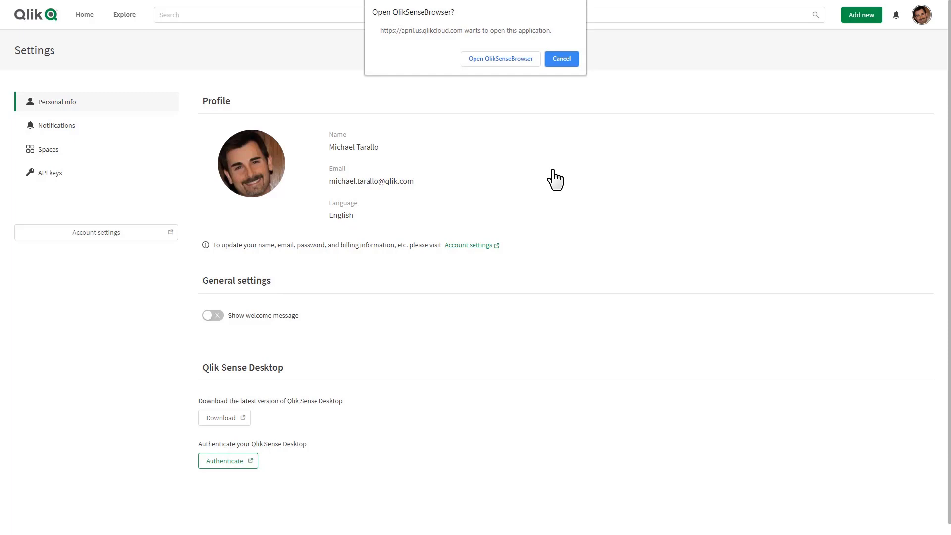
{"action": "mouse_move", "coordinate": [489, 64]}
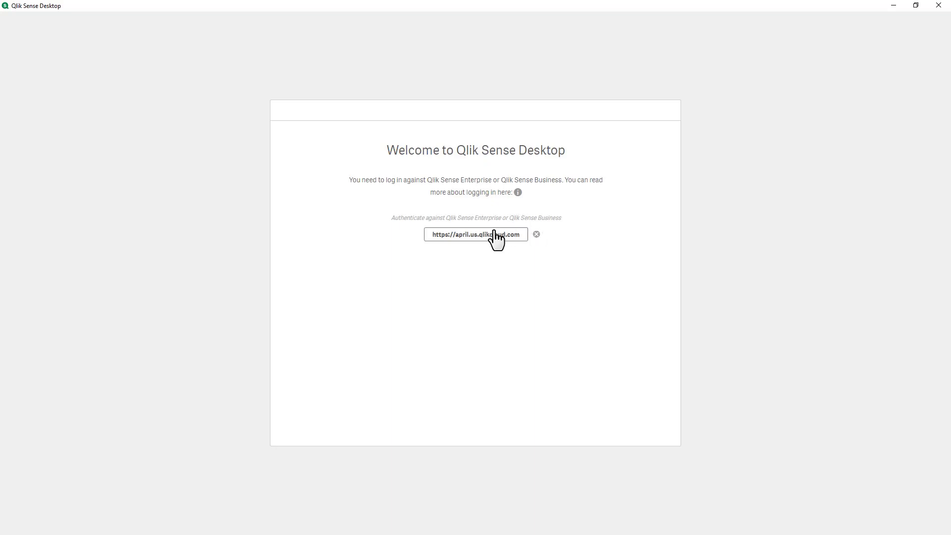
{"action": "left_click", "coordinate": [475, 235]}
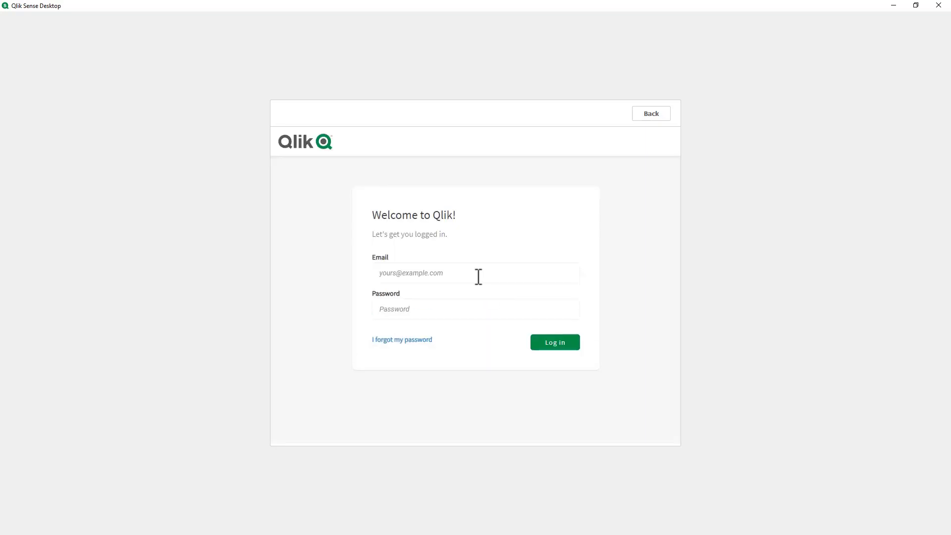
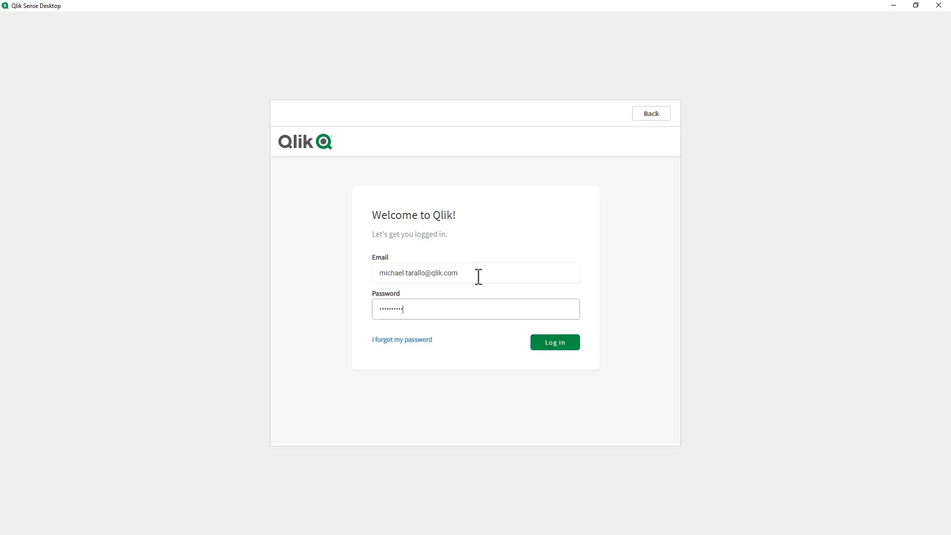
{"action": "left_click", "coordinate": [554, 342]}
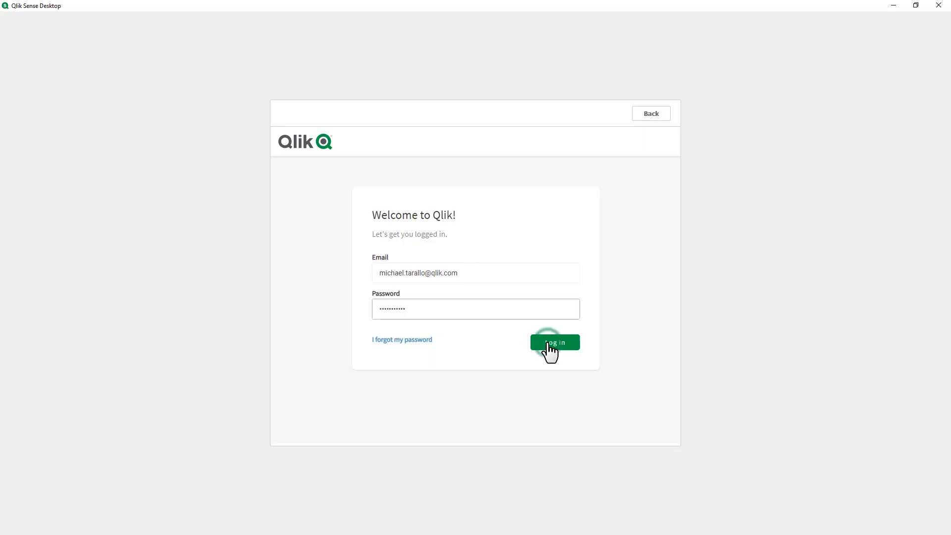
{"action": "left_click", "coordinate": [553, 342]}
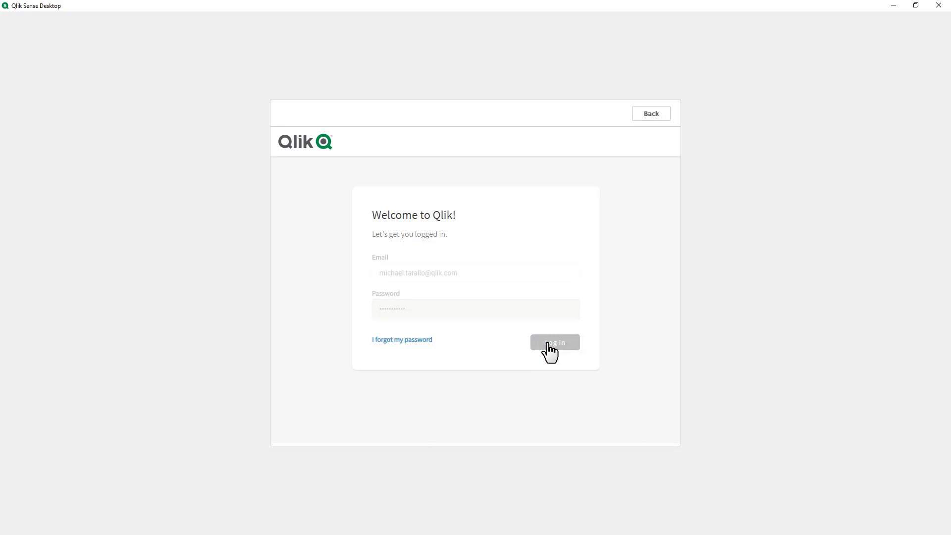
{"action": "left_click", "coordinate": [553, 342]}
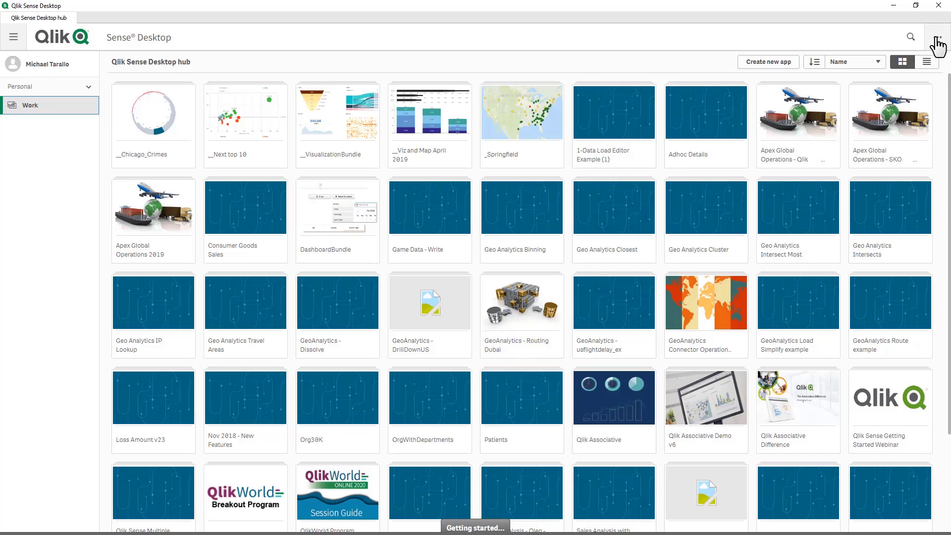
Log out of the hub and confirm deleting the saved tenant authentication link
{"action": "left_click", "coordinate": [939, 38]}
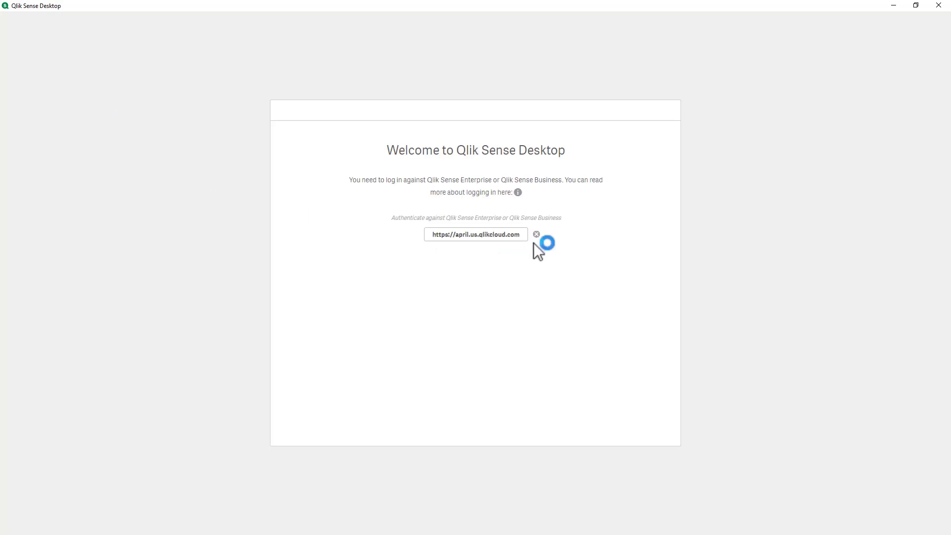
{"action": "left_click", "coordinate": [536, 235]}
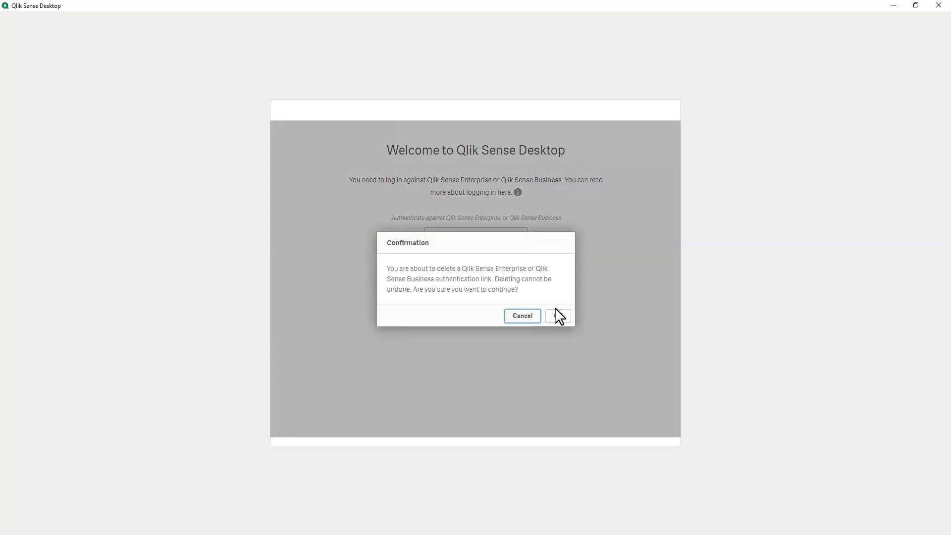
{"action": "left_click", "coordinate": [556, 315]}
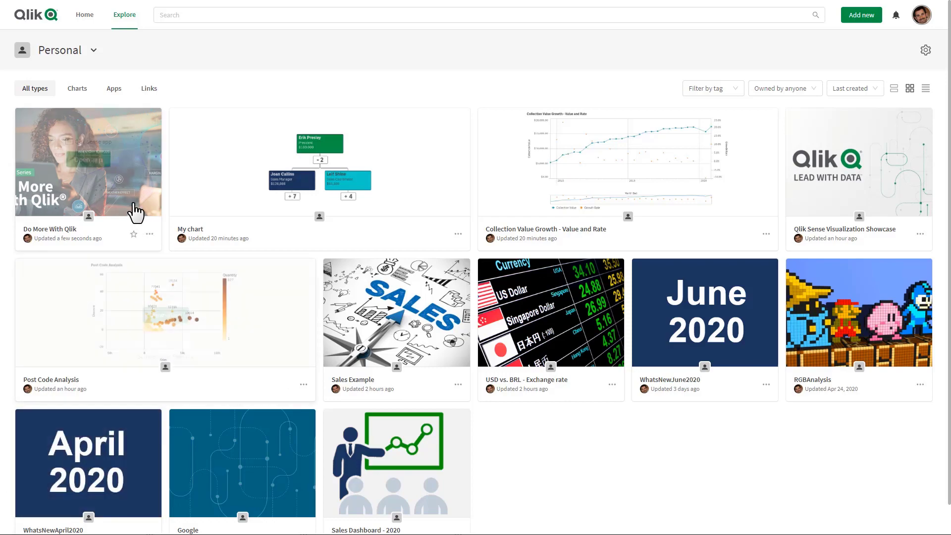
Browse the Do More With Qlik story's Q&A, webinar and What's Next slides, then download as PDF
{"action": "left_click", "coordinate": [87, 160]}
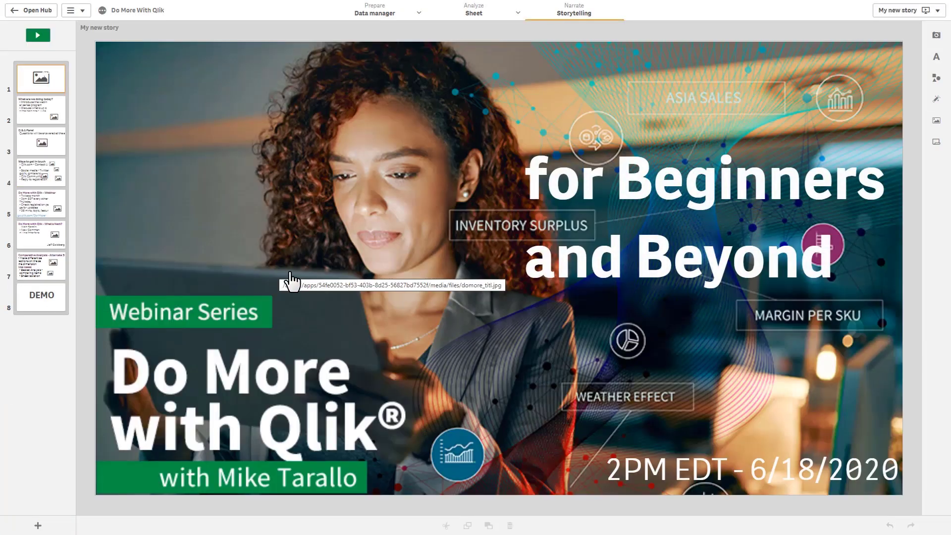
{"action": "mouse_move", "coordinate": [357, 246]}
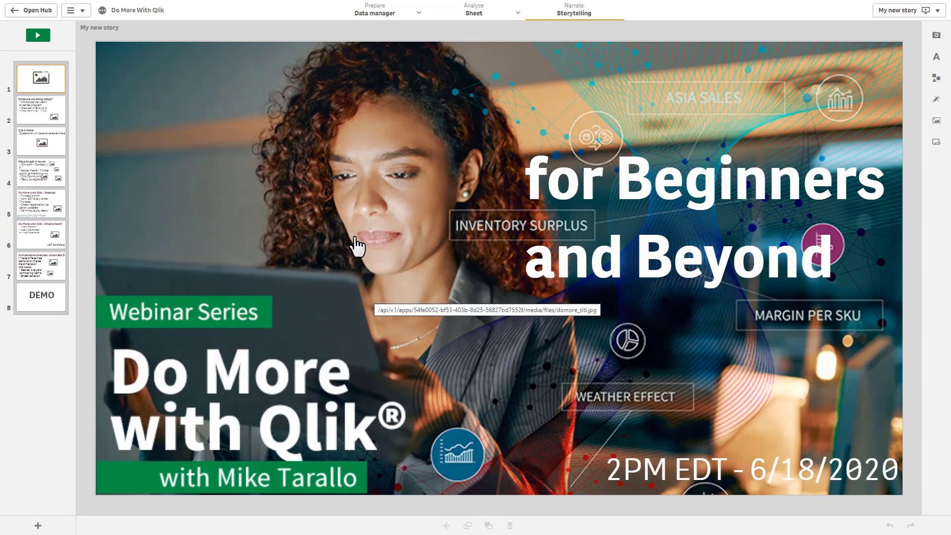
{"action": "mouse_move", "coordinate": [241, 173]}
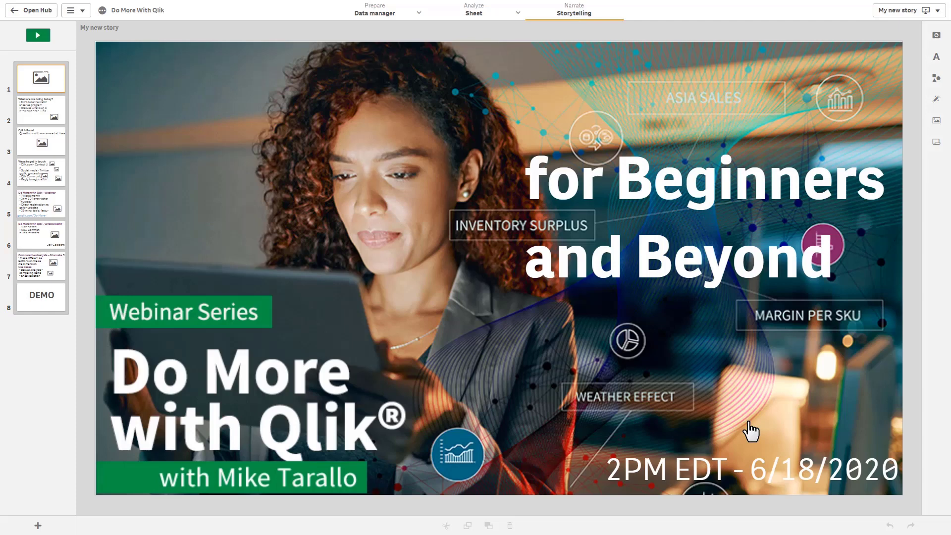
{"action": "mouse_move", "coordinate": [711, 386]}
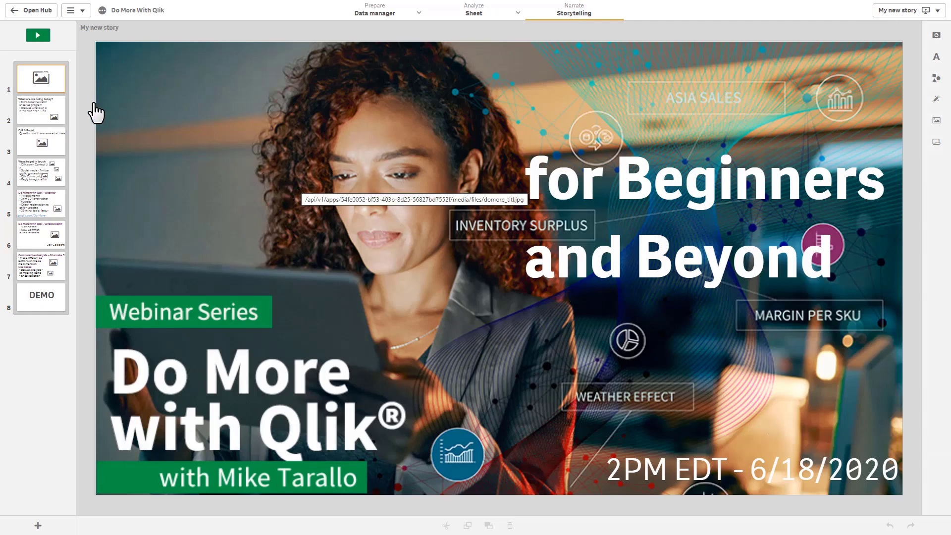
{"action": "left_click", "coordinate": [40, 141]}
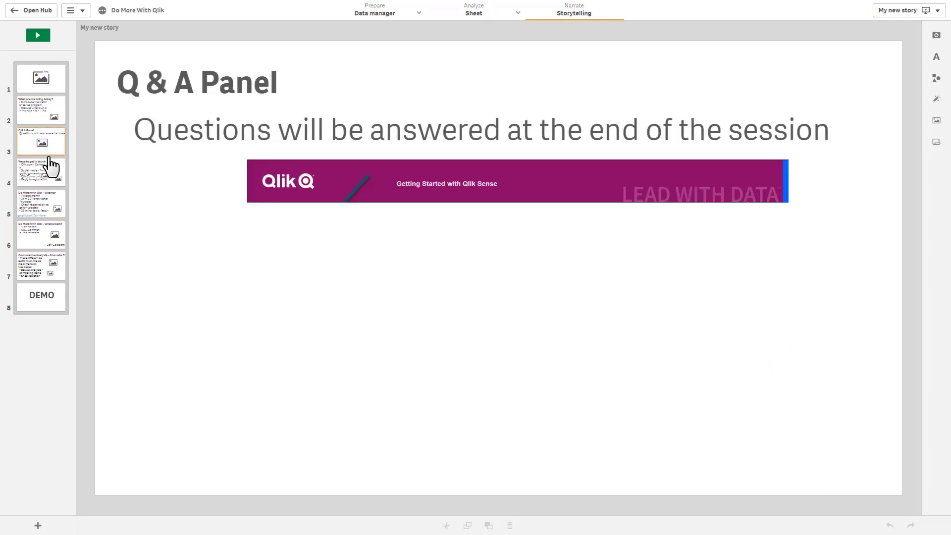
{"action": "left_click", "coordinate": [40, 203]}
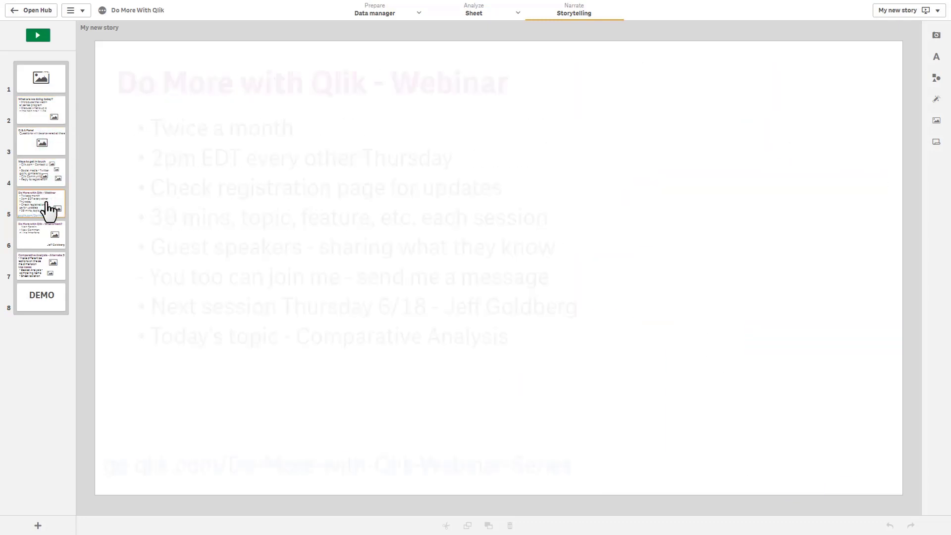
{"action": "left_click", "coordinate": [41, 235]}
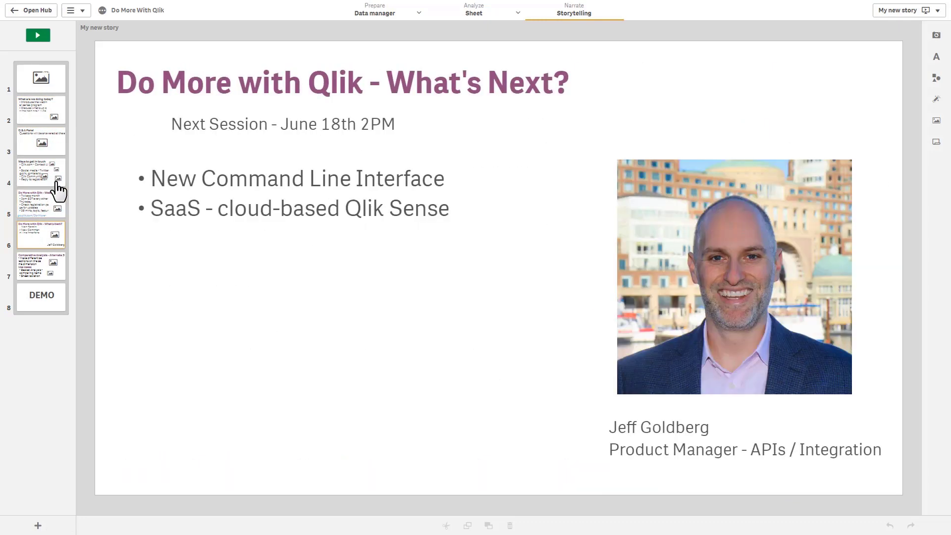
{"action": "mouse_move", "coordinate": [40, 78]}
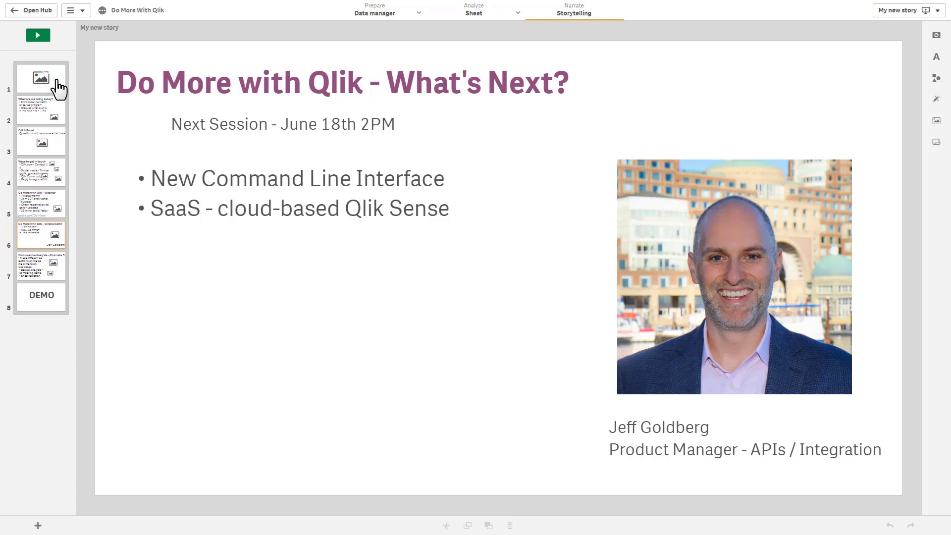
{"action": "left_click", "coordinate": [71, 10]}
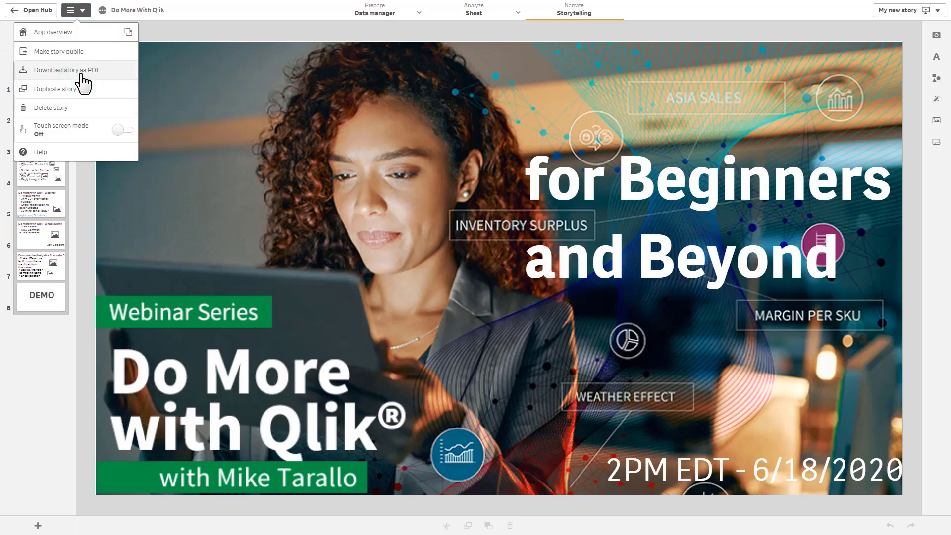
{"action": "left_click", "coordinate": [67, 70]}
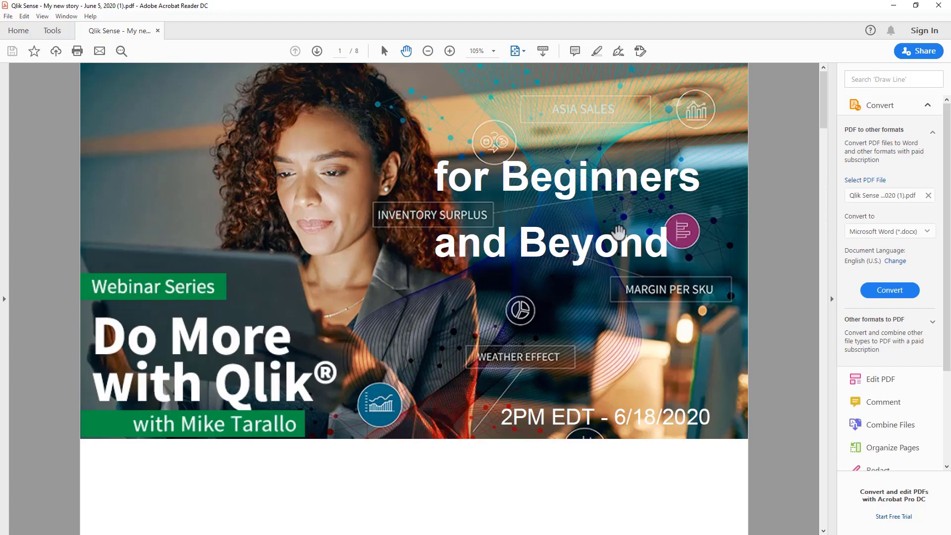
{"action": "mouse_move", "coordinate": [434, 191]}
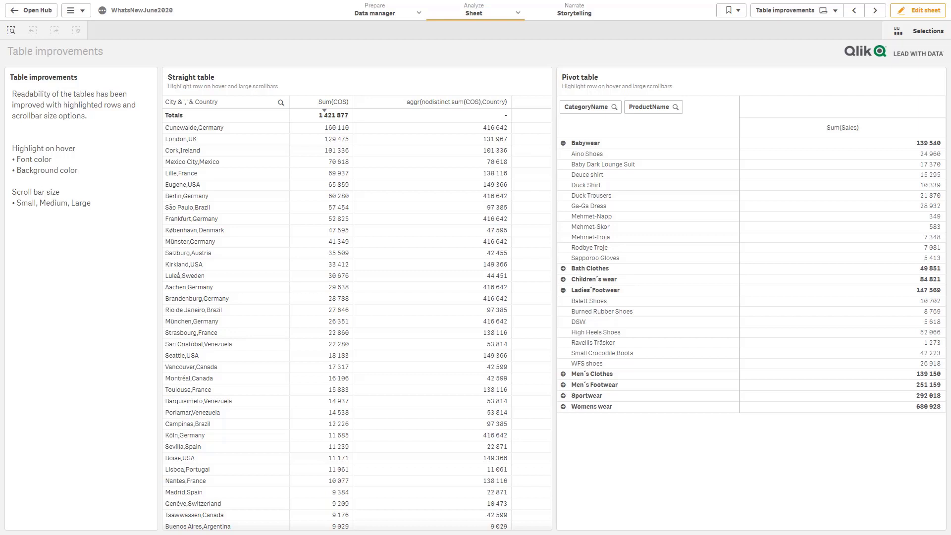
{"action": "mouse_move", "coordinate": [236, 184]}
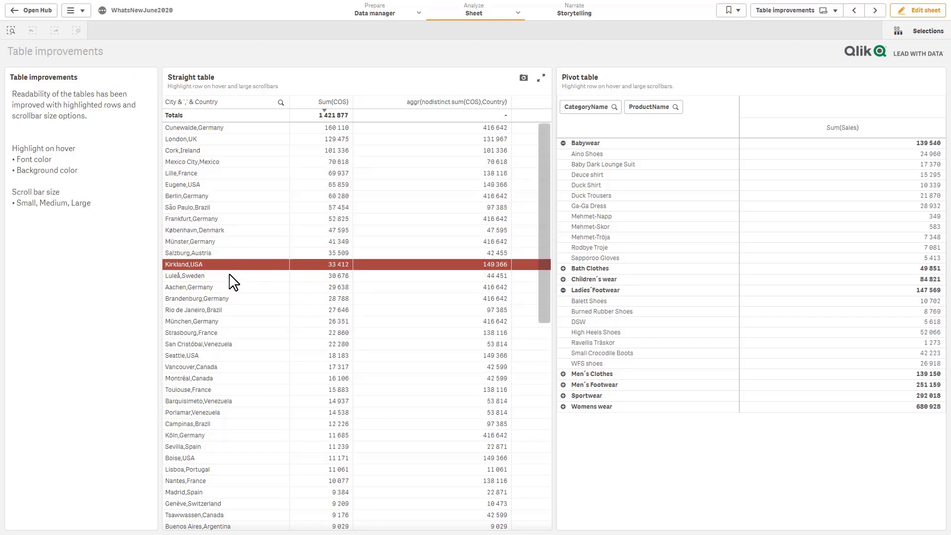
{"action": "mouse_move", "coordinate": [249, 252]}
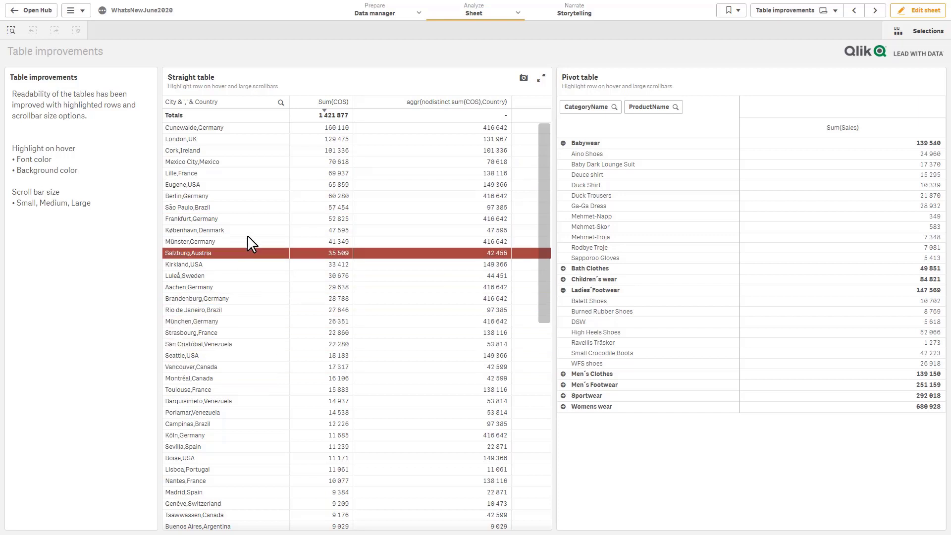
{"action": "mouse_move", "coordinate": [646, 395]}
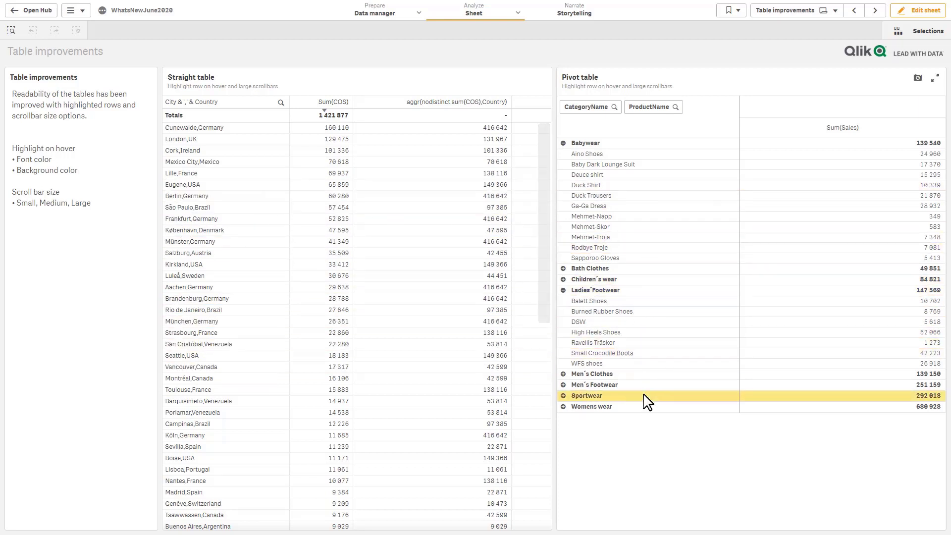
{"action": "mouse_move", "coordinate": [675, 196]}
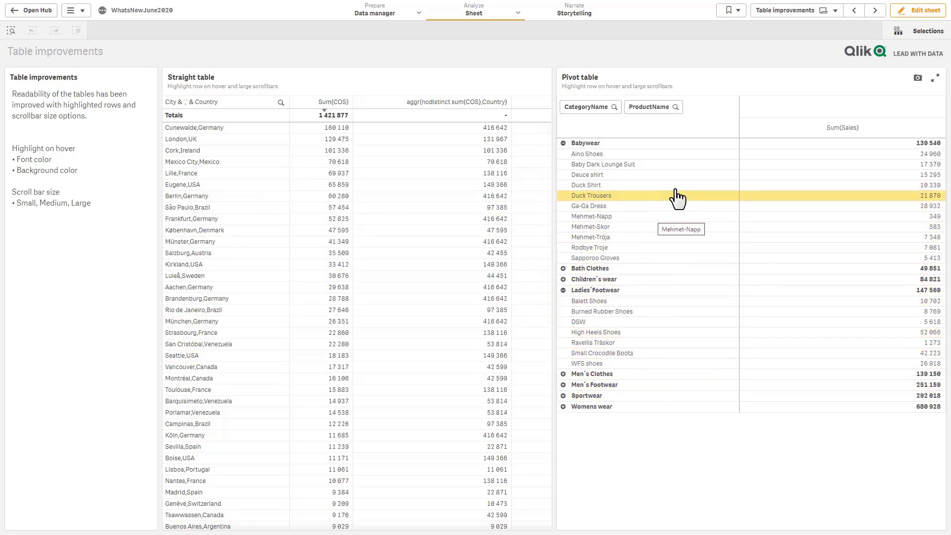
Edit the sheet and set the straight table's row hover color to black
{"action": "left_click", "coordinate": [922, 10]}
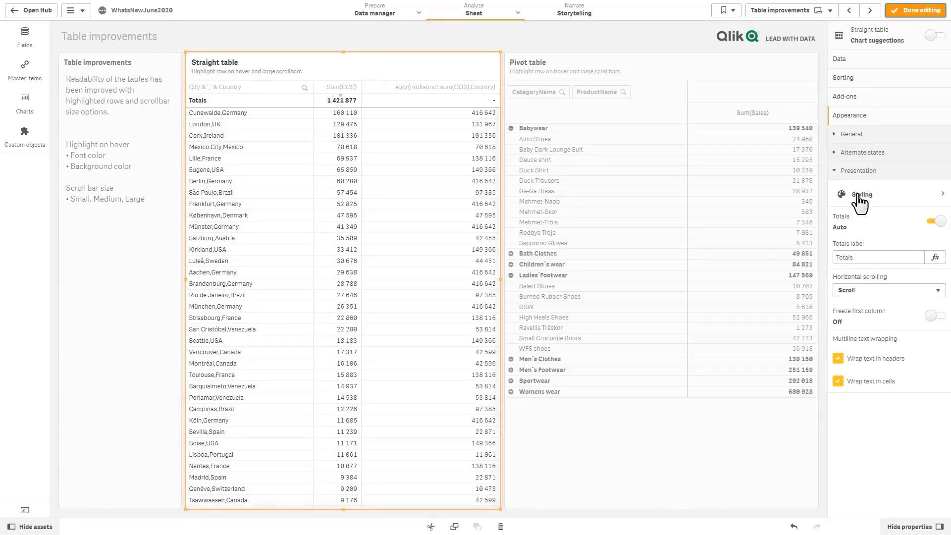
{"action": "left_click", "coordinate": [860, 194]}
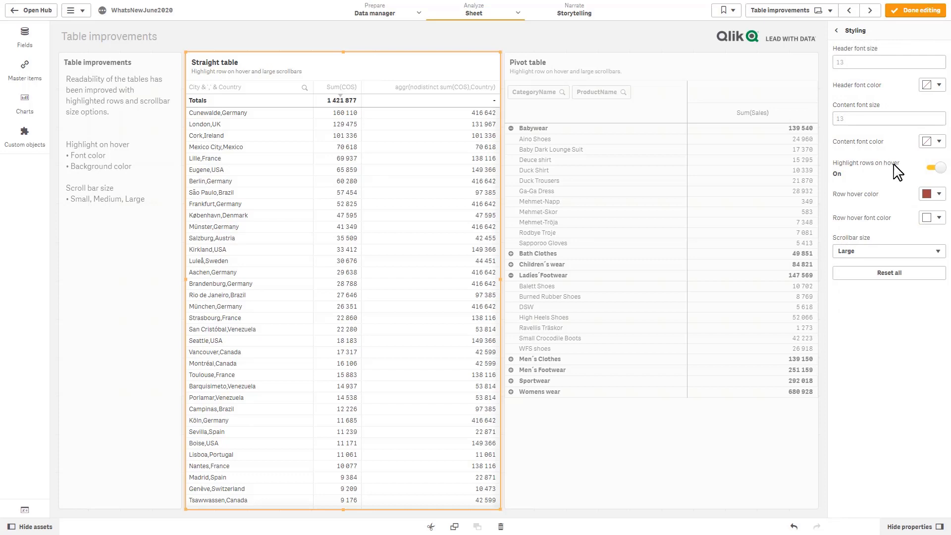
{"action": "mouse_move", "coordinate": [920, 169]}
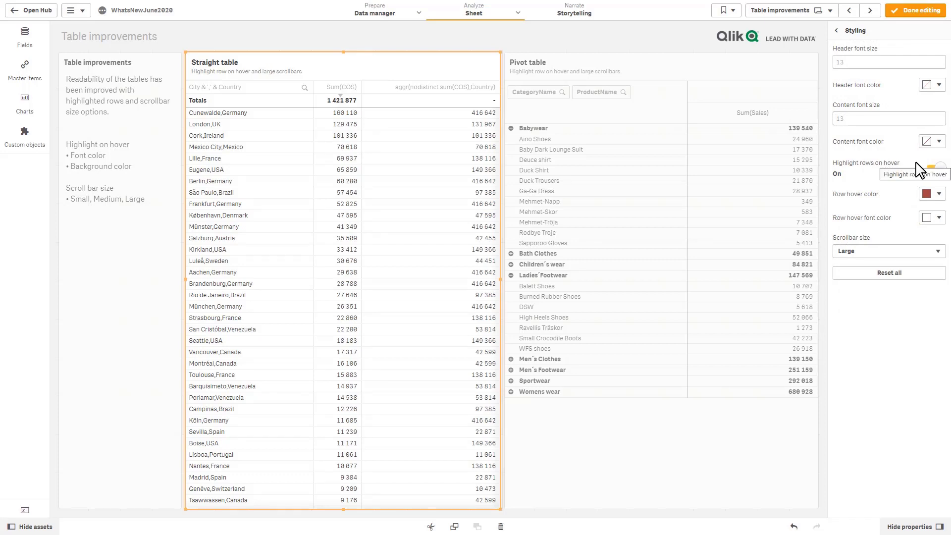
{"action": "left_click", "coordinate": [929, 194]}
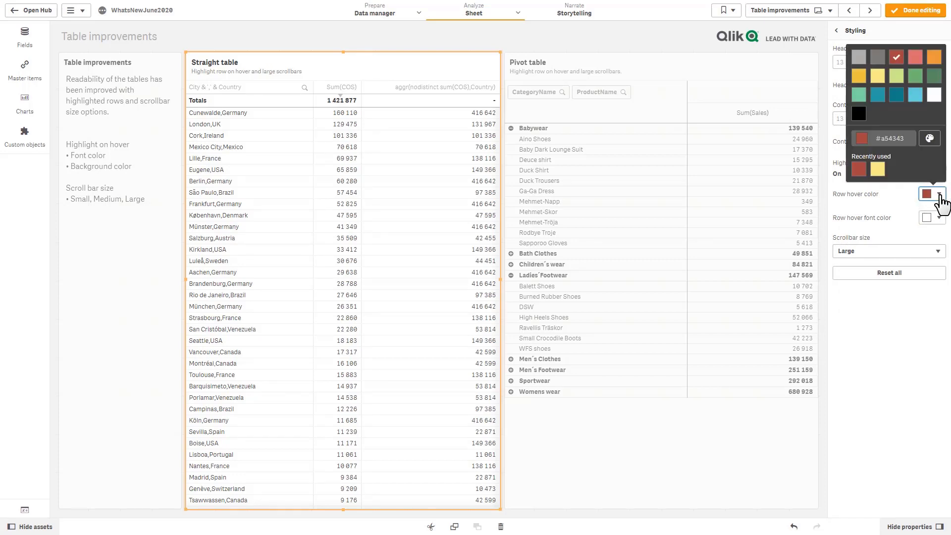
{"action": "left_click", "coordinate": [858, 113]}
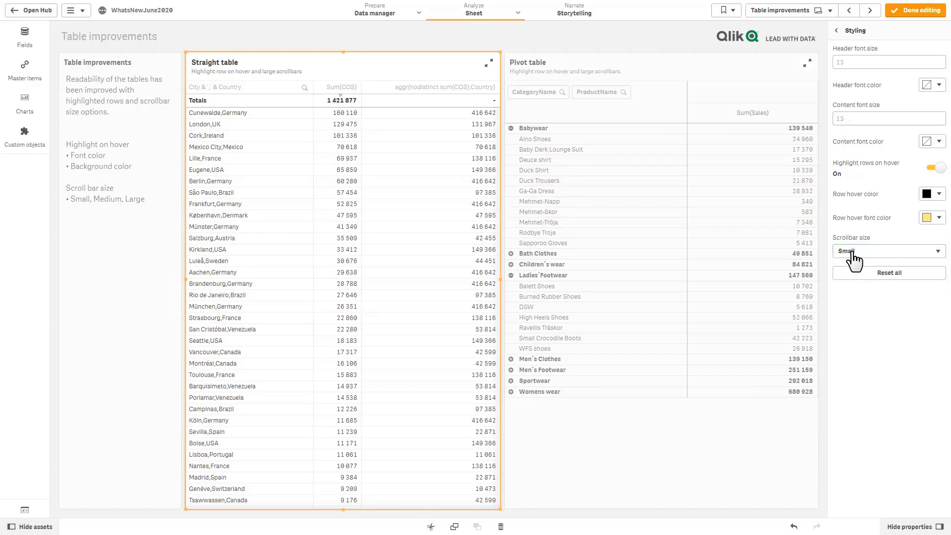
Preview Large table scrollbars, then switch back to Small and finish editing
{"action": "left_click", "coordinate": [887, 251]}
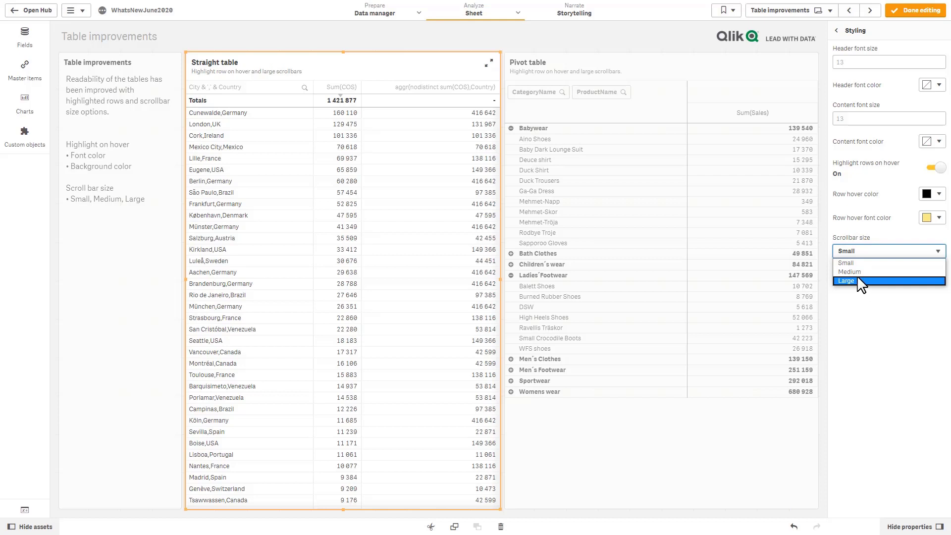
{"action": "mouse_move", "coordinate": [849, 271]}
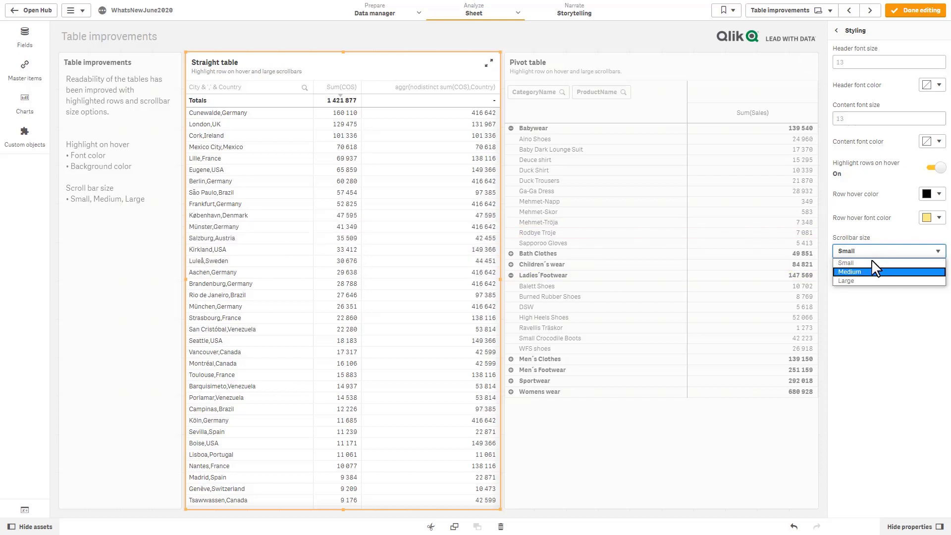
{"action": "left_click", "coordinate": [843, 281]}
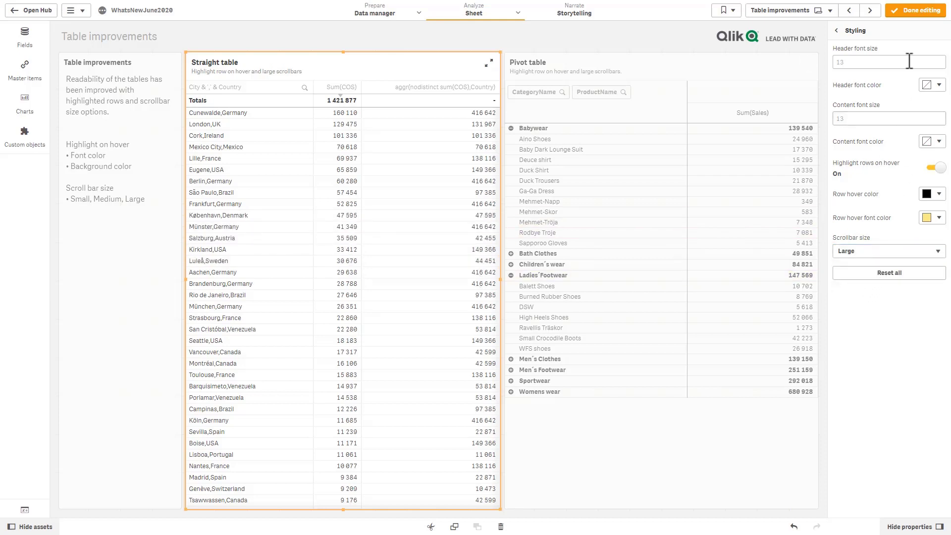
{"action": "left_click", "coordinate": [915, 10]}
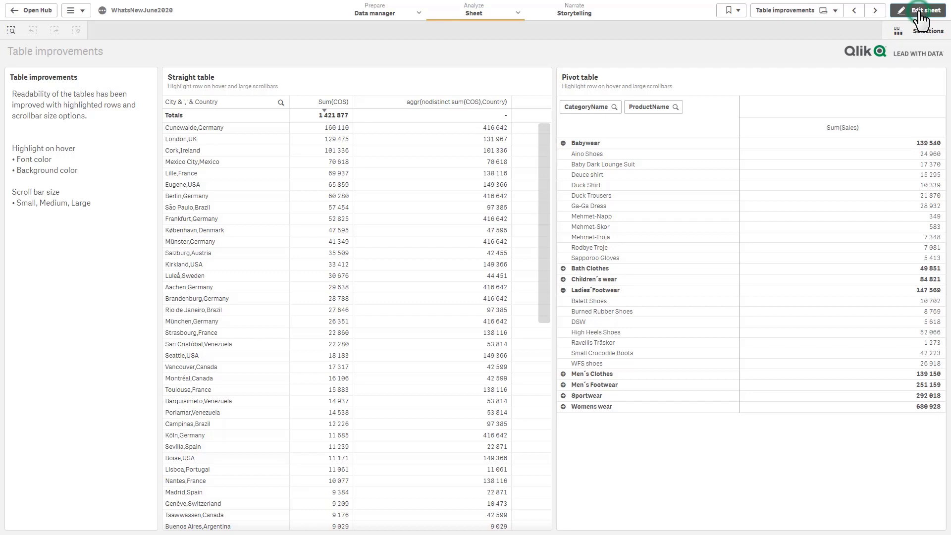
{"action": "left_click", "coordinate": [918, 11]}
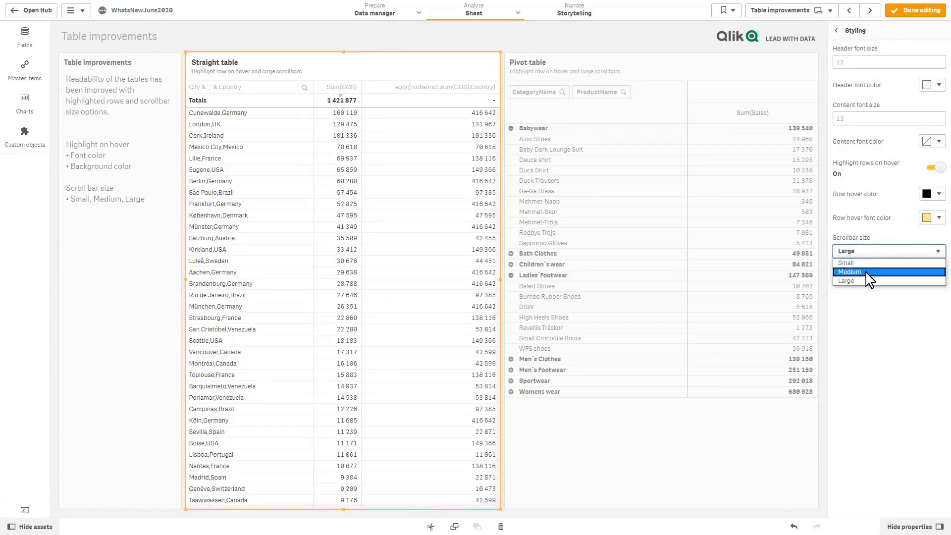
{"action": "left_click", "coordinate": [845, 262]}
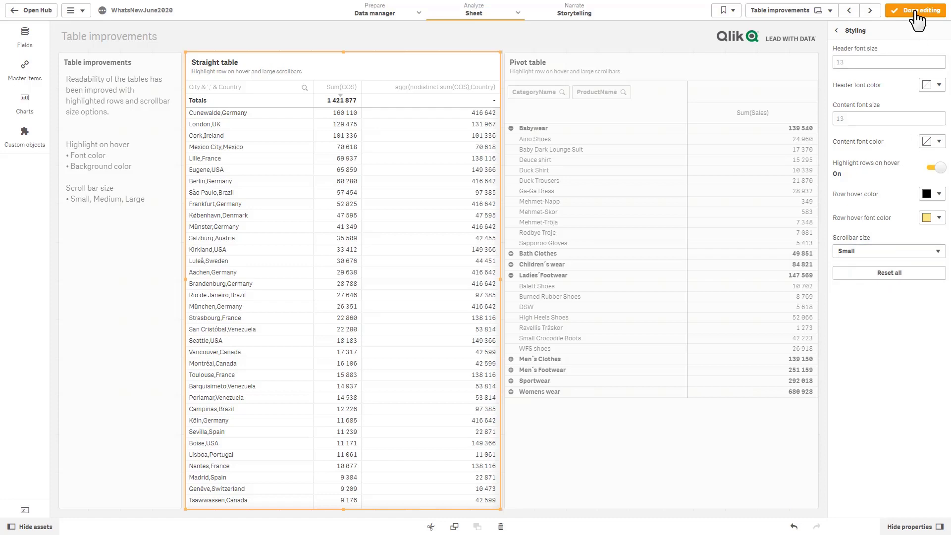
{"action": "left_click", "coordinate": [915, 10]}
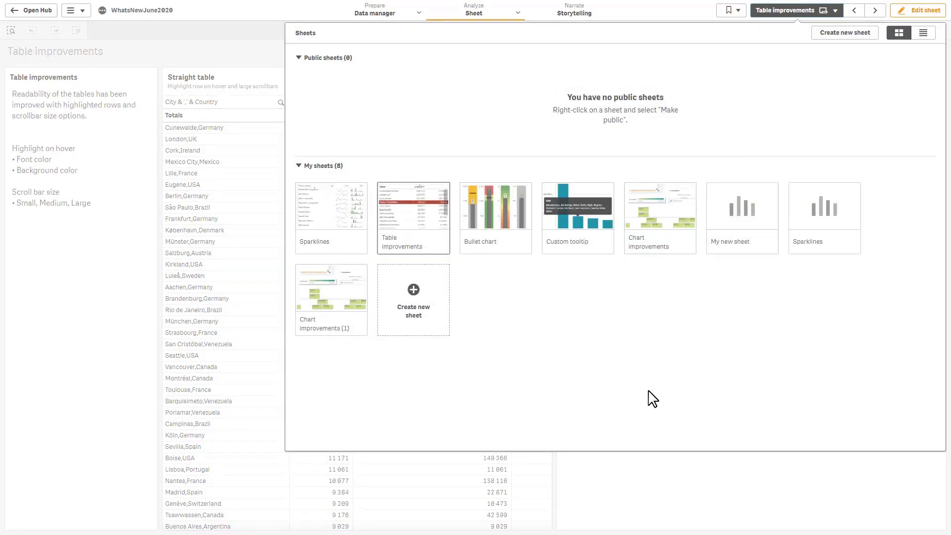
{"action": "mouse_move", "coordinate": [648, 315]}
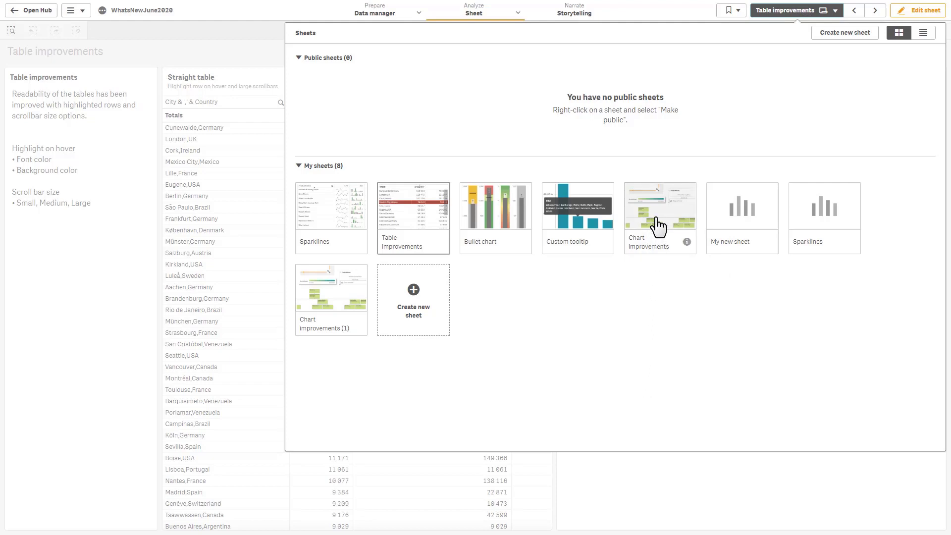
Open the Chart improvements sheet from the sheet navigator
{"action": "left_click", "coordinate": [658, 206]}
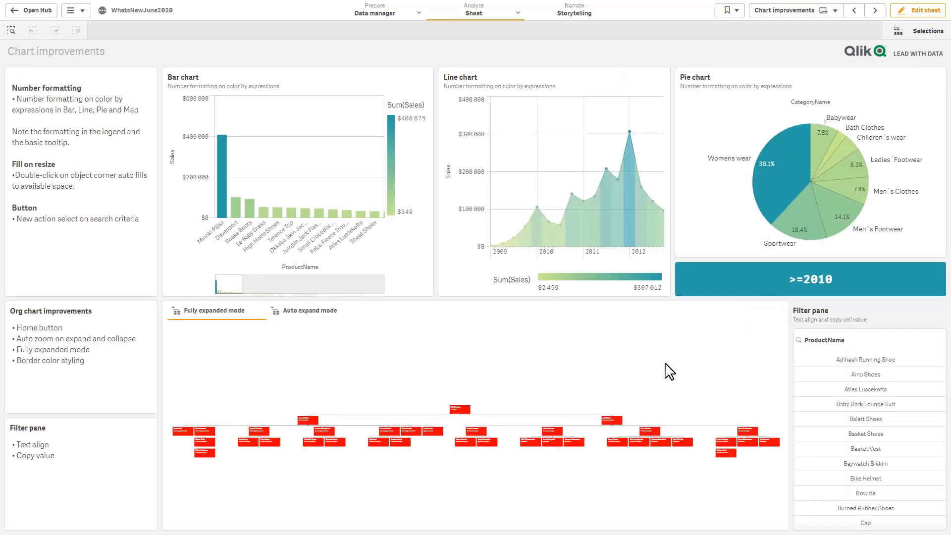
{"action": "mouse_move", "coordinate": [678, 294]}
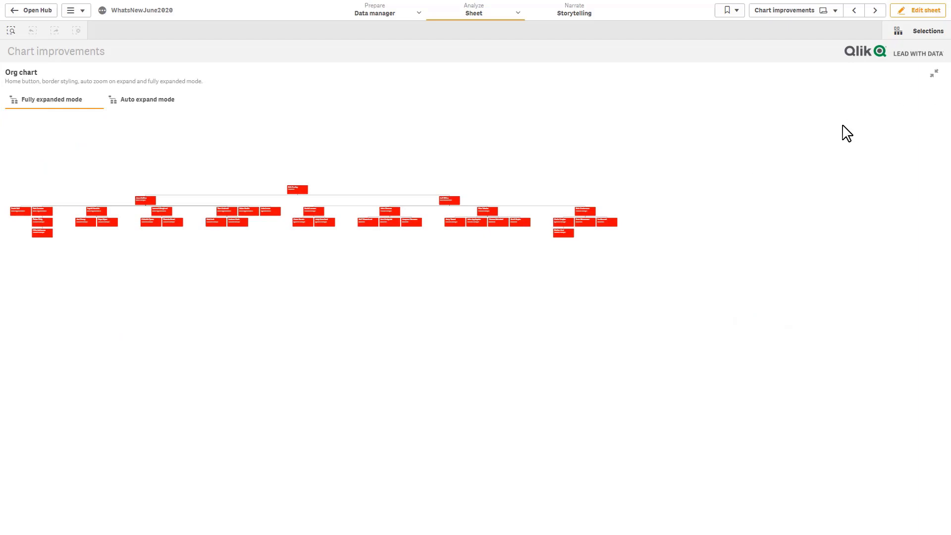
{"action": "mouse_move", "coordinate": [35, 116]}
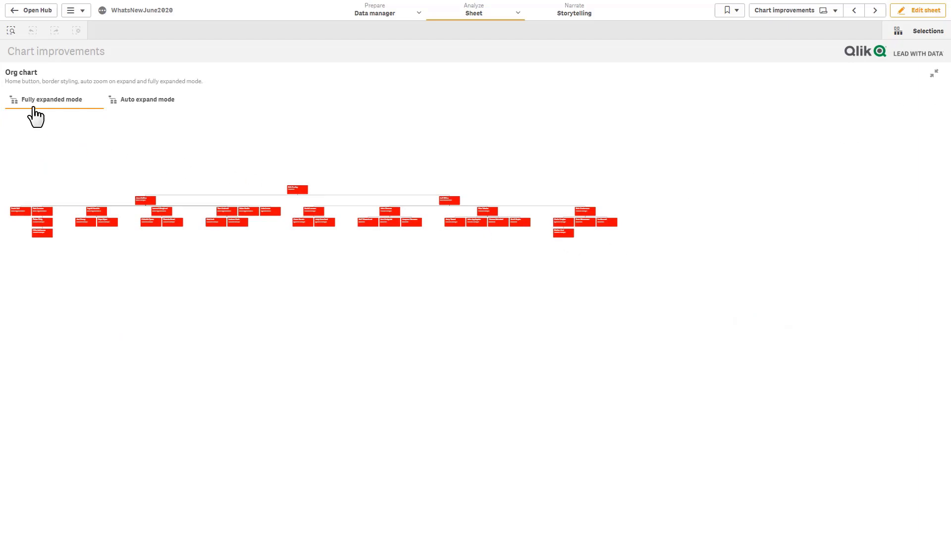
{"action": "left_click", "coordinate": [147, 99]}
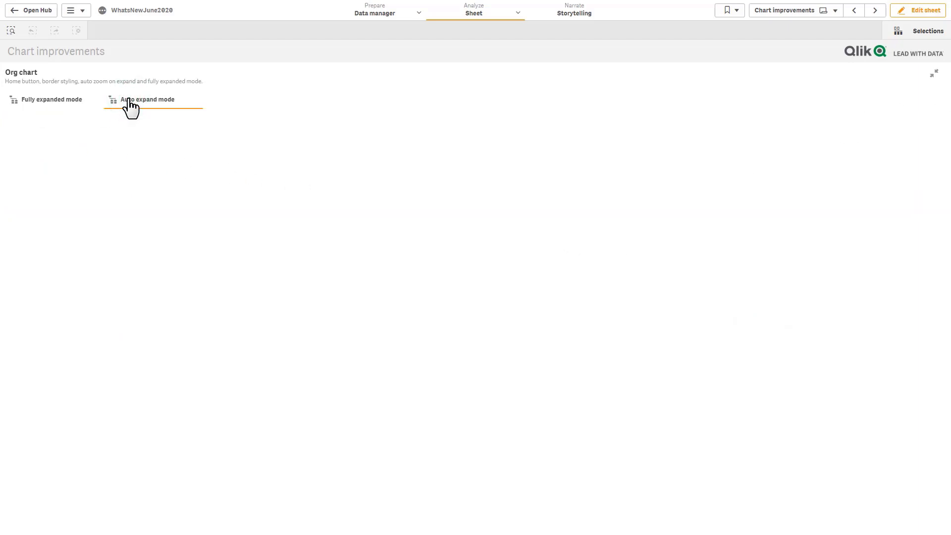
{"action": "left_click", "coordinate": [147, 99]}
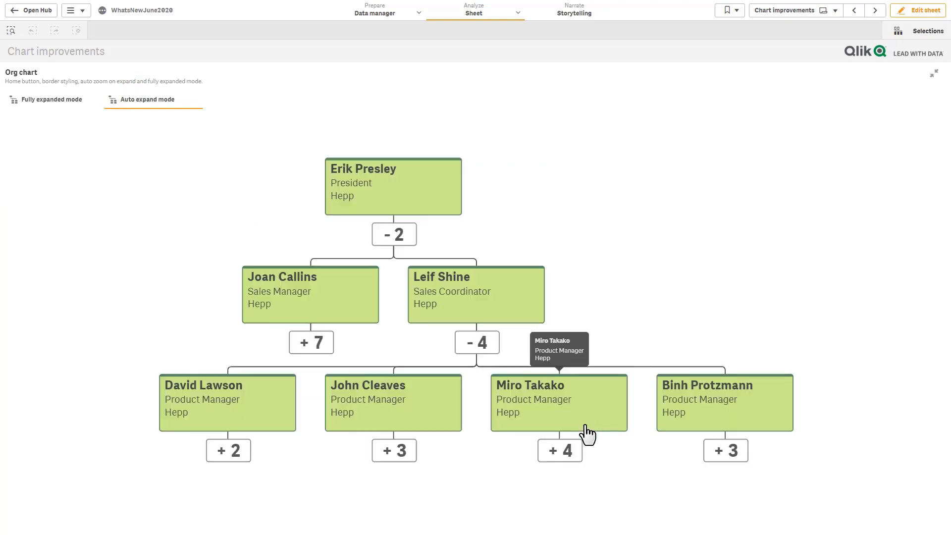
{"action": "left_click", "coordinate": [559, 450]}
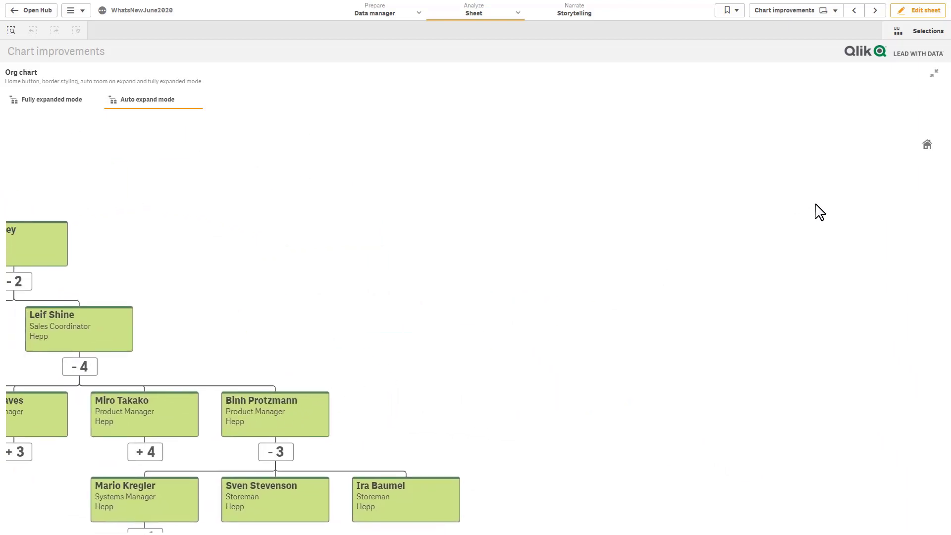
{"action": "left_click", "coordinate": [927, 144]}
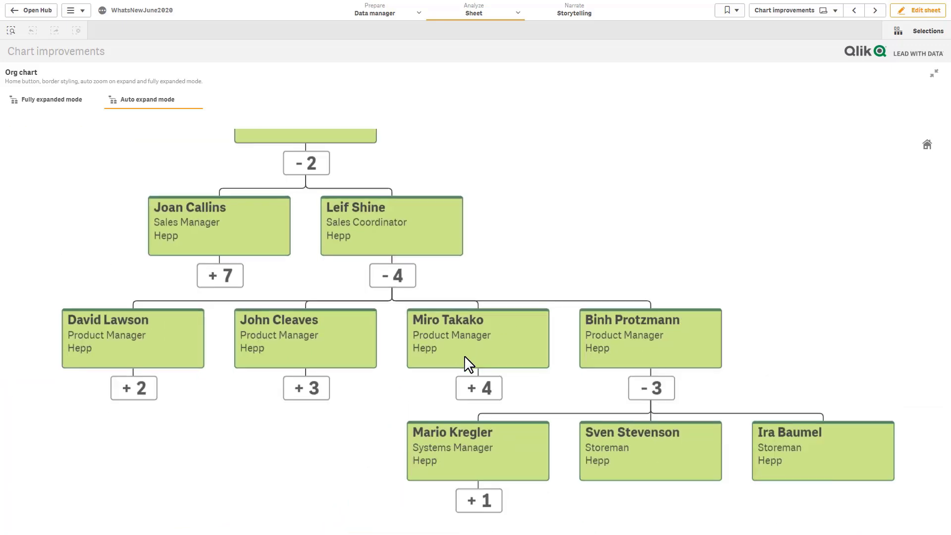
{"action": "left_click", "coordinate": [478, 388]}
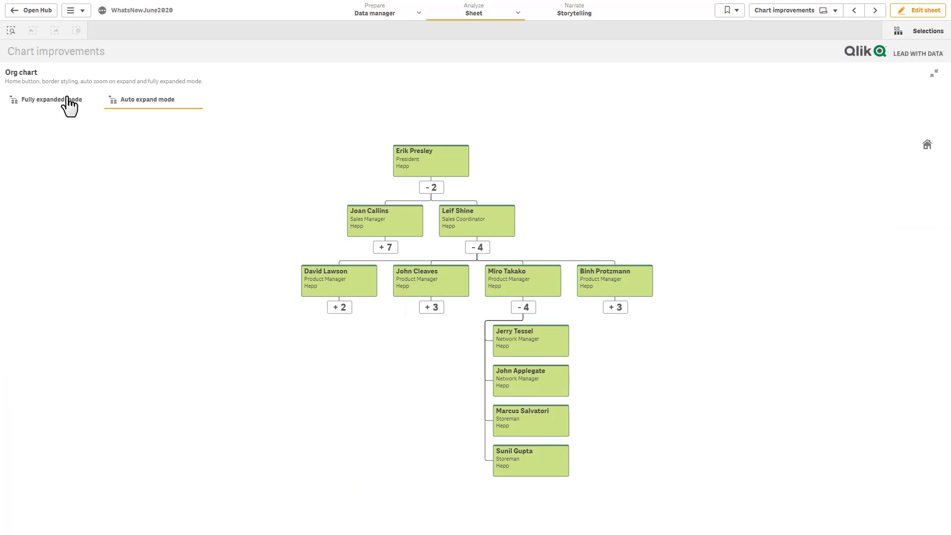
{"action": "mouse_move", "coordinate": [387, 230]}
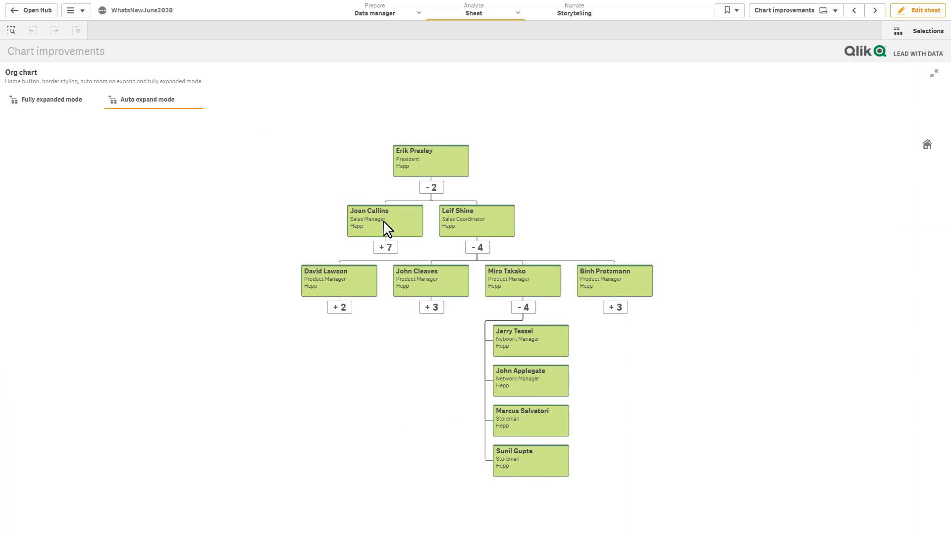
{"action": "mouse_move", "coordinate": [711, 167]}
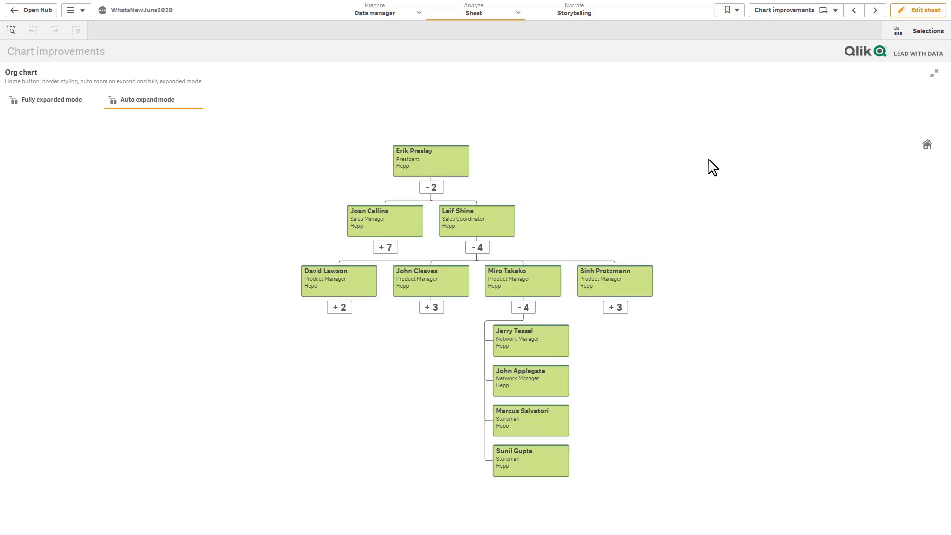
Edit the sheet and select the org chart container to view its content properties
{"action": "left_click", "coordinate": [917, 11]}
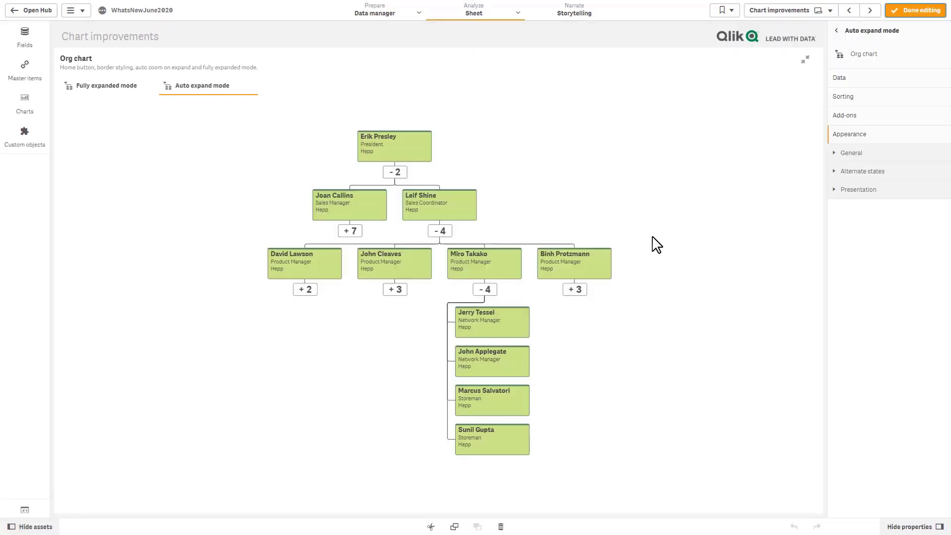
{"action": "left_click", "coordinate": [859, 188]}
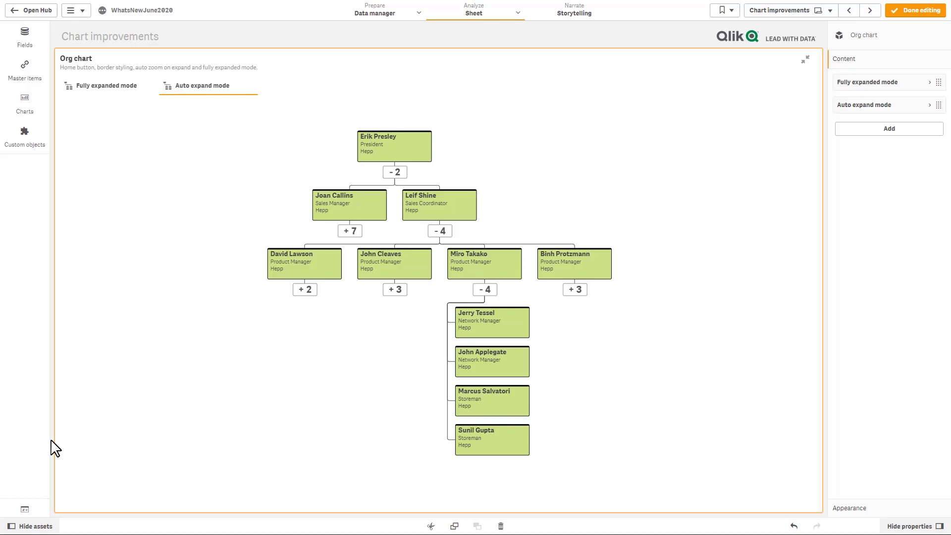
{"action": "mouse_move", "coordinate": [771, 284]}
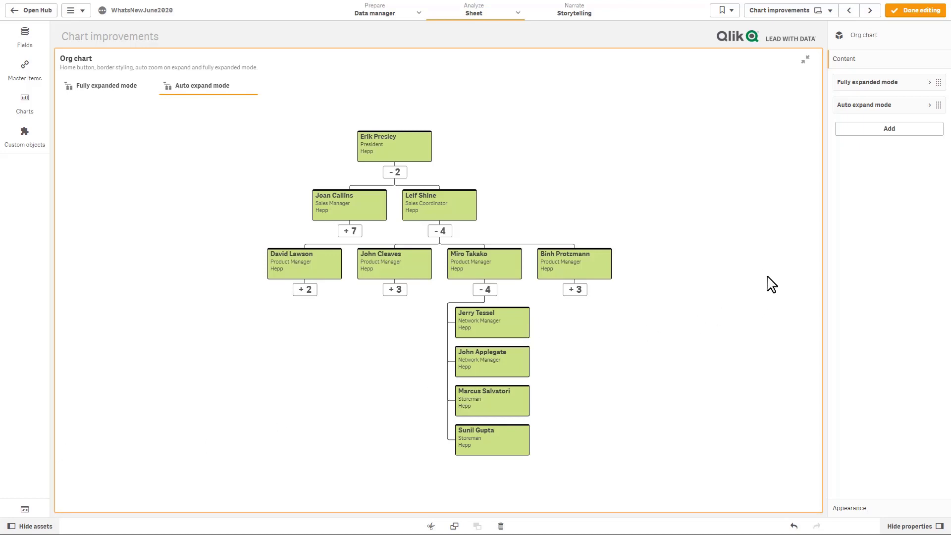
{"action": "left_click", "coordinate": [788, 10]}
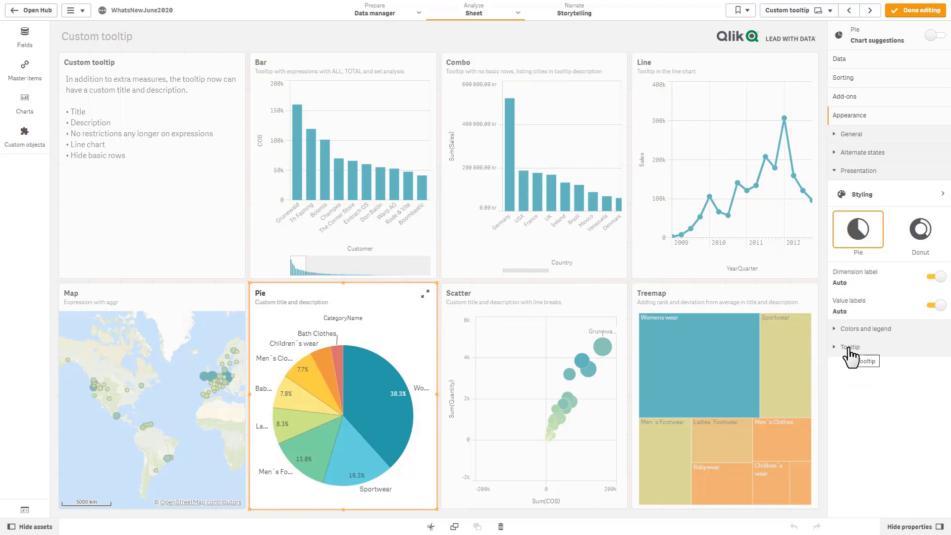
Expand the Pie chart's Tooltip settings, switch to Basic, then back to Custom
{"action": "left_click", "coordinate": [849, 347]}
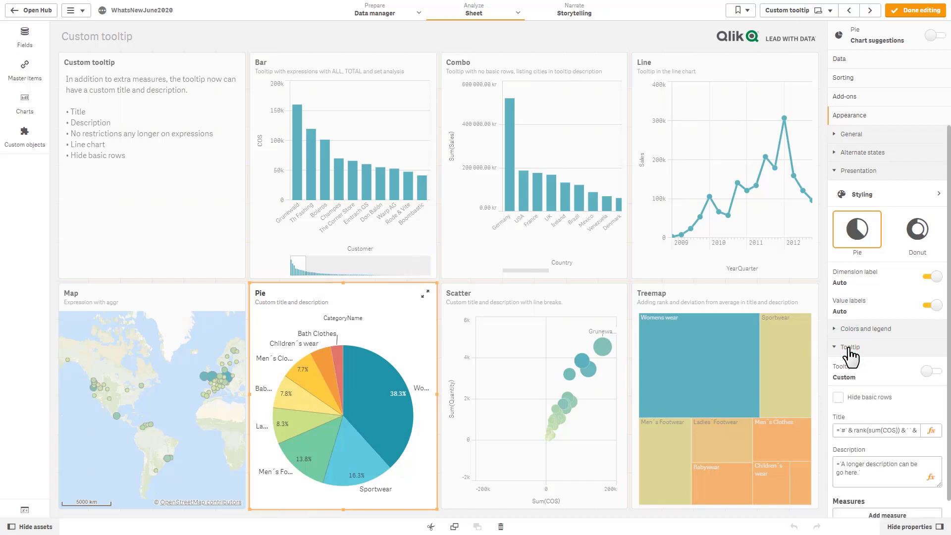
{"action": "left_click", "coordinate": [935, 370]}
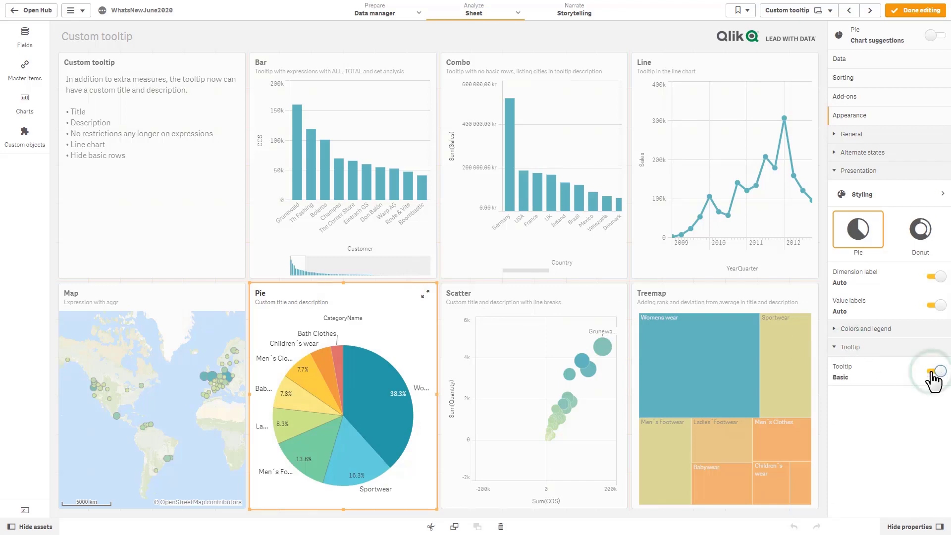
{"action": "left_click", "coordinate": [939, 370]}
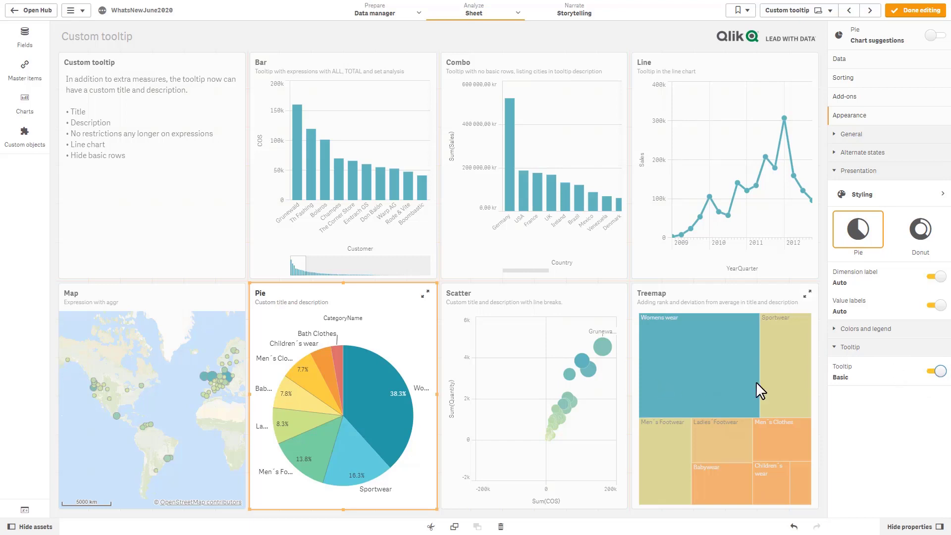
{"action": "left_click", "coordinate": [941, 371]}
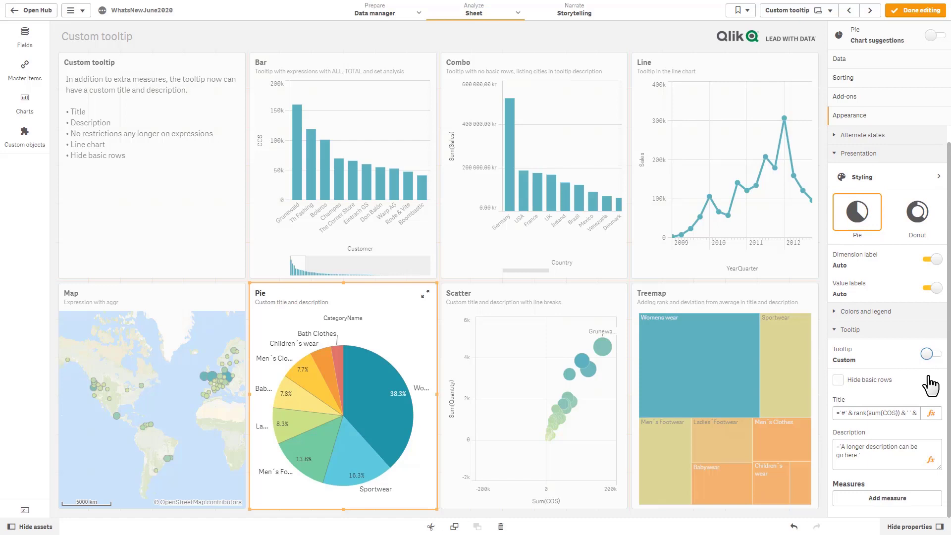
{"action": "mouse_move", "coordinate": [881, 383]}
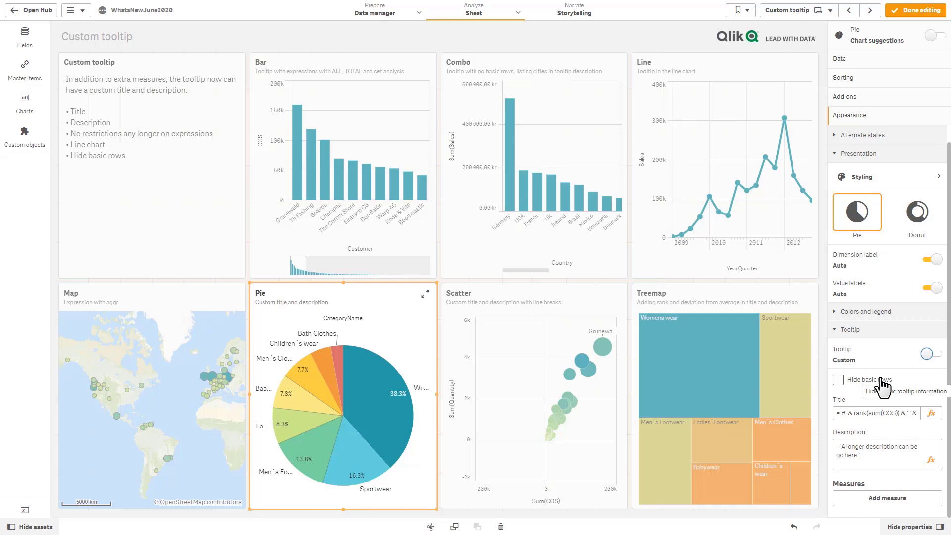
{"action": "mouse_move", "coordinate": [882, 387]}
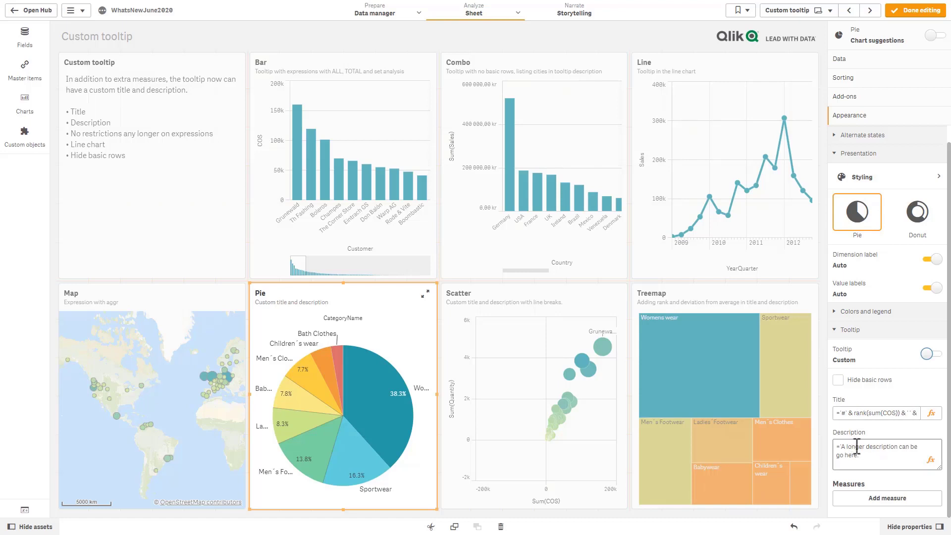
{"action": "mouse_move", "coordinate": [877, 503]}
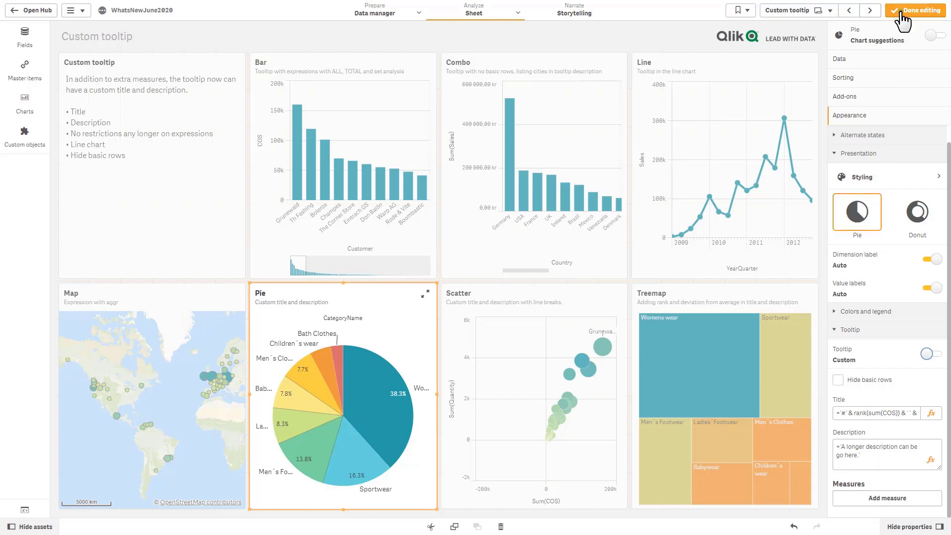
Finish editing the Custom tooltip sheet to preview its chart tooltips
{"action": "left_click", "coordinate": [915, 10]}
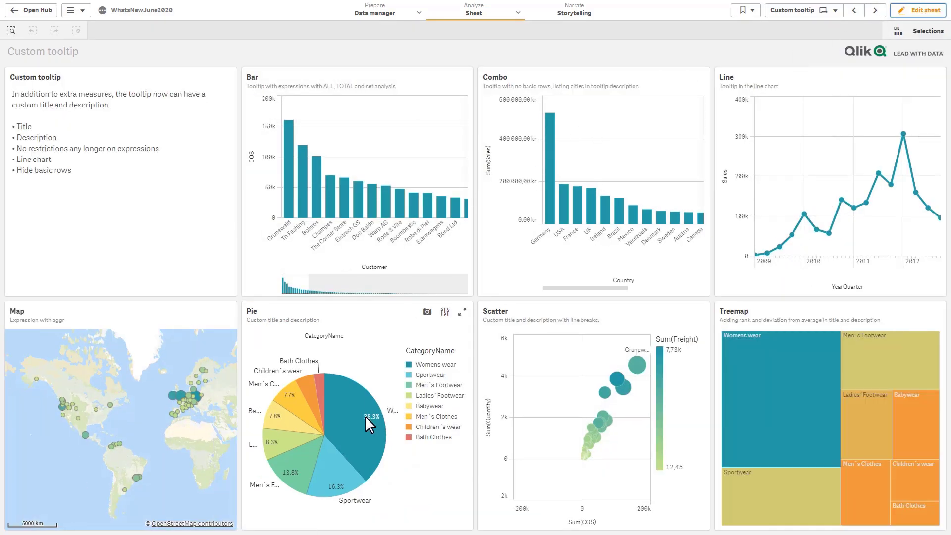
{"action": "mouse_move", "coordinate": [370, 423]}
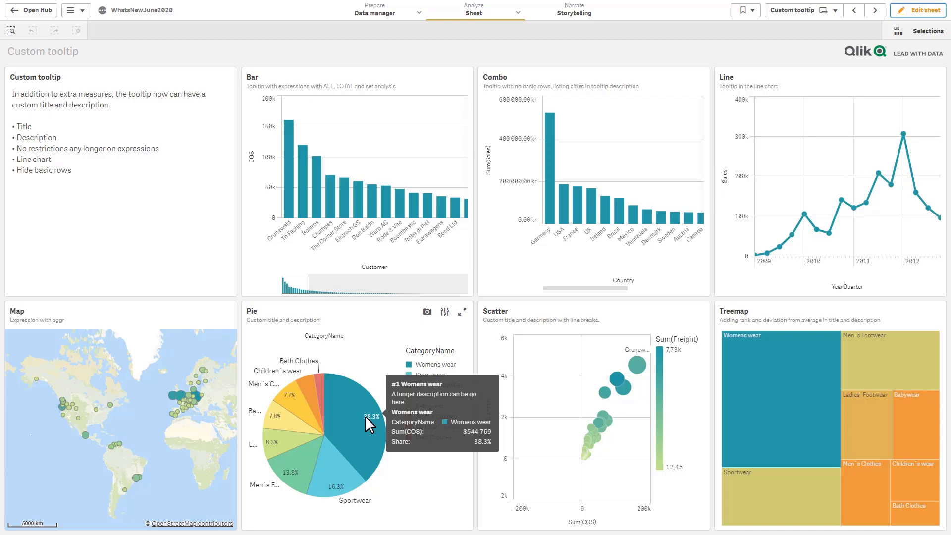
{"action": "mouse_move", "coordinate": [313, 409]}
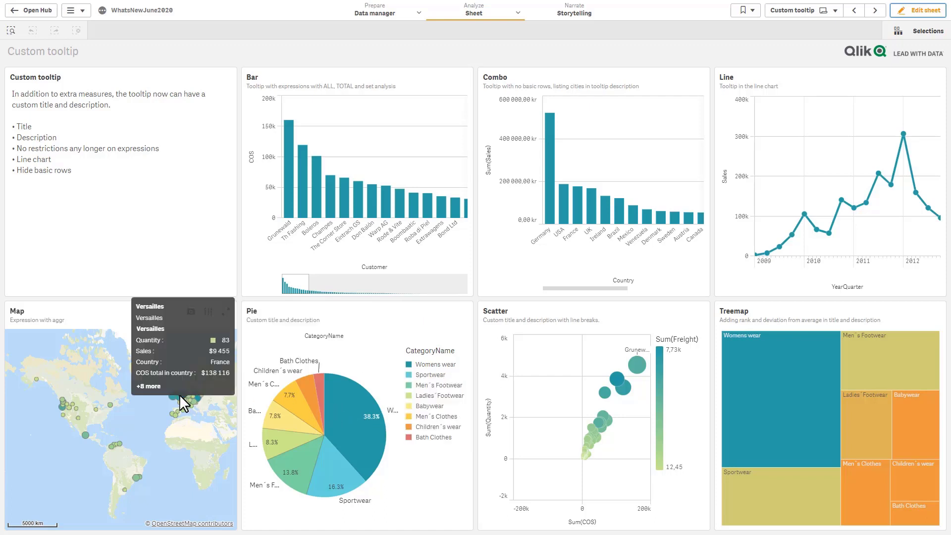
{"action": "mouse_move", "coordinate": [225, 301]}
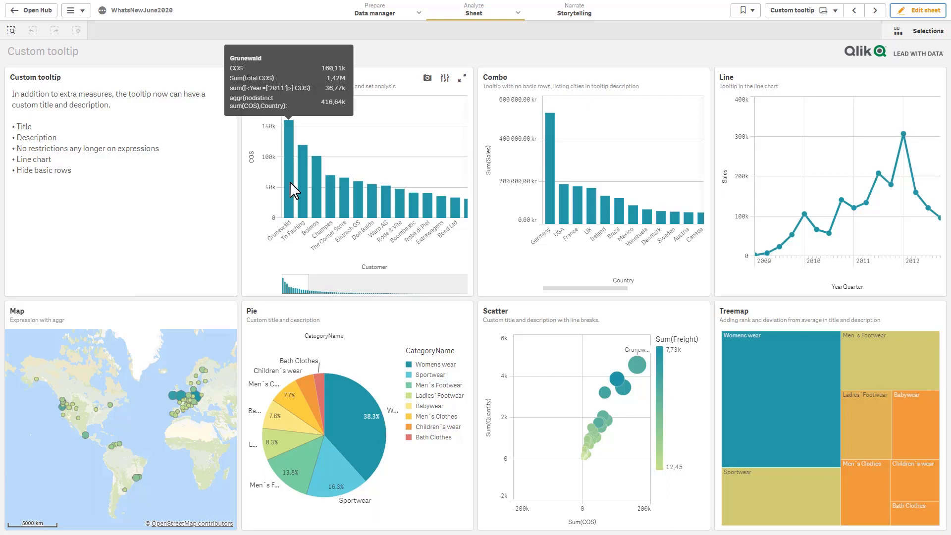
{"action": "mouse_move", "coordinate": [303, 200]}
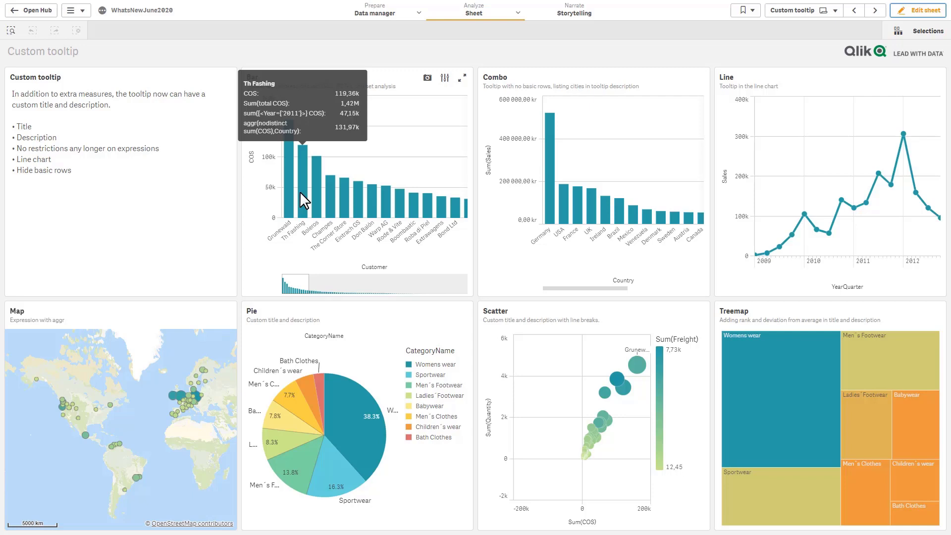
{"action": "mouse_move", "coordinate": [806, 220]}
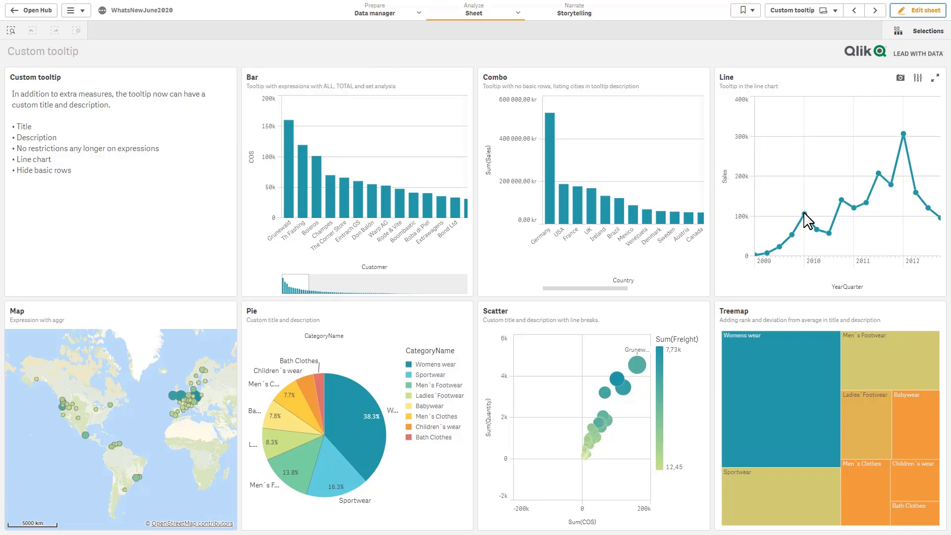
{"action": "mouse_move", "coordinate": [804, 221]}
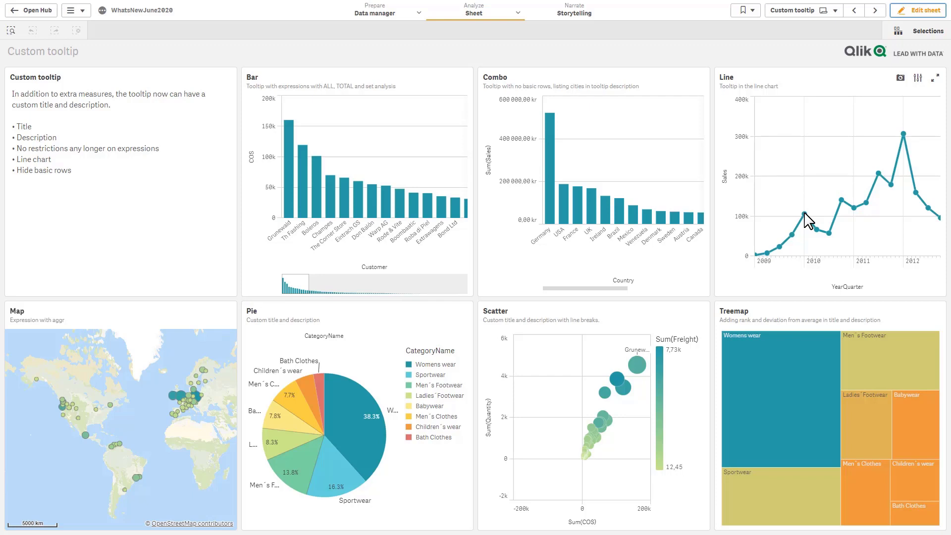
{"action": "mouse_move", "coordinate": [86, 435]}
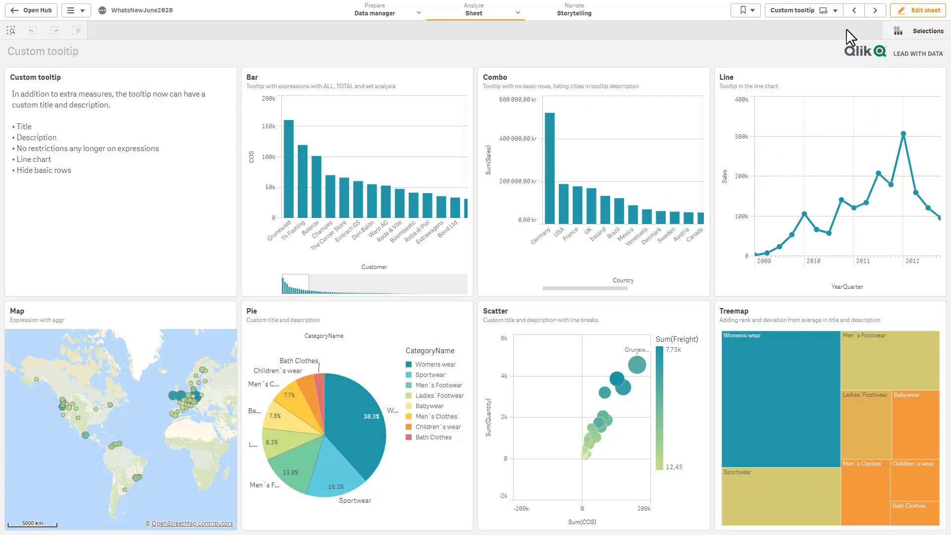
Open the Bullet chart sheet for editing and browse the Custom objects and Charts assets
{"action": "left_click", "coordinate": [802, 11]}
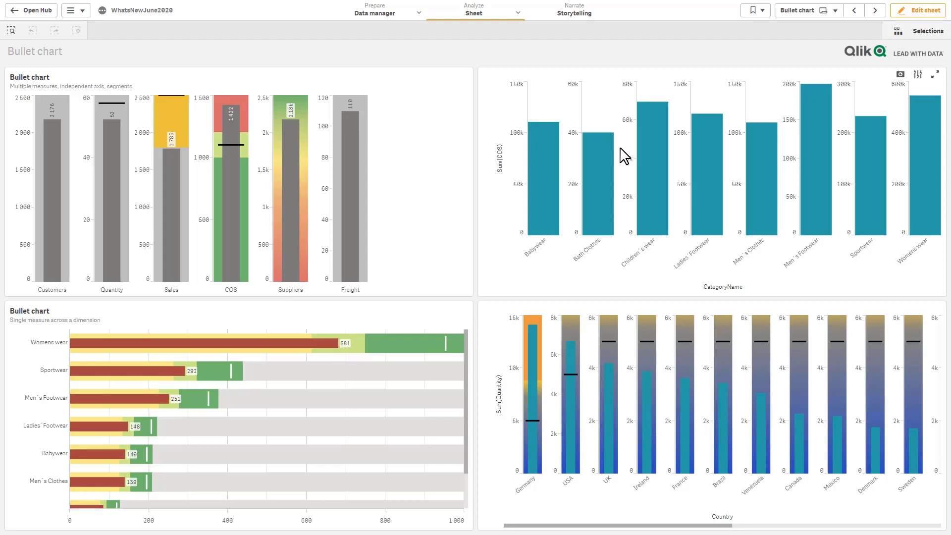
{"action": "left_click", "coordinate": [917, 11]}
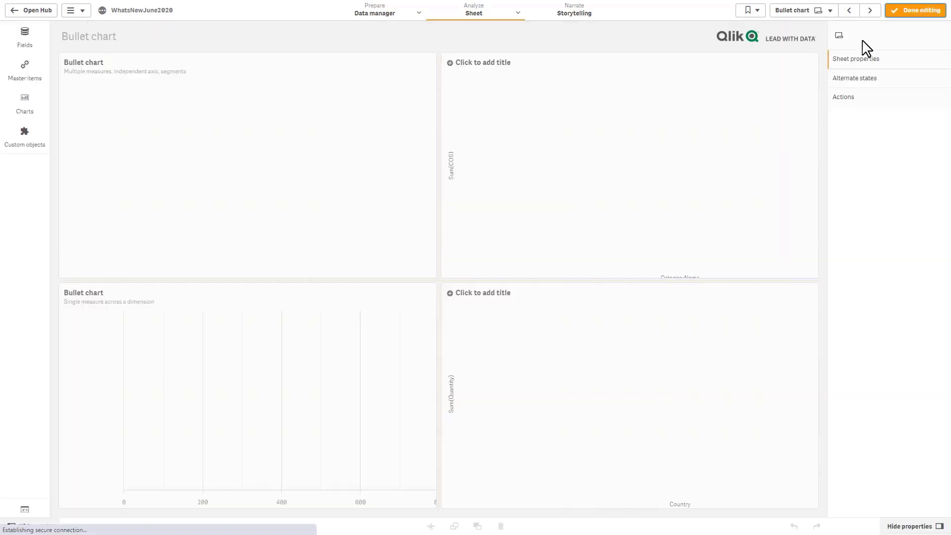
{"action": "left_click", "coordinate": [24, 133]}
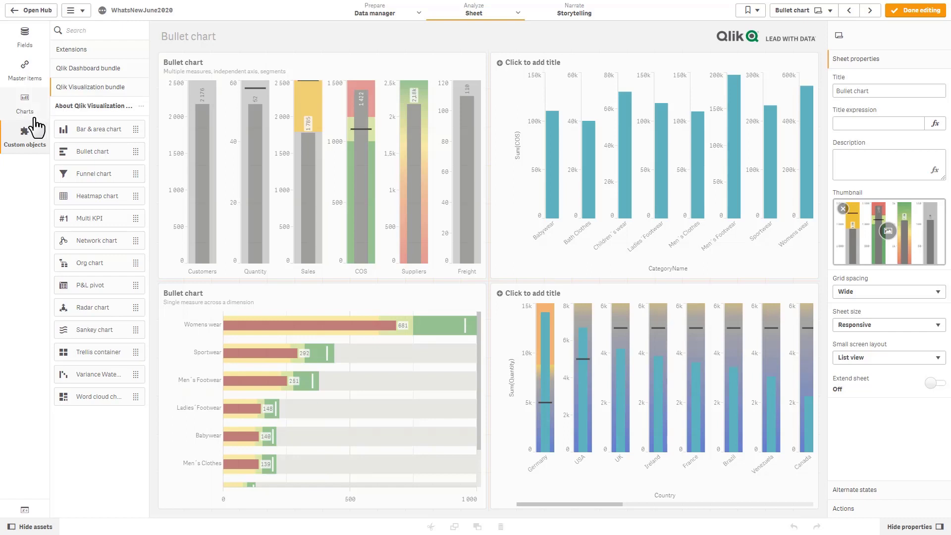
{"action": "left_click", "coordinate": [25, 101]}
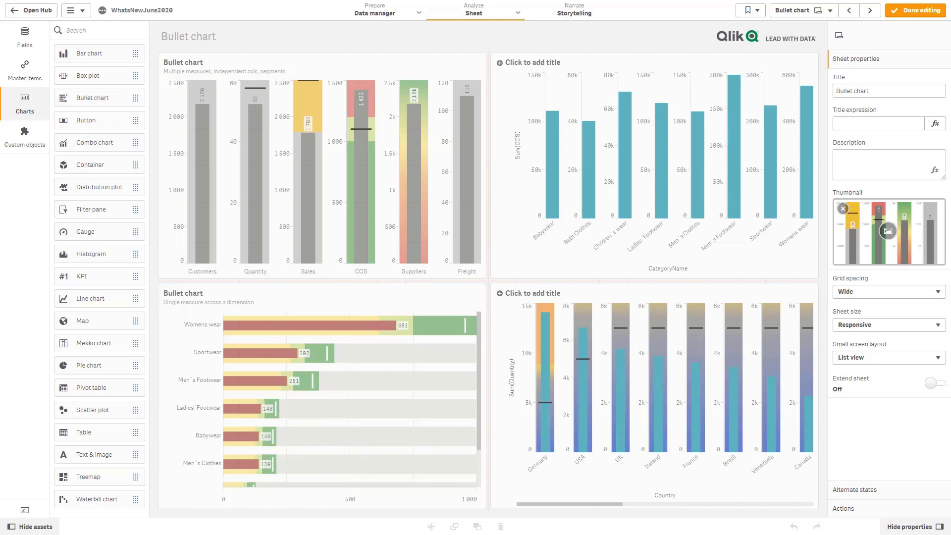
{"action": "mouse_move", "coordinate": [197, 300]}
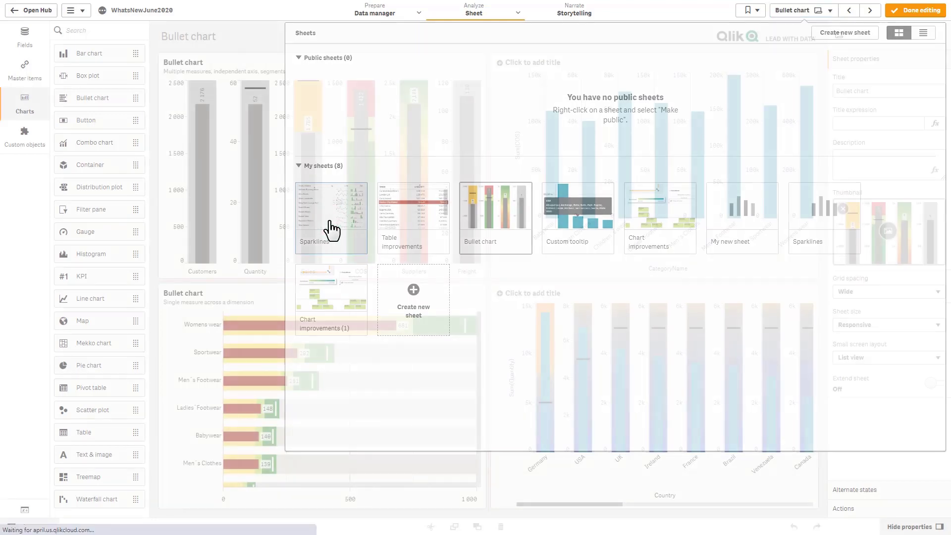
View the Sparklines sheet's mini-chart table, then resume editing and show all sheets
{"action": "left_click", "coordinate": [330, 217]}
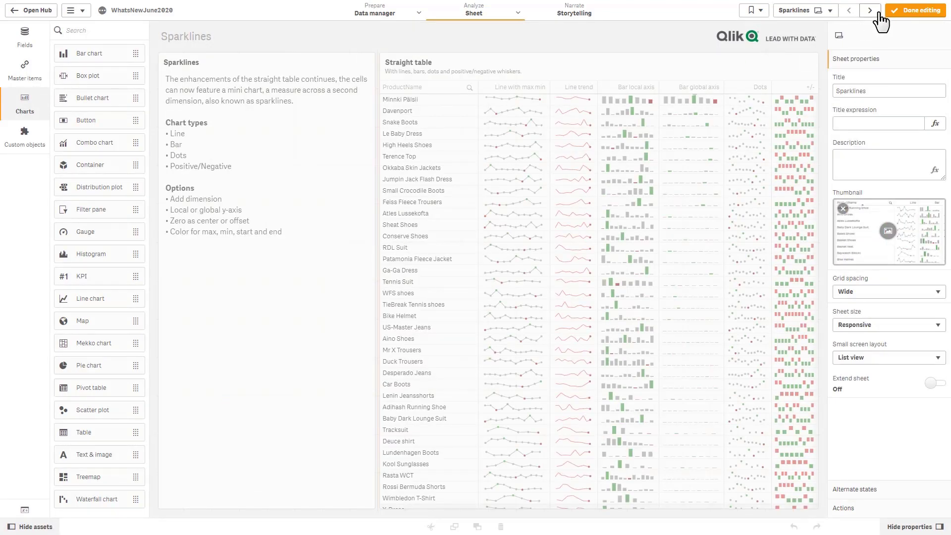
{"action": "left_click", "coordinate": [915, 11]}
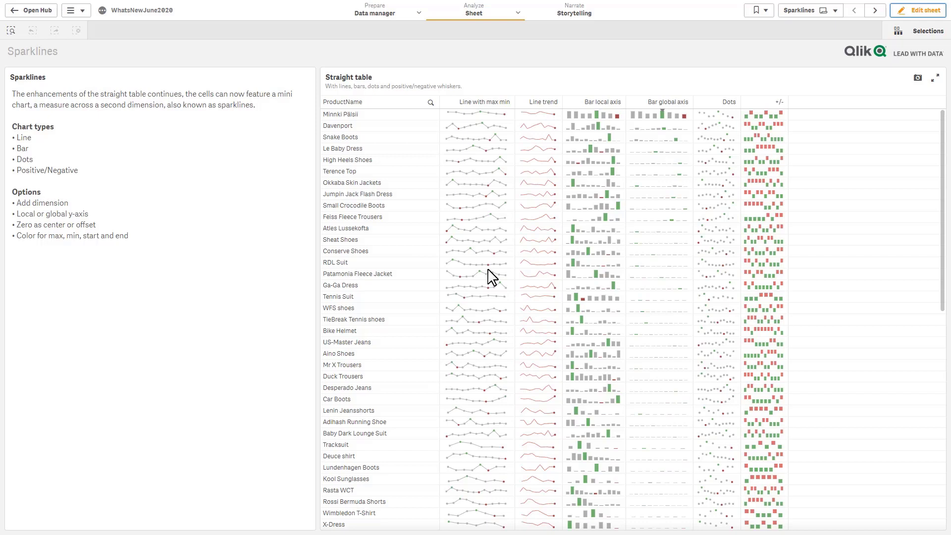
{"action": "mouse_move", "coordinate": [488, 269]}
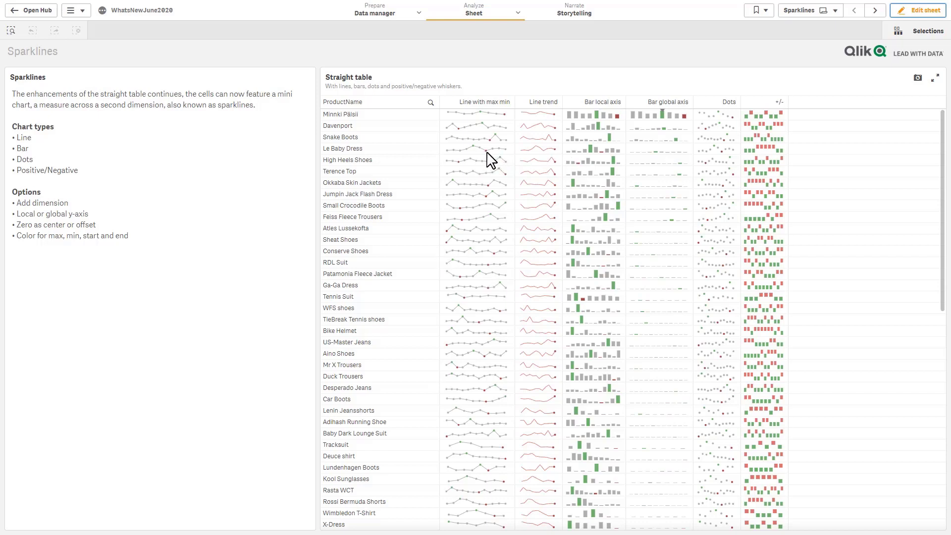
{"action": "mouse_move", "coordinate": [486, 143]}
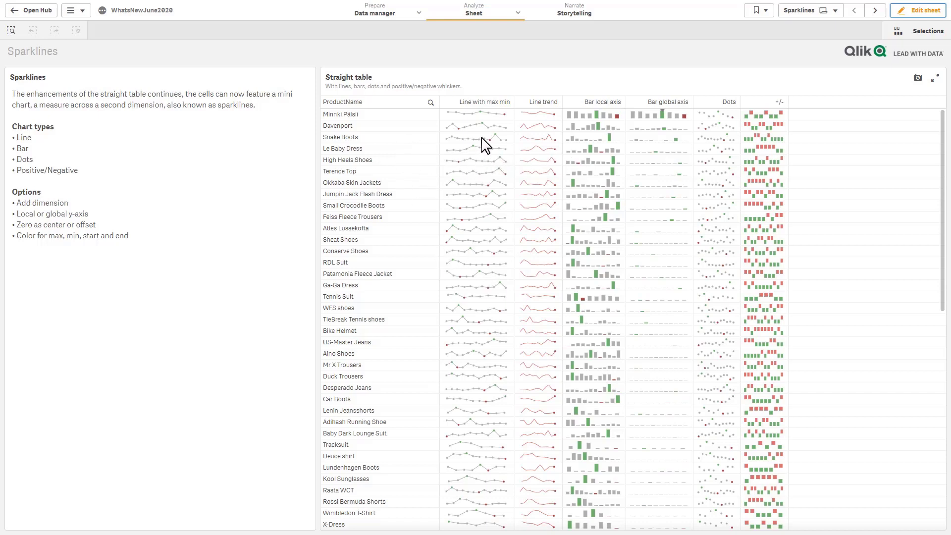
{"action": "mouse_move", "coordinate": [585, 154]}
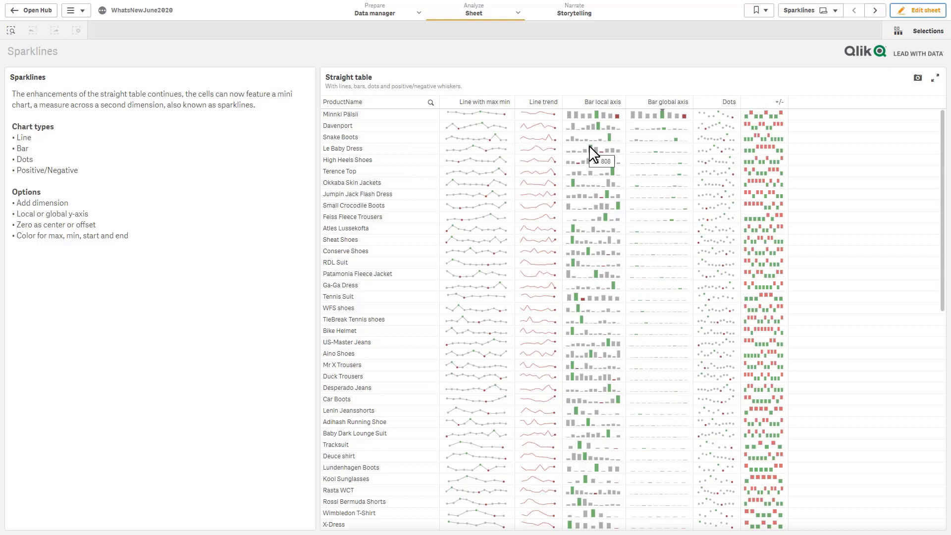
{"action": "left_click", "coordinate": [917, 10]}
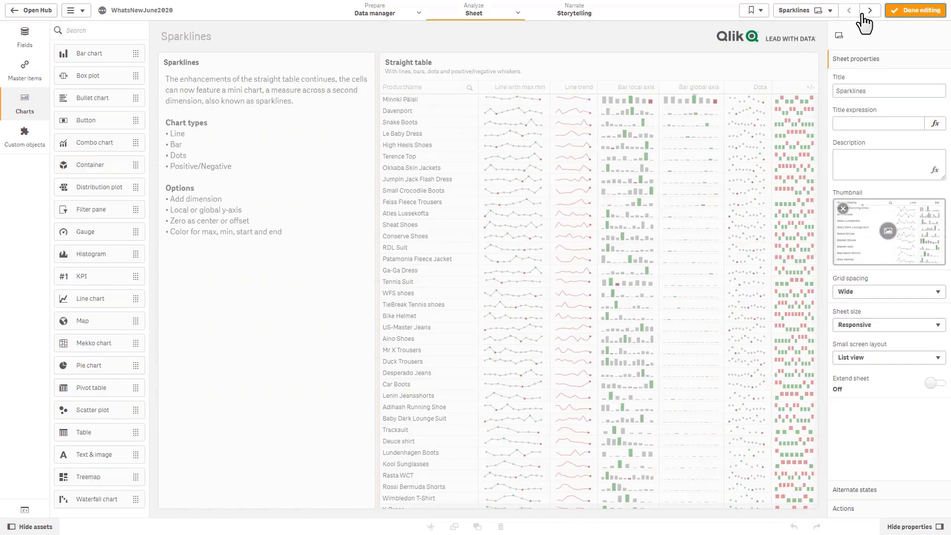
{"action": "left_click", "coordinate": [829, 10]}
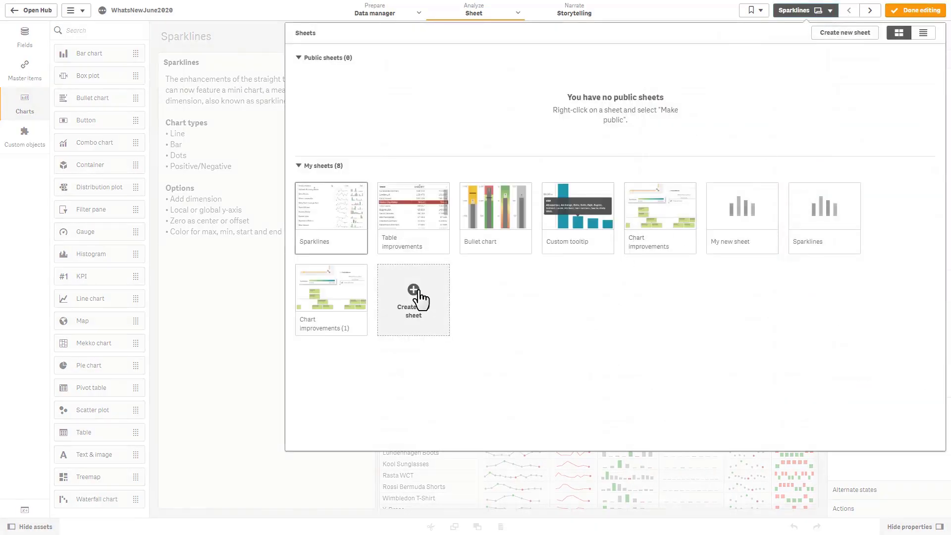
Create a new sheet with a table using the product name dimension
{"action": "left_click", "coordinate": [413, 299]}
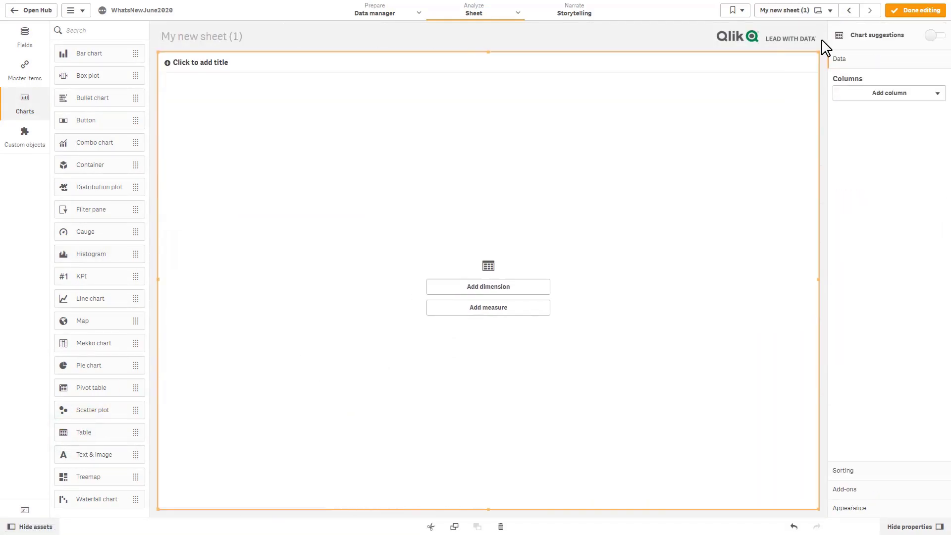
{"action": "left_click", "coordinate": [487, 286]}
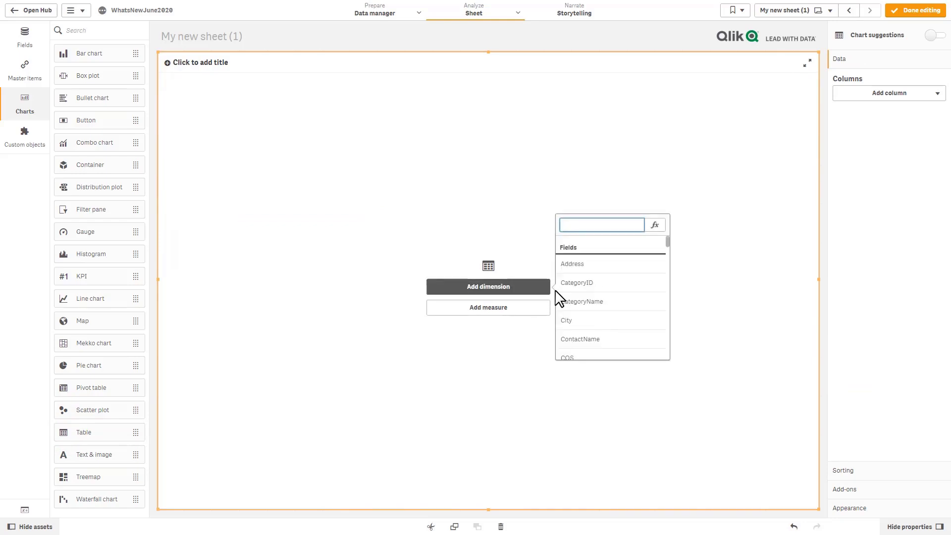
{"action": "type", "text": "pr"}
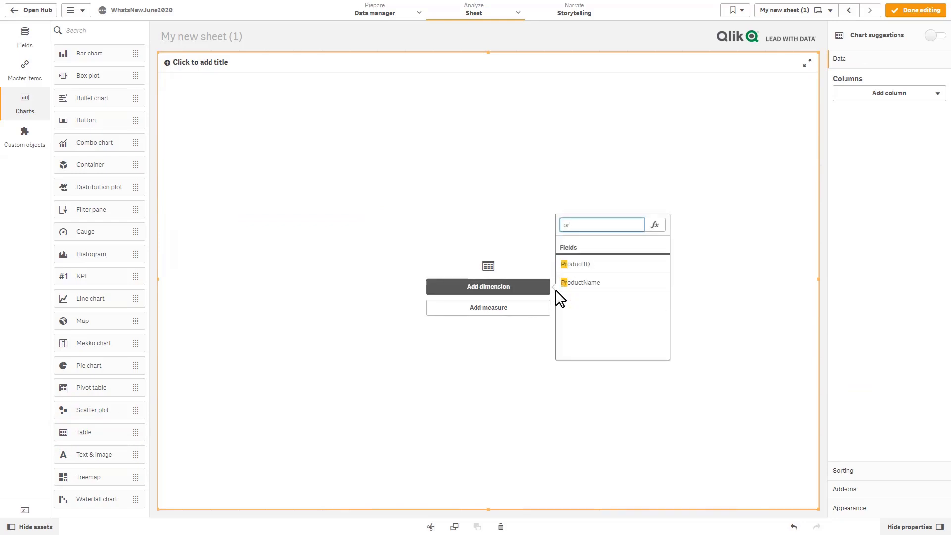
{"action": "left_click", "coordinate": [580, 283]}
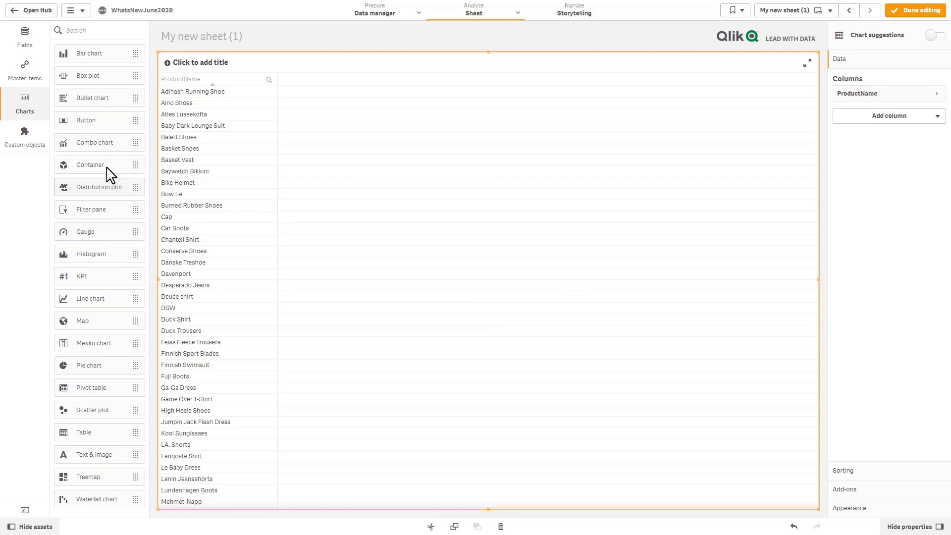
Add a Sum(Sales) column, duplicate it, and label the copy 'Trend'
{"action": "left_click", "coordinate": [24, 34]}
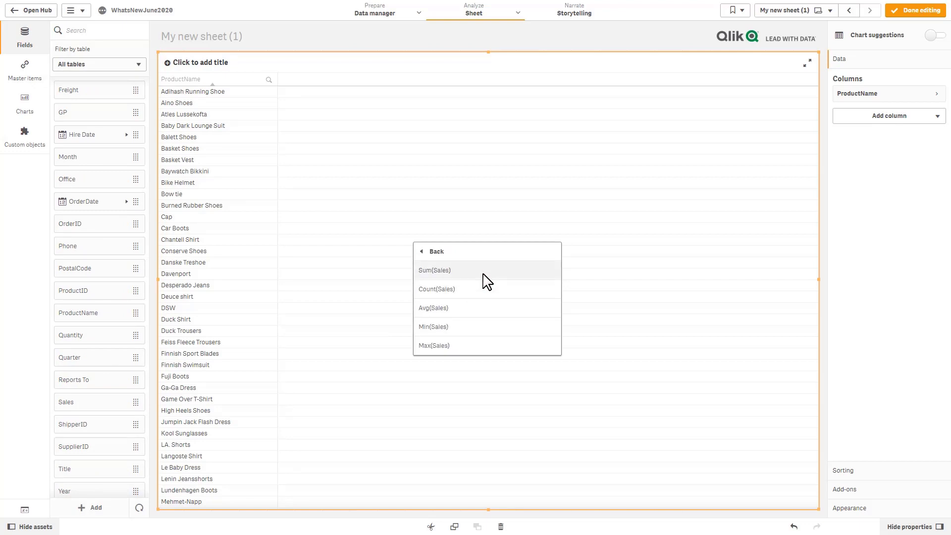
{"action": "left_click", "coordinate": [434, 270]}
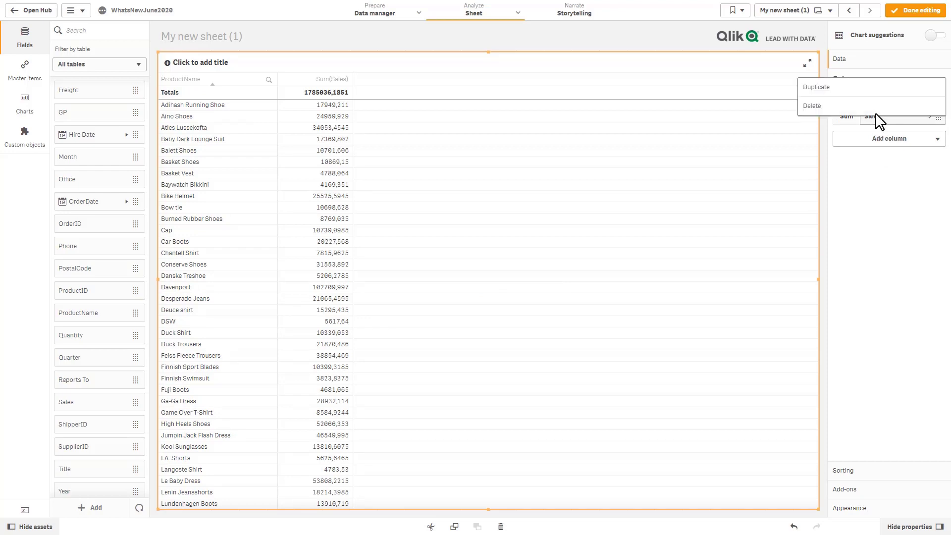
{"action": "left_click", "coordinate": [817, 86]}
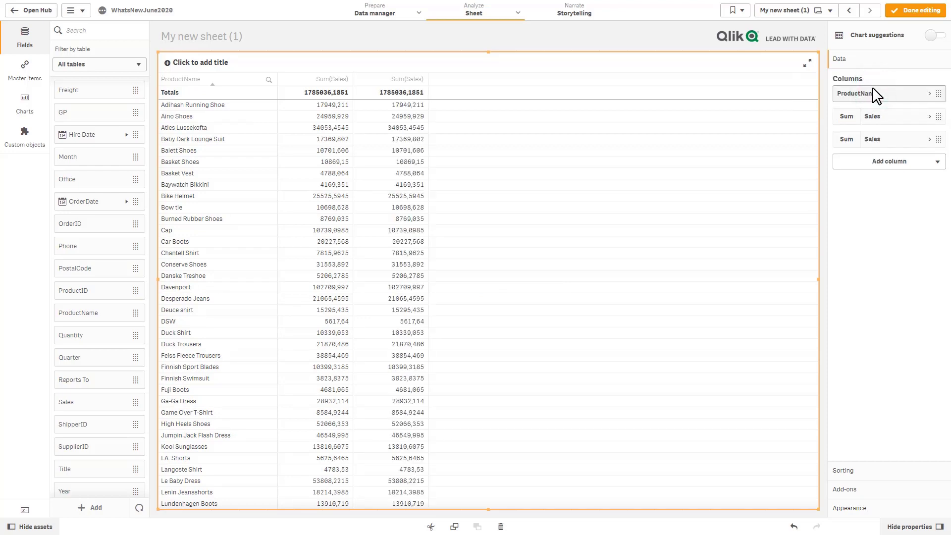
{"action": "left_click", "coordinate": [872, 138]}
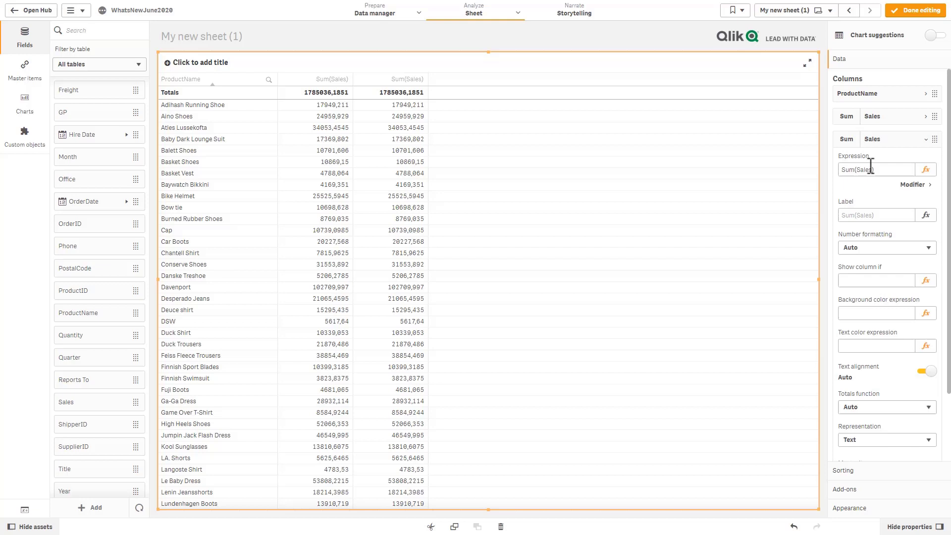
{"action": "type", "text": "Trend"}
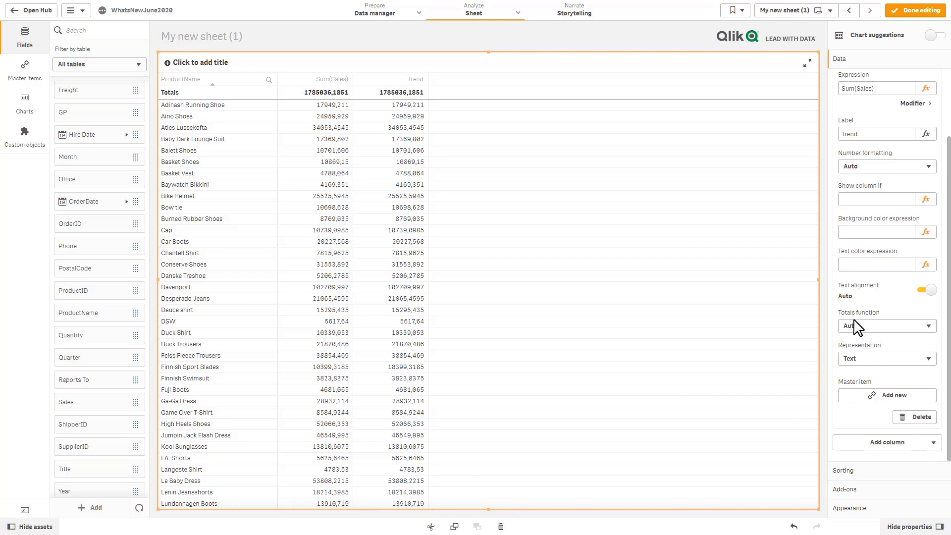
Show the Trend column as a mini chart over OrderDate.autoCalendar.Month
{"action": "left_click", "coordinate": [886, 357]}
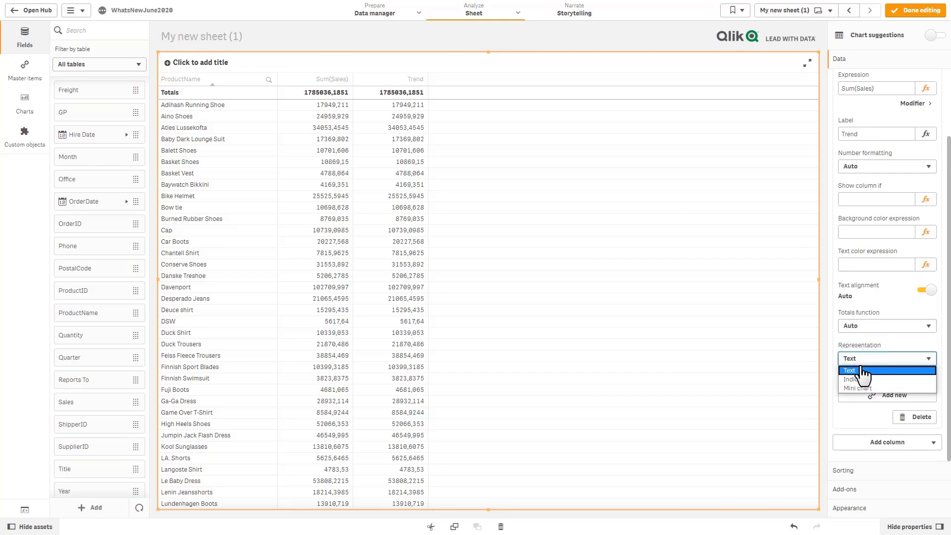
{"action": "mouse_move", "coordinate": [858, 389]}
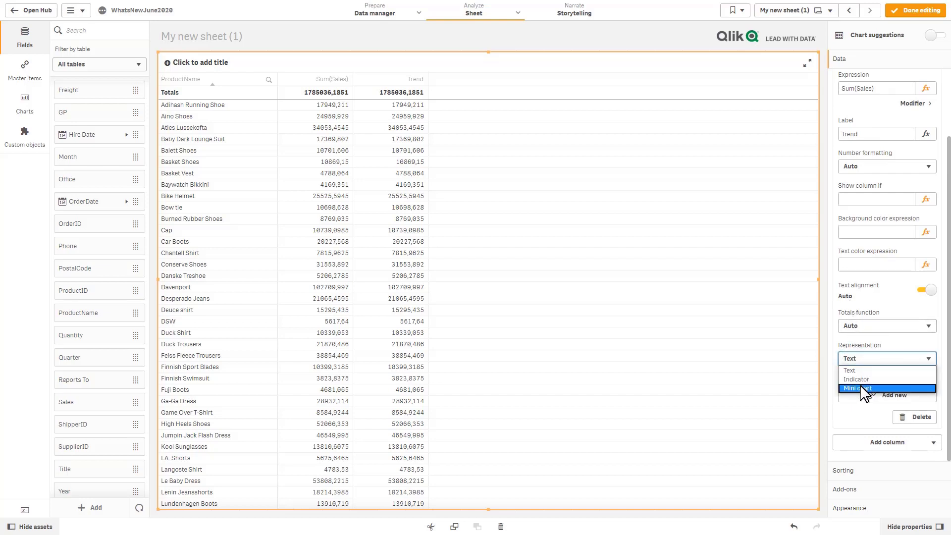
{"action": "left_click", "coordinate": [857, 388]}
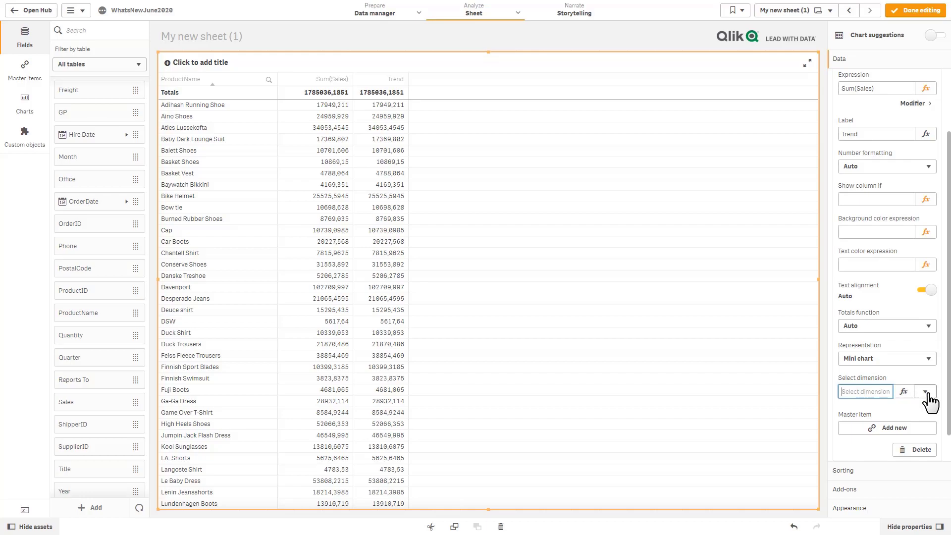
{"action": "left_click", "coordinate": [904, 392]}
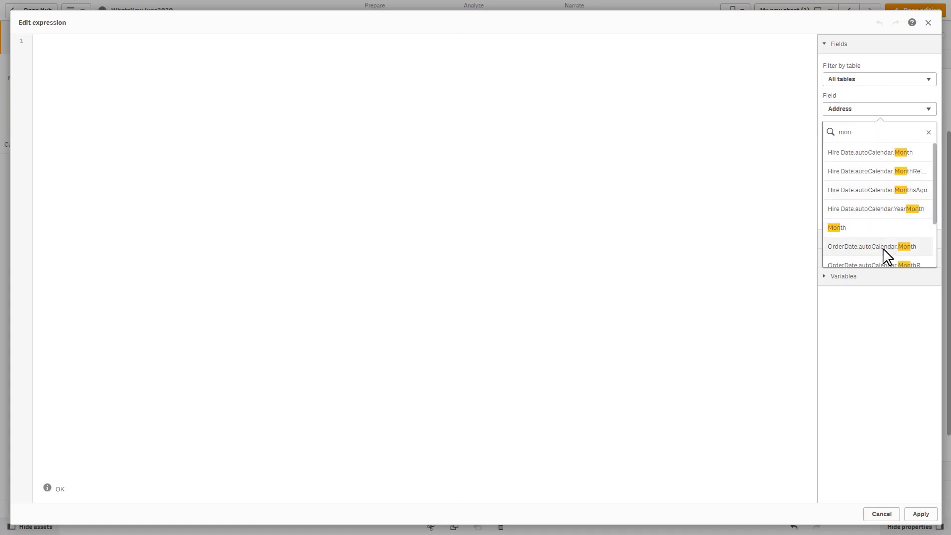
{"action": "left_click", "coordinate": [871, 246]}
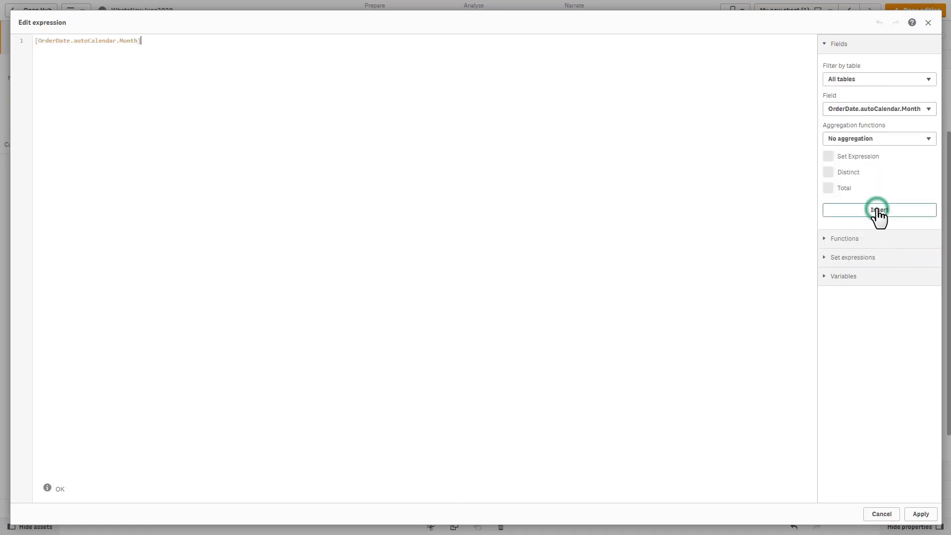
{"action": "left_click", "coordinate": [919, 513]}
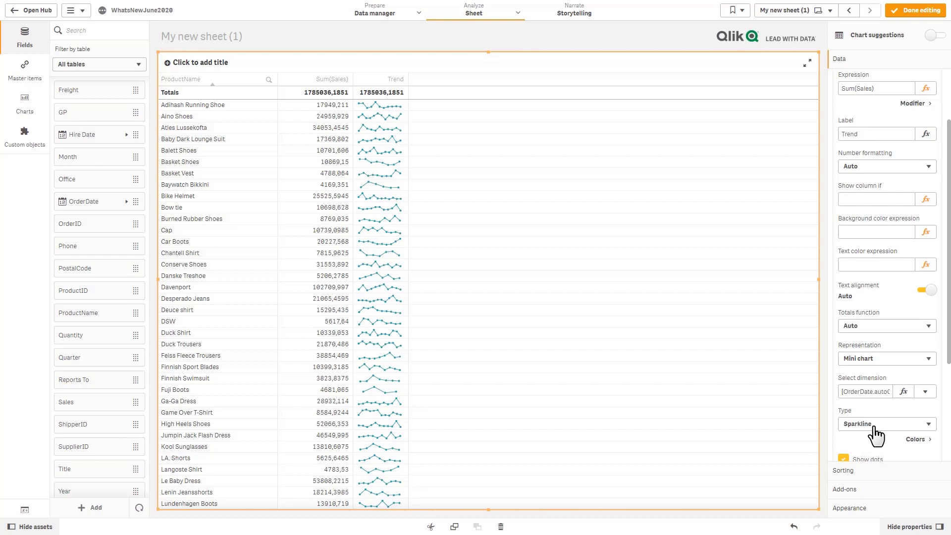
Preview the mini charts as Dots and Bars, then set the type to Positive/negative
{"action": "left_click", "coordinate": [883, 424]}
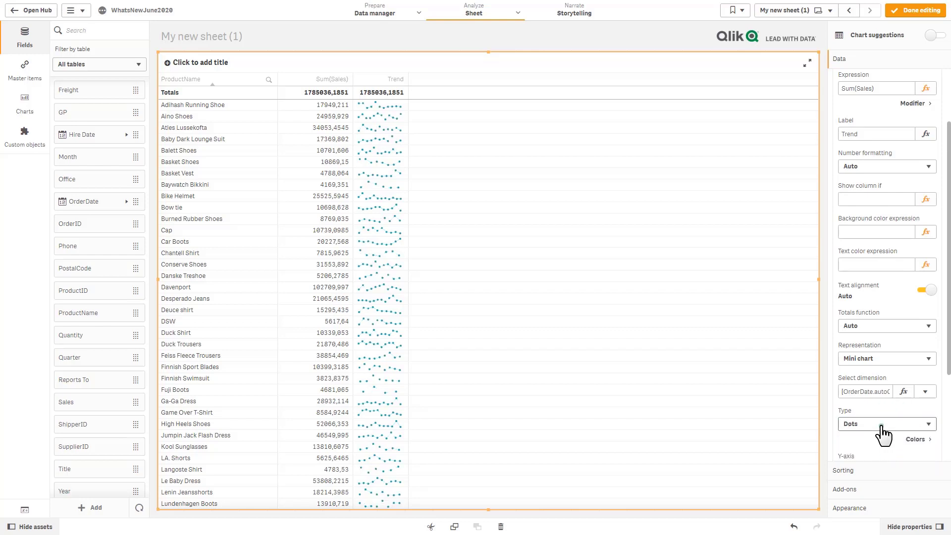
{"action": "left_click", "coordinate": [886, 423]}
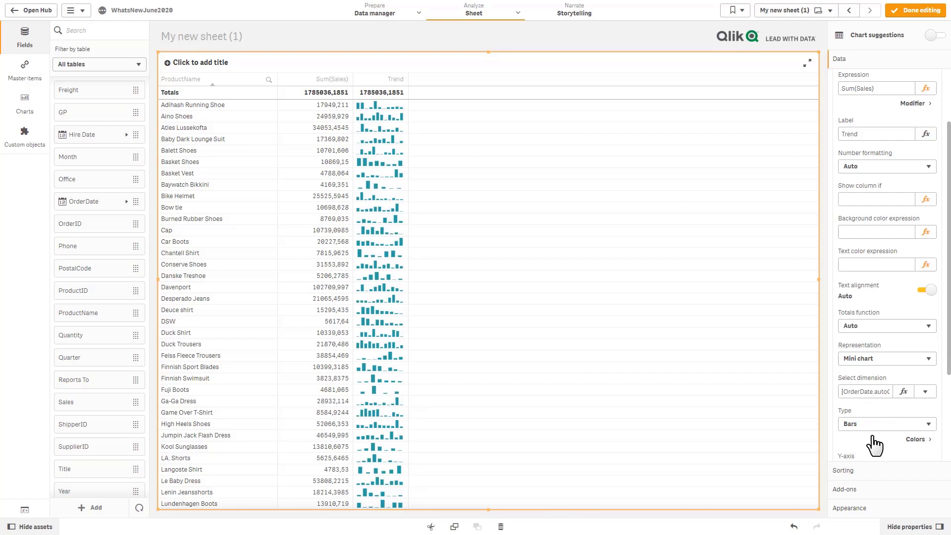
{"action": "left_click", "coordinate": [882, 423]}
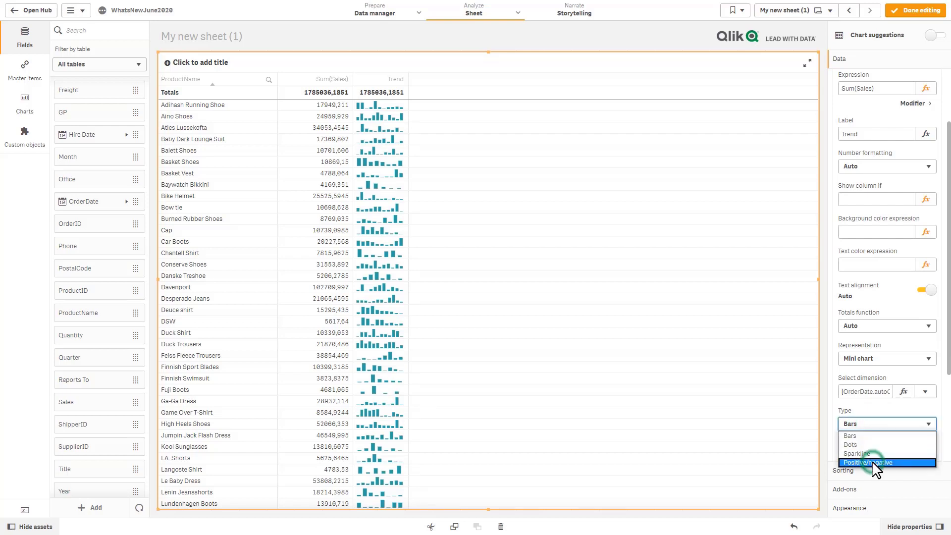
{"action": "left_click", "coordinate": [870, 462]}
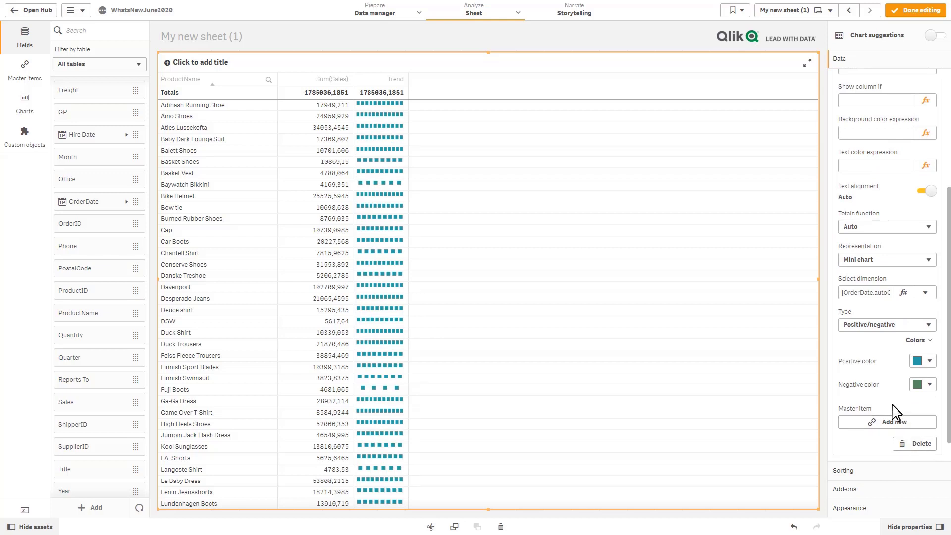
{"action": "left_click", "coordinate": [786, 10]}
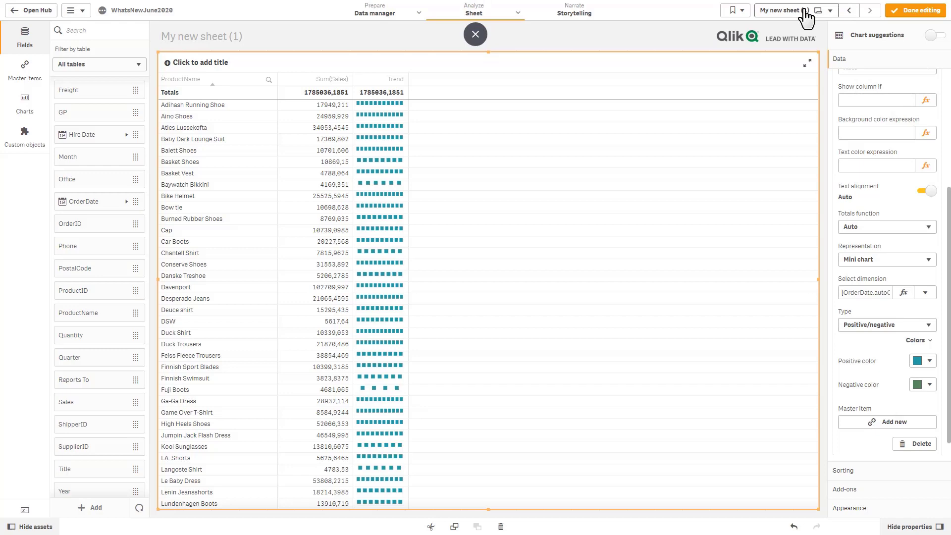
Switch to the Sparklines sheet, view it outside edit mode, then return to editing
{"action": "left_click", "coordinate": [782, 10]}
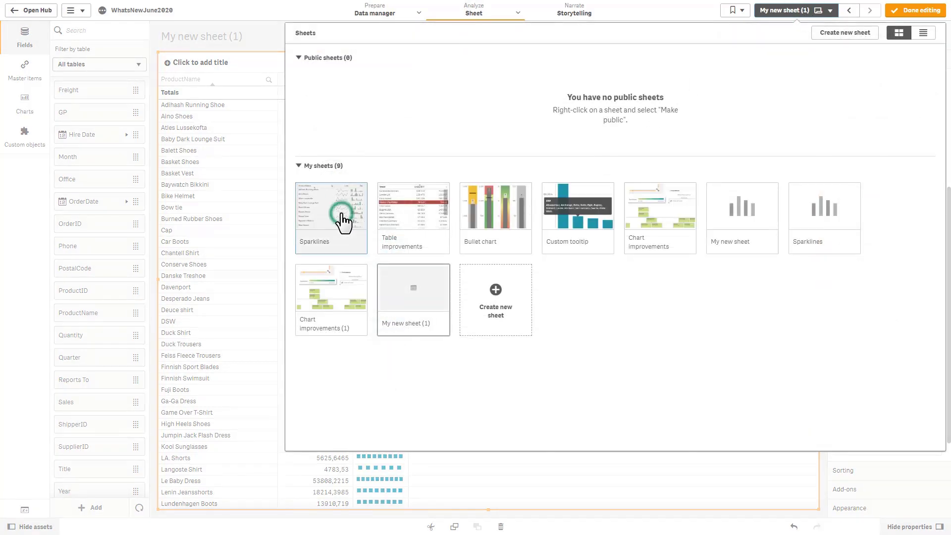
{"action": "left_click", "coordinate": [331, 205]}
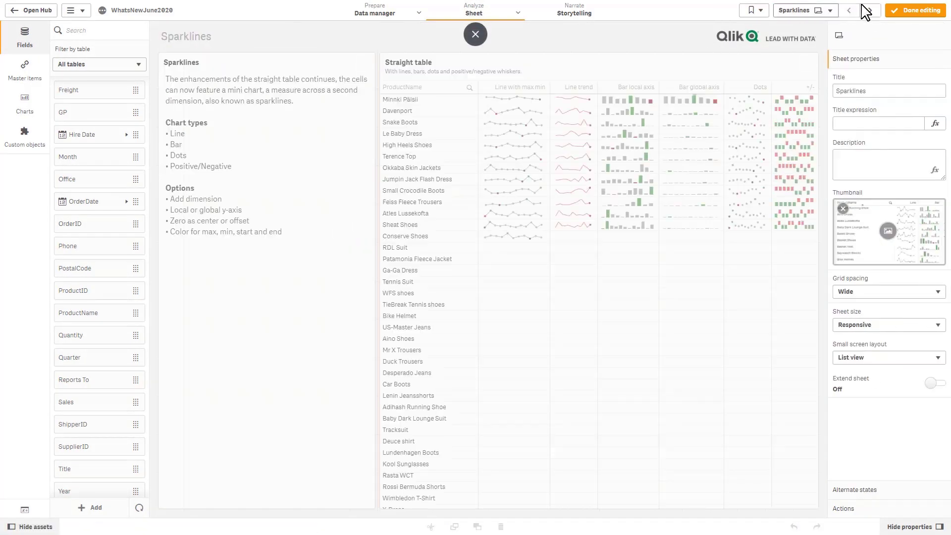
{"action": "left_click", "coordinate": [915, 10]}
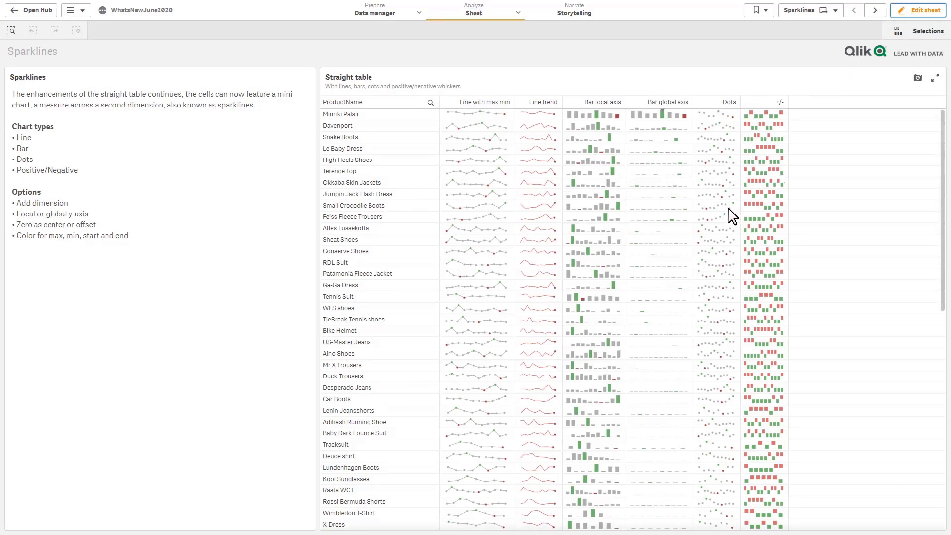
{"action": "mouse_move", "coordinate": [556, 168]}
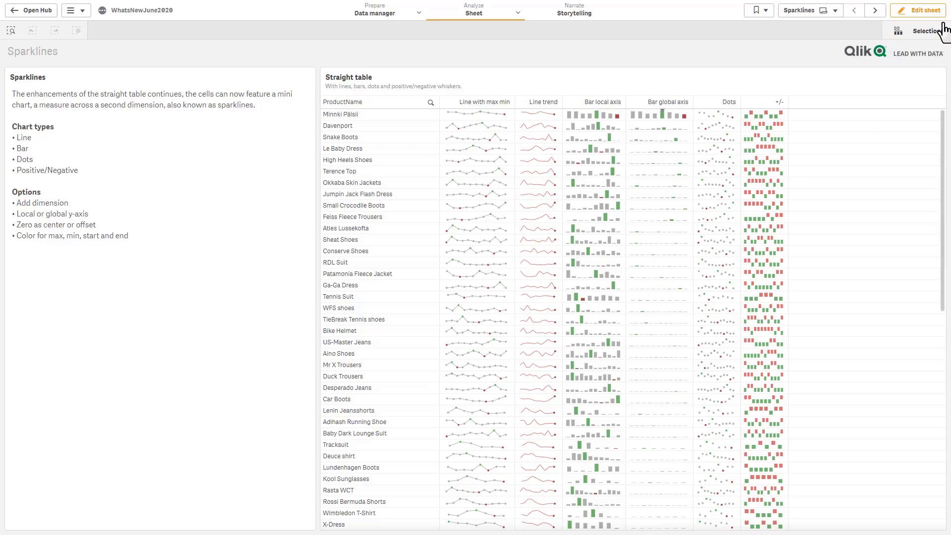
{"action": "left_click", "coordinate": [917, 10]}
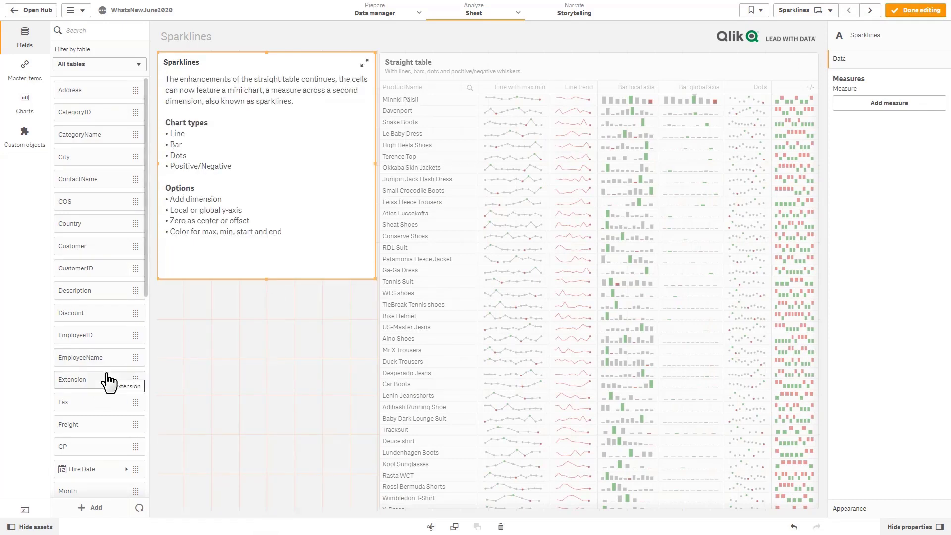
{"action": "mouse_move", "coordinate": [103, 161]}
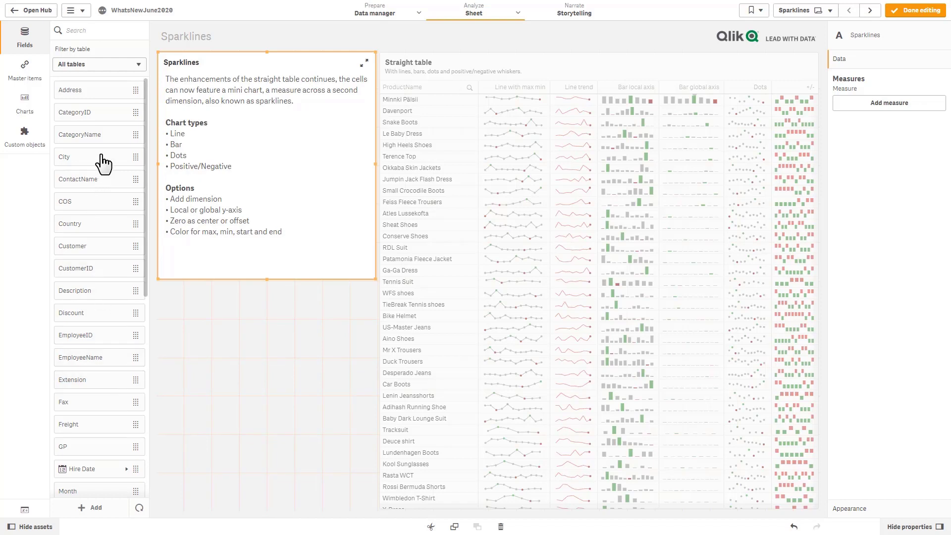
Add a CategoryName filter pane below the text and center its values
{"action": "left_click_drag", "start_coordinate": [79, 134], "coordinate": [228, 370]}
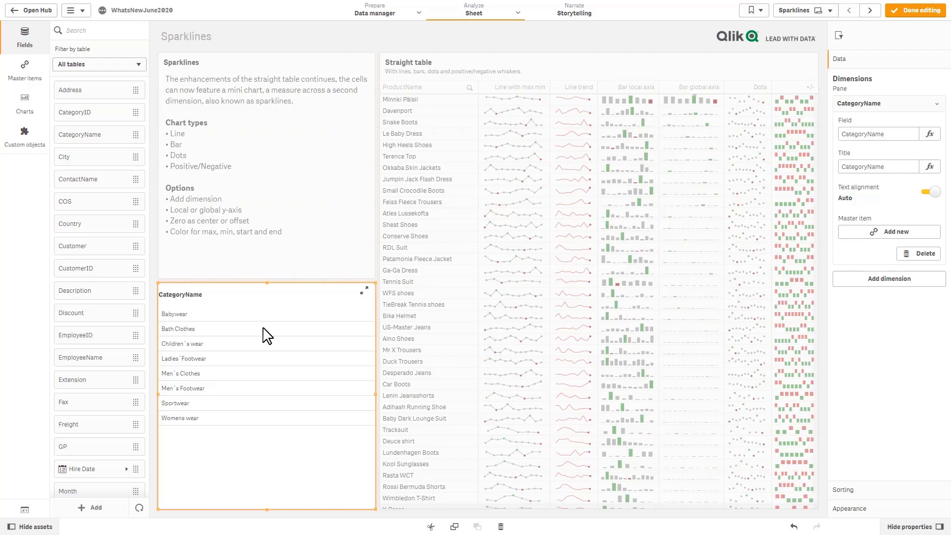
{"action": "mouse_move", "coordinate": [513, 286]}
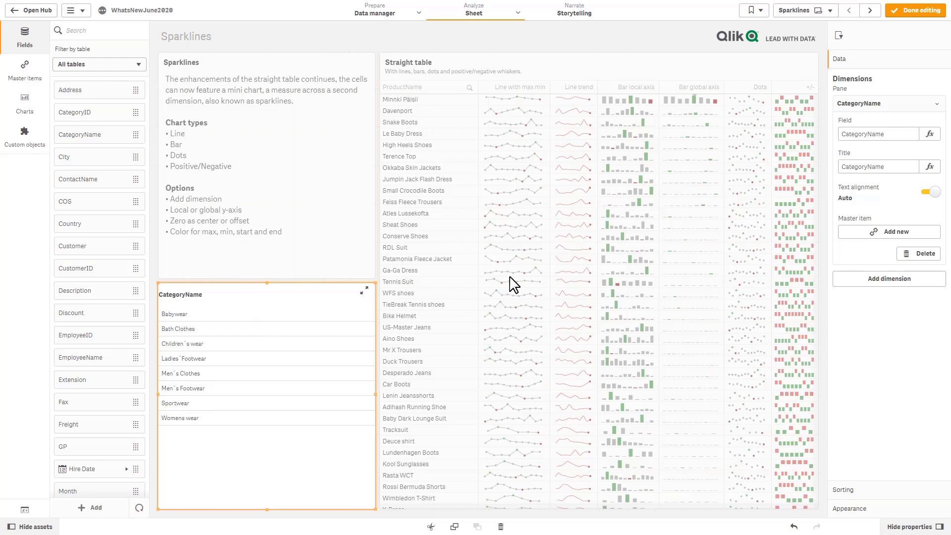
{"action": "mouse_move", "coordinate": [864, 203]}
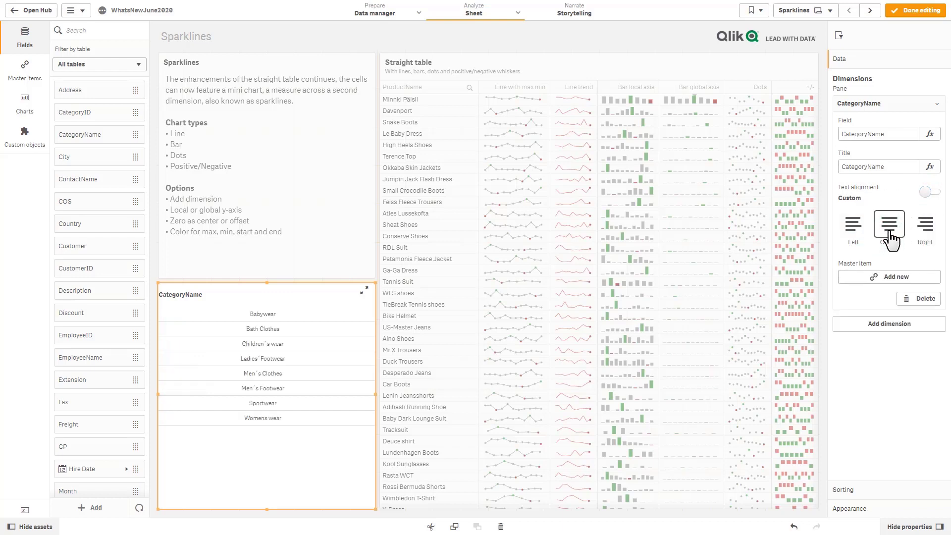
{"action": "left_click", "coordinate": [888, 225]}
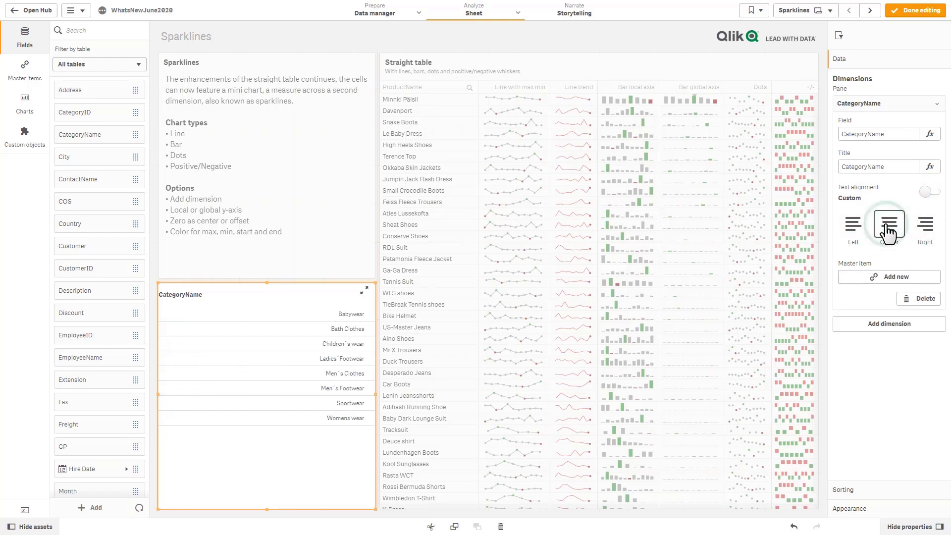
{"action": "left_click", "coordinate": [853, 225]}
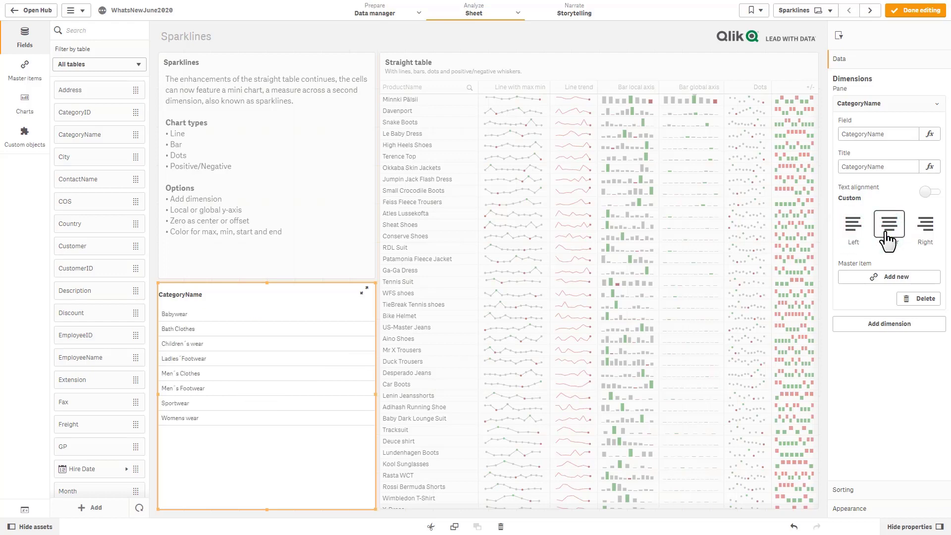
{"action": "left_click", "coordinate": [888, 225]}
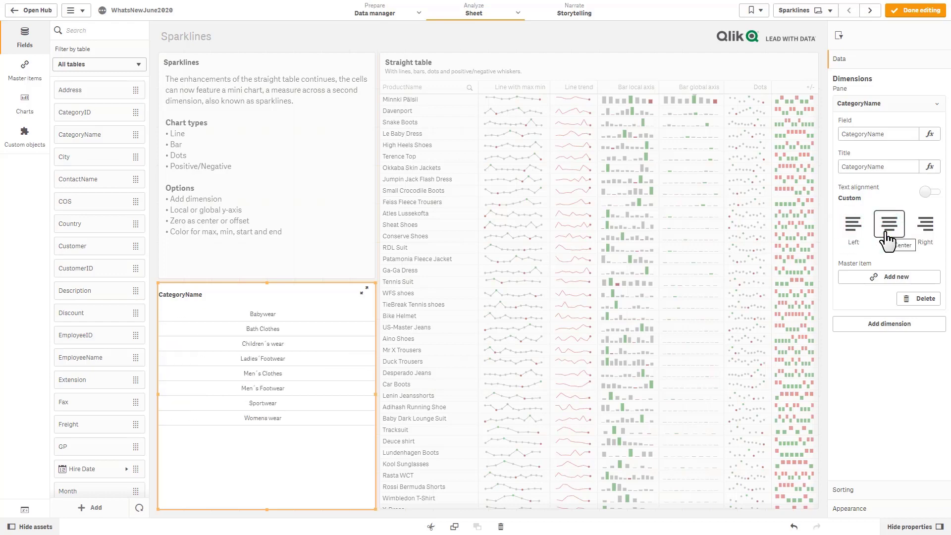
{"action": "left_click", "coordinate": [374, 9]}
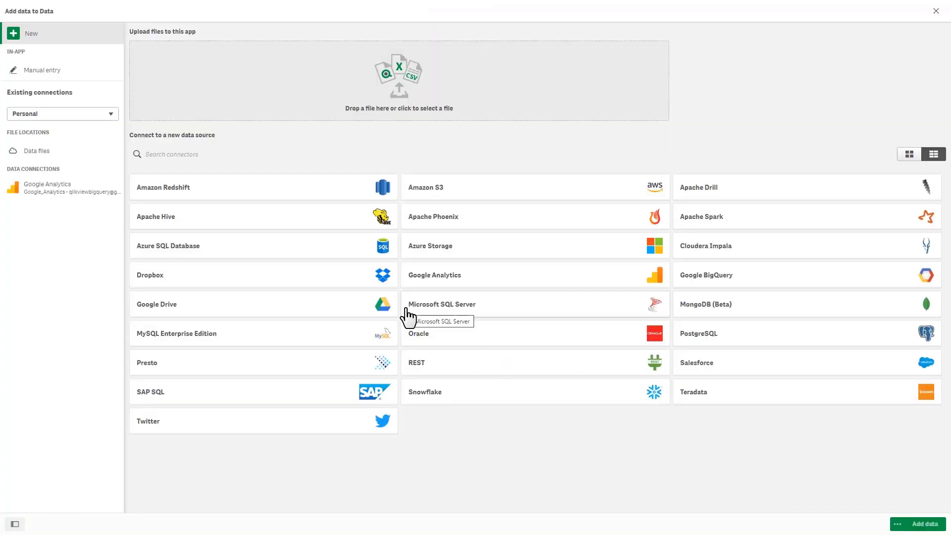
{"action": "mouse_move", "coordinate": [496, 285]}
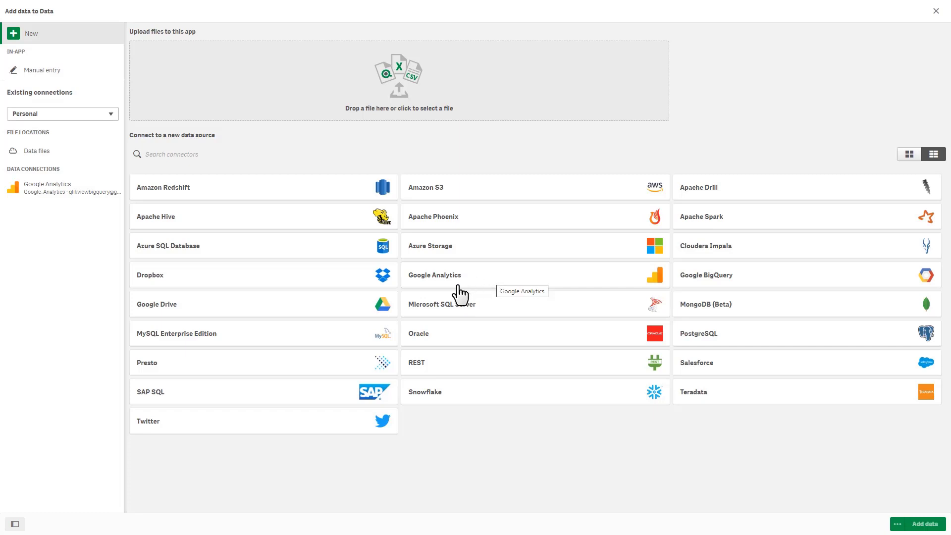
{"action": "mouse_move", "coordinate": [307, 425]}
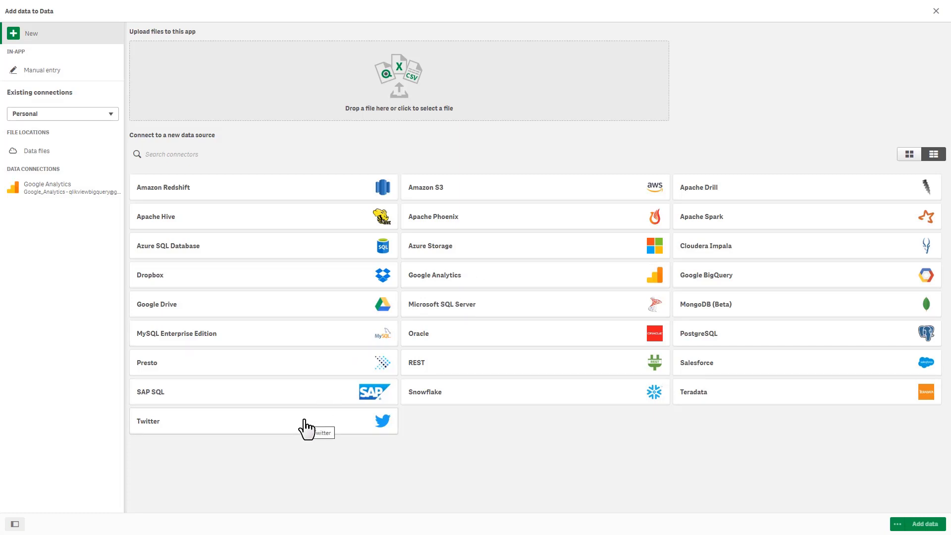
{"action": "mouse_move", "coordinate": [454, 441]}
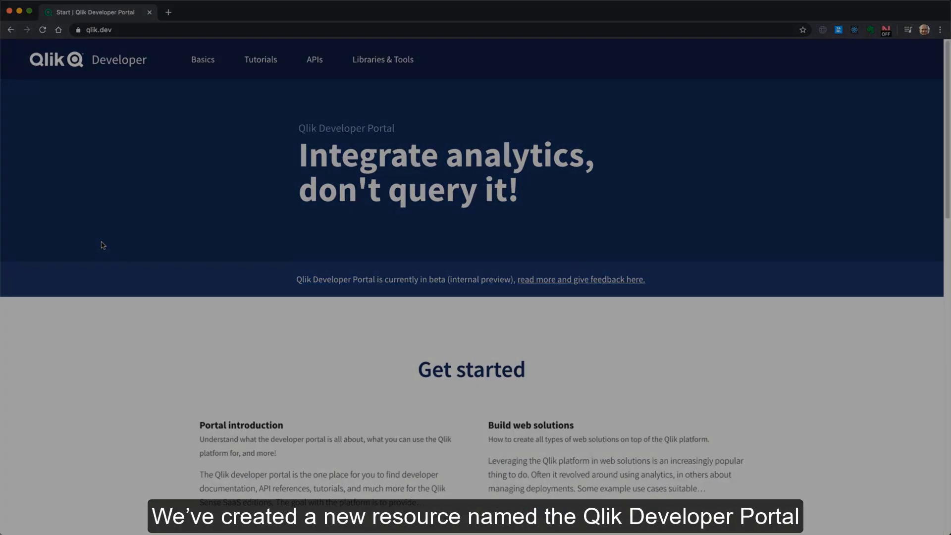
Browse the nebula.js mekko chart and List apps examples on qlik.dev
{"action": "scroll", "scroll_direction": "down", "scroll_amount": 3}
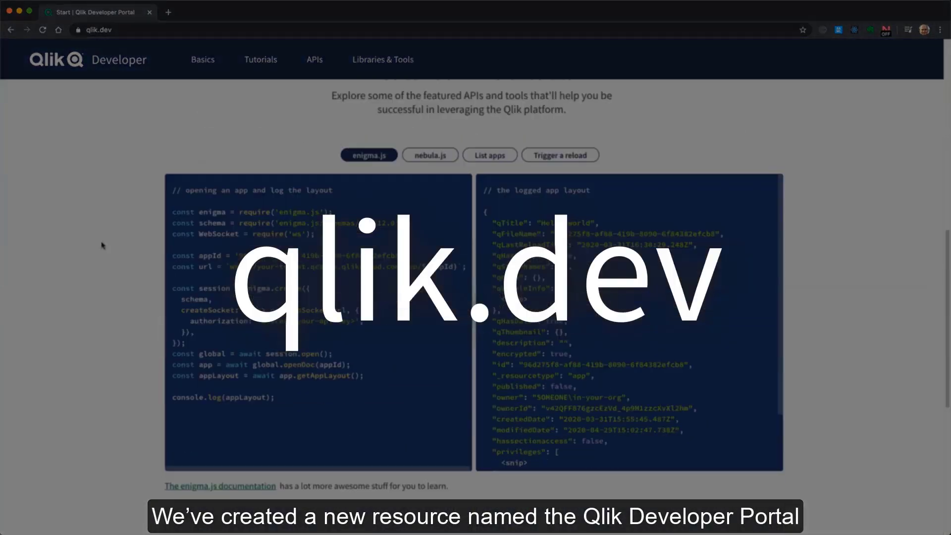
{"action": "left_click", "coordinate": [429, 155]}
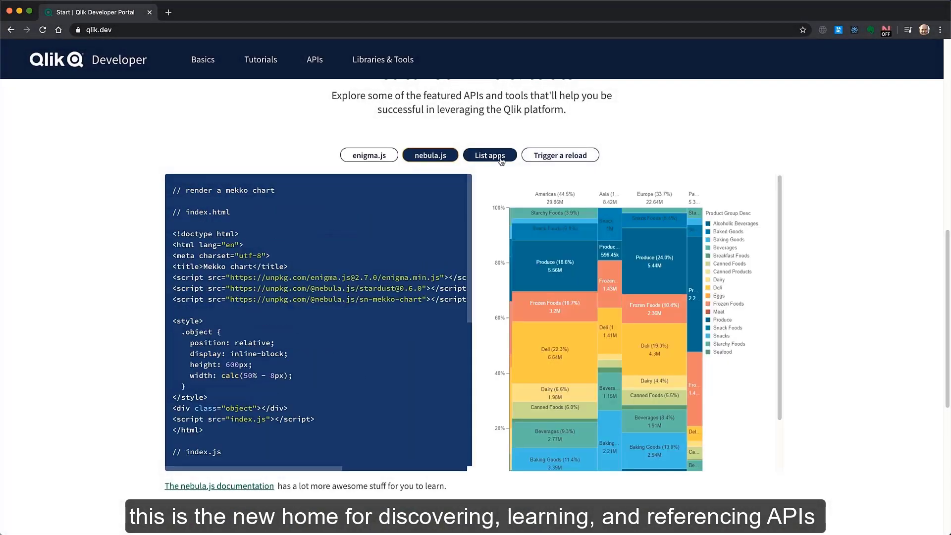
{"action": "left_click", "coordinate": [489, 154]}
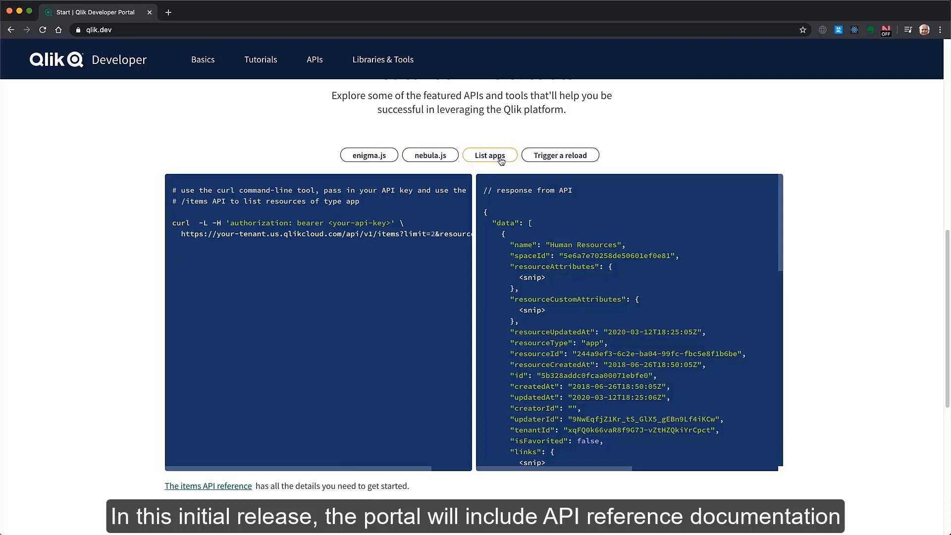
Open the Apps API reference, then the Get started with Qlik CLI tutorial
{"action": "left_click", "coordinate": [314, 60]}
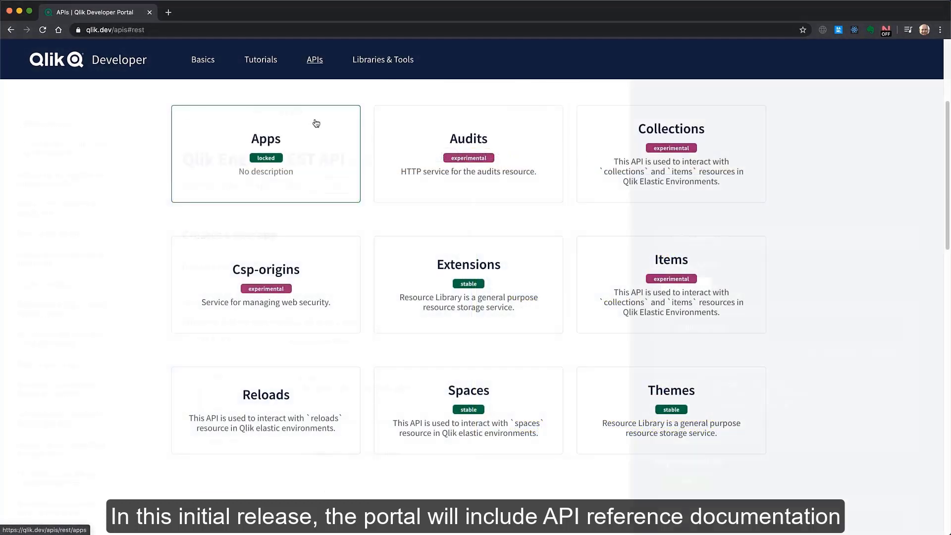
{"action": "left_click", "coordinate": [265, 153]}
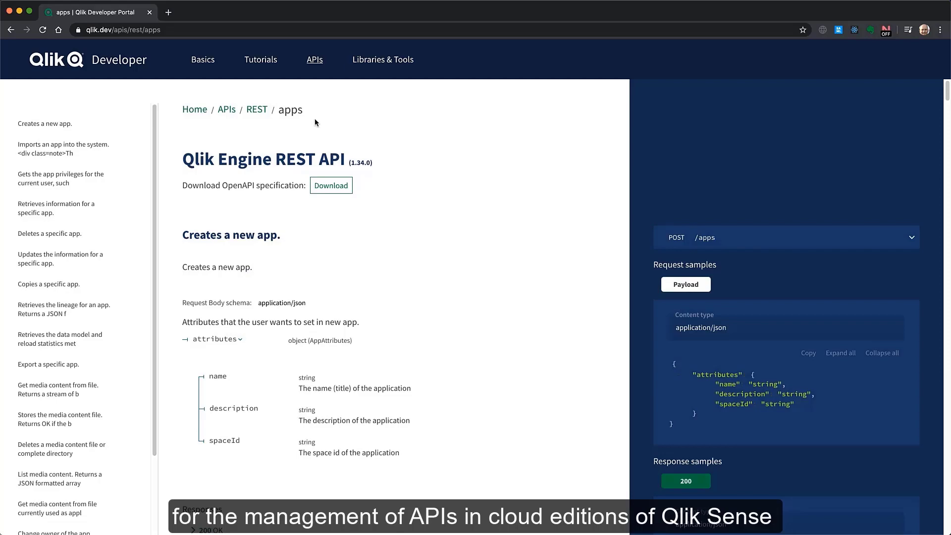
{"action": "mouse_move", "coordinate": [408, 228]}
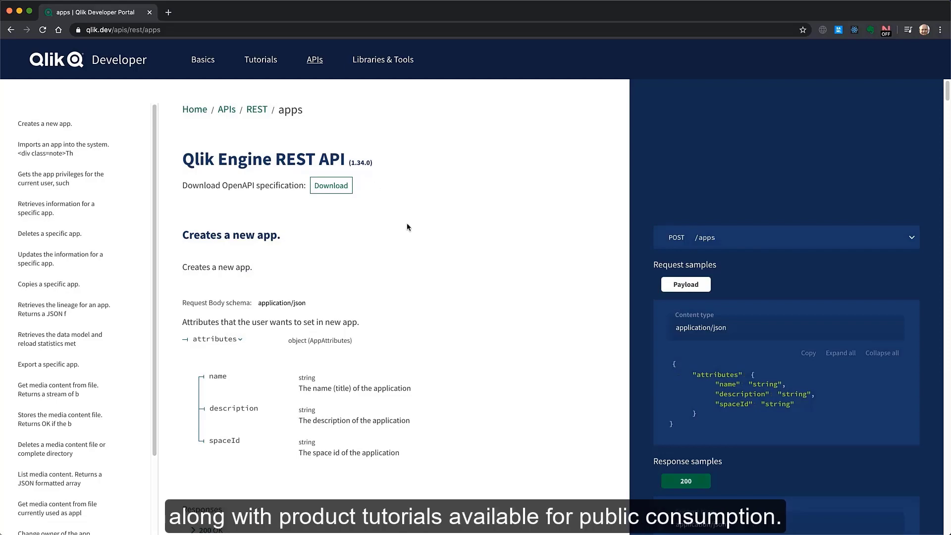
{"action": "left_click", "coordinate": [260, 60]}
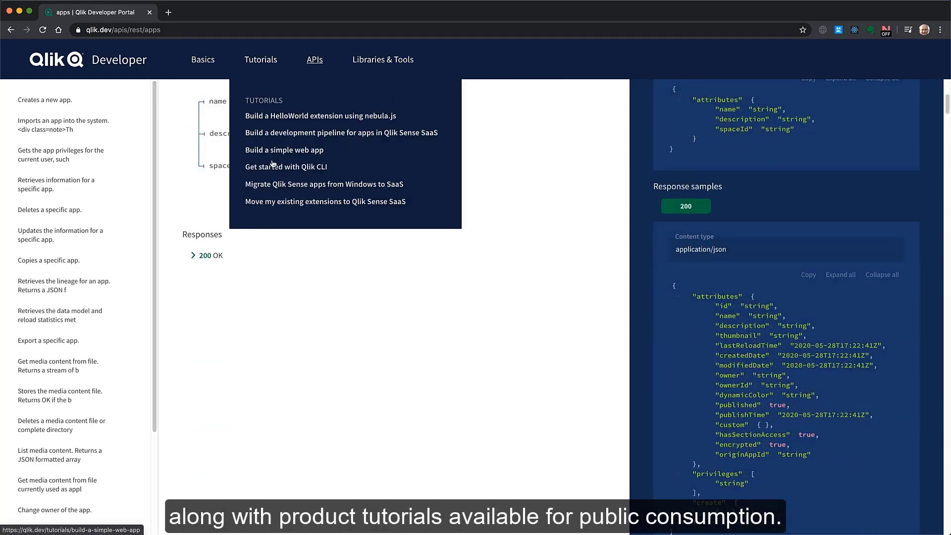
{"action": "left_click", "coordinate": [286, 166]}
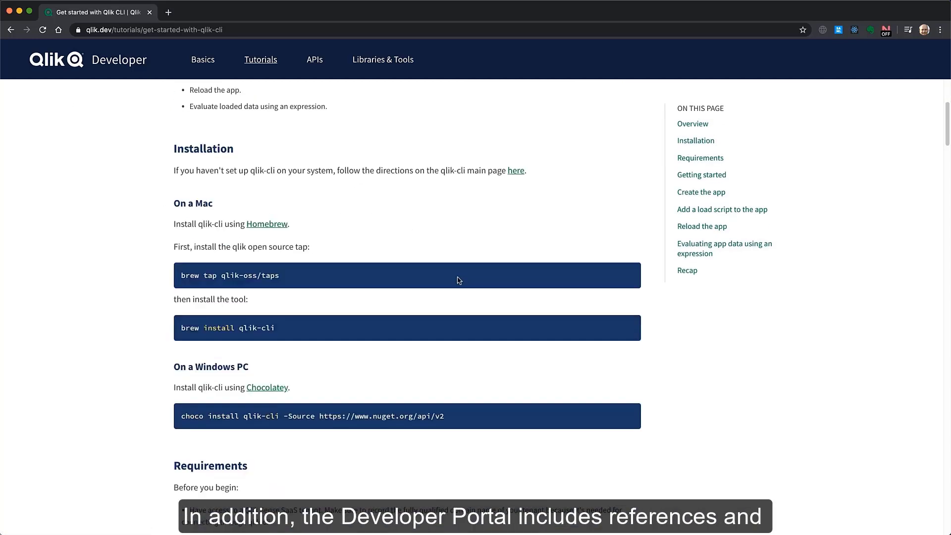
{"action": "scroll", "scroll_direction": "down", "scroll_amount": 3}
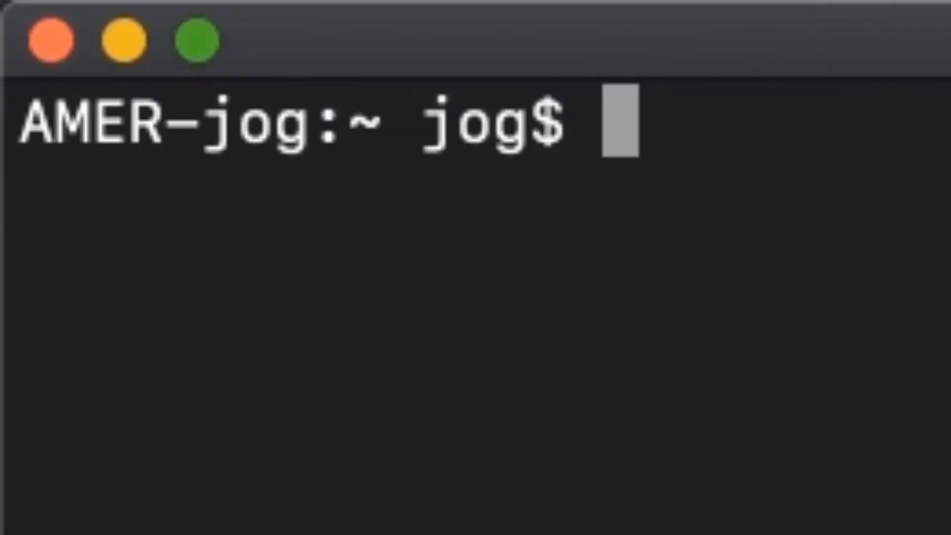
Show the help text for the 'qlik app' command with '--help'
{"action": "type", "text": "qlik"}
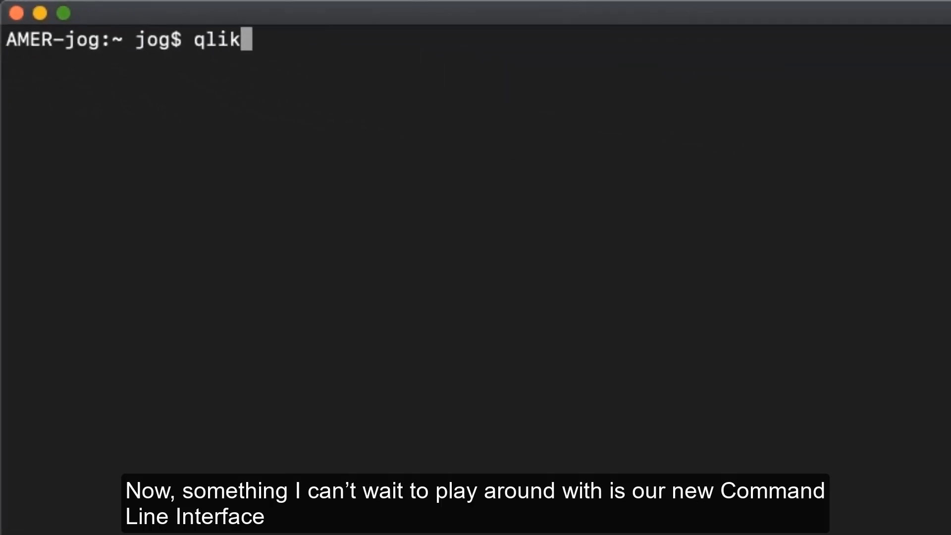
{"action": "key", "text": "backspace"}
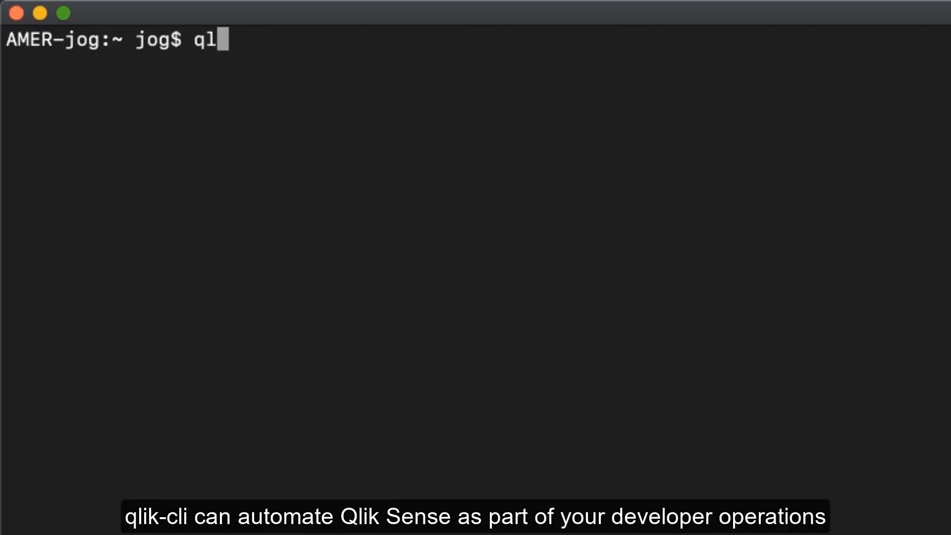
{"action": "type", "text": "ik app"}
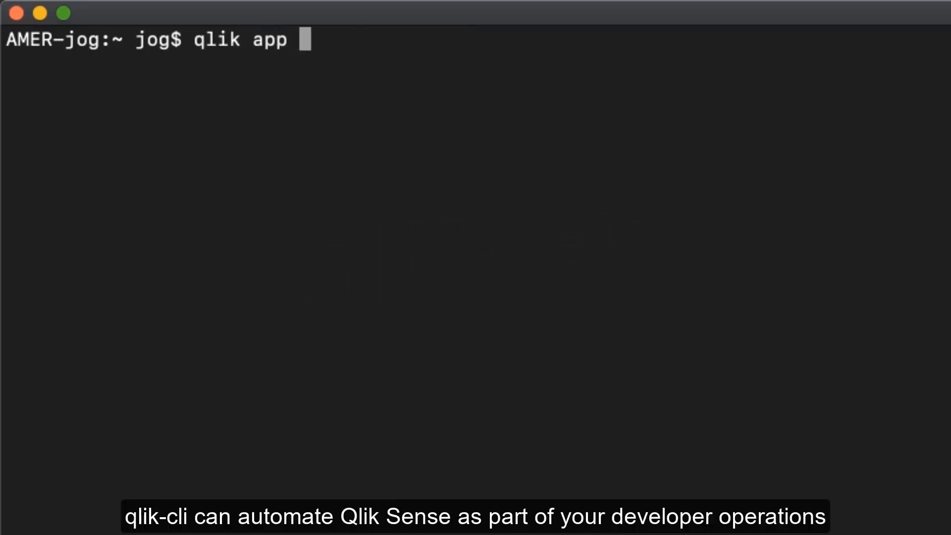
{"action": "type", "text": "--help"}
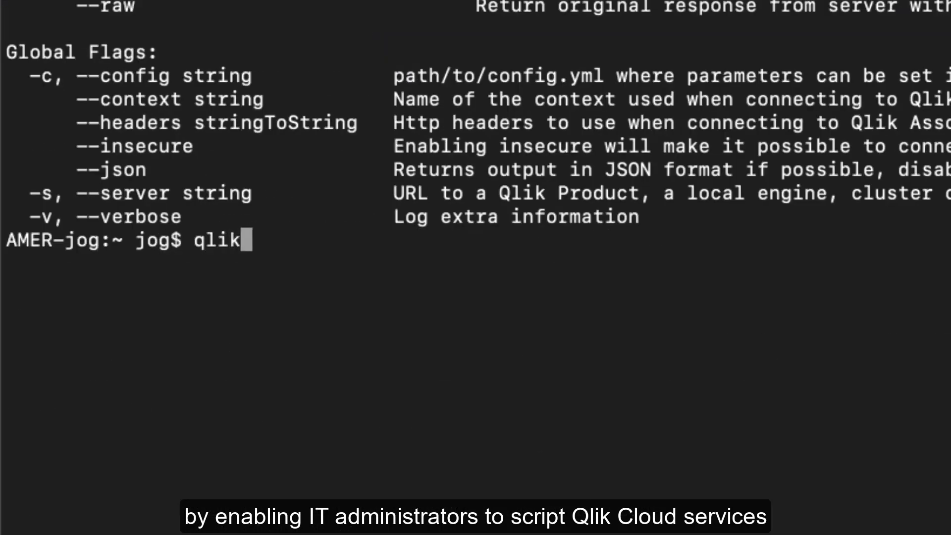
Begin typing the command 'qlik app create --attributes-name fizz -q'
{"action": "type", "text": "app create"}
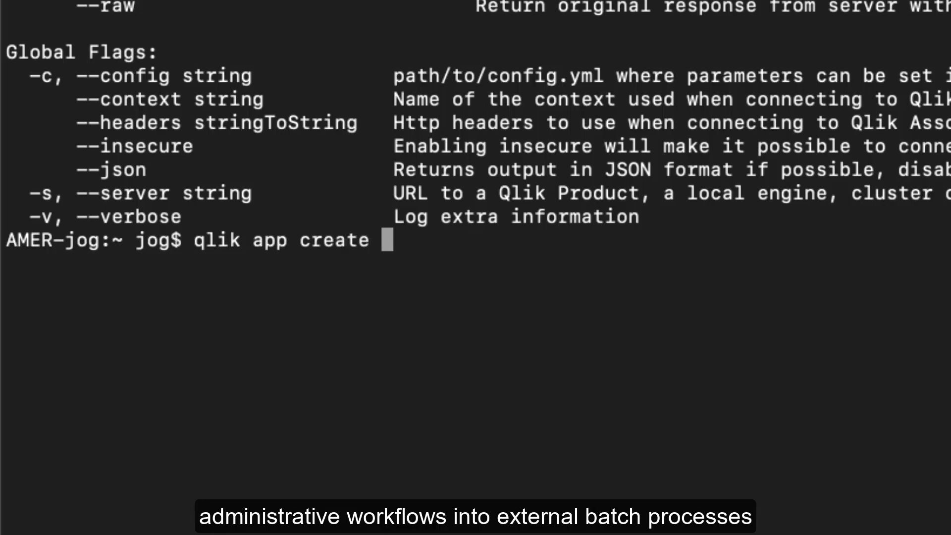
{"action": "type", "text": "--att"}
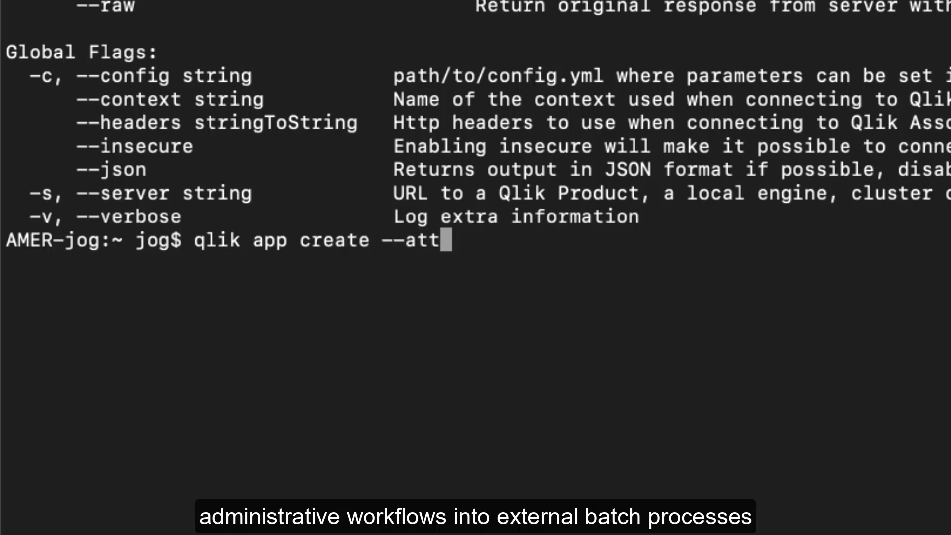
{"action": "type", "text": "ributes-na"}
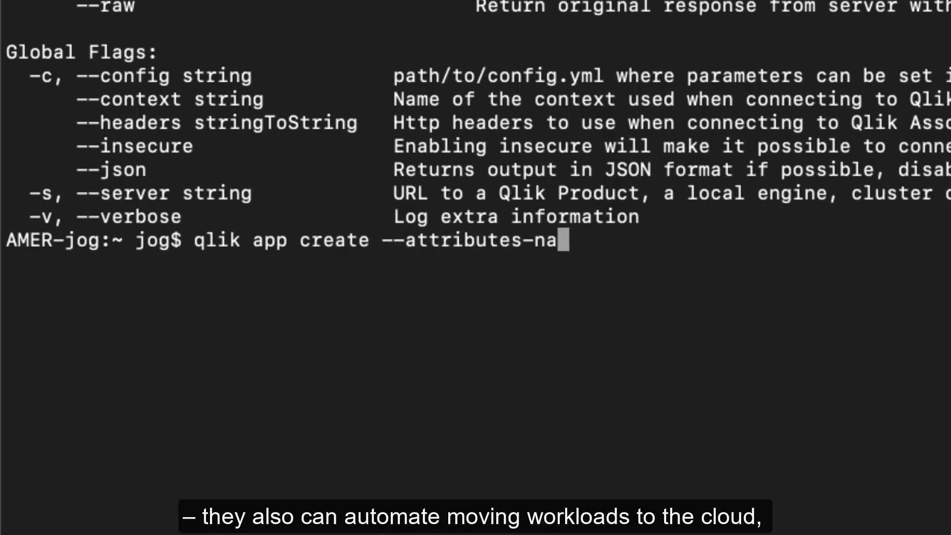
{"action": "type", "text": "me f"}
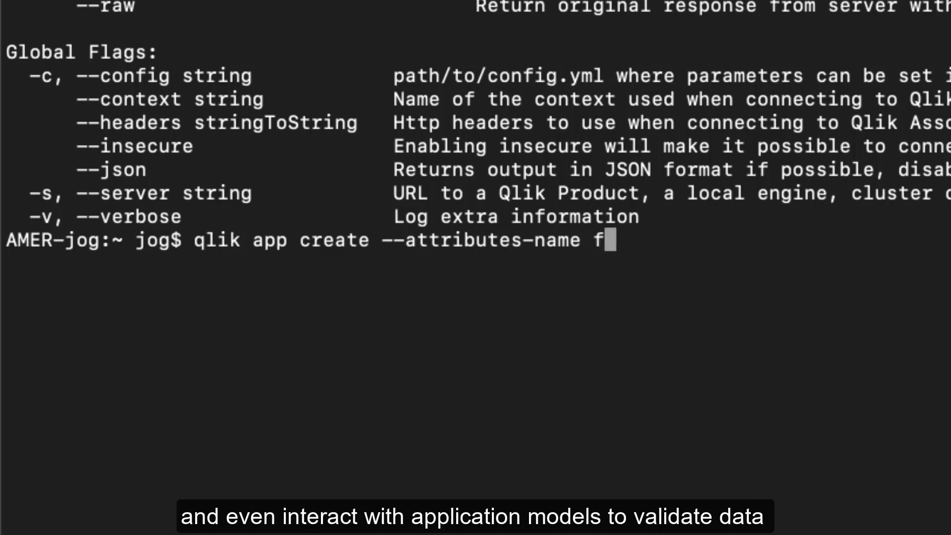
{"action": "type", "text": "izz -q"}
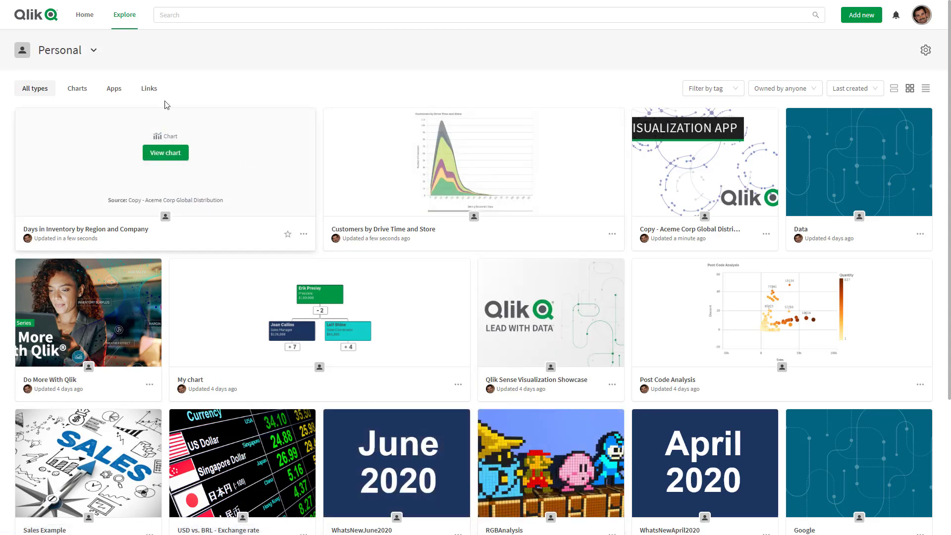
Try the Charts, Apps and Links filters, restore All types, and open Copy - Aceme Corp Global Distribution
{"action": "left_click", "coordinate": [77, 88]}
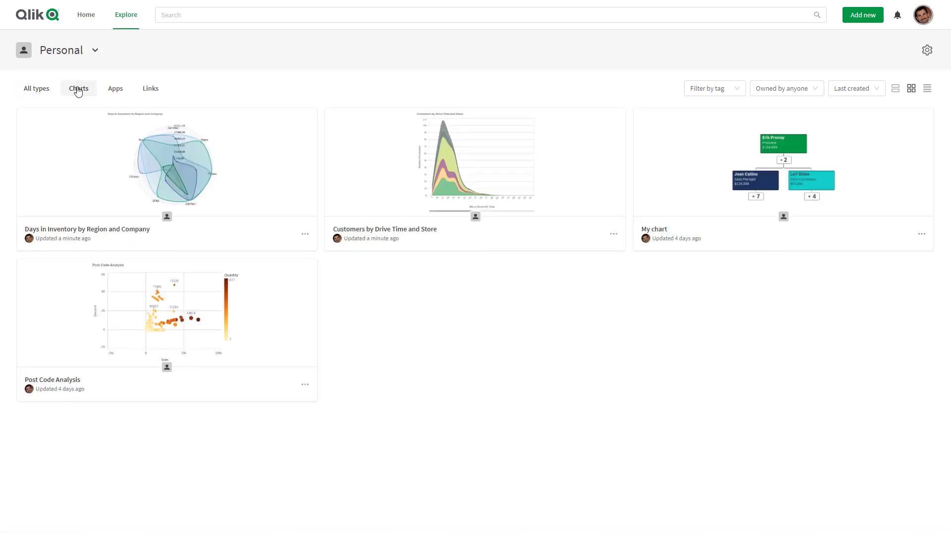
{"action": "left_click", "coordinate": [115, 88]}
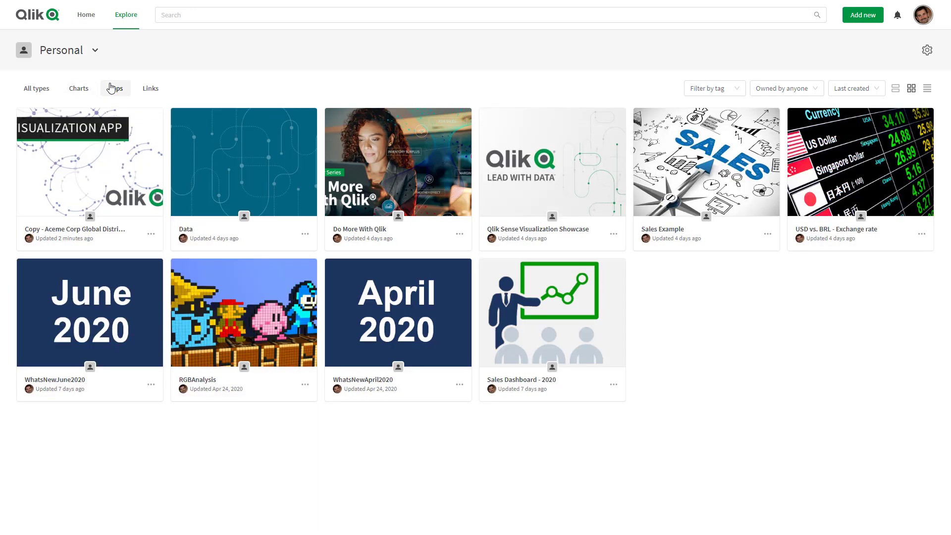
{"action": "left_click", "coordinate": [149, 88]}
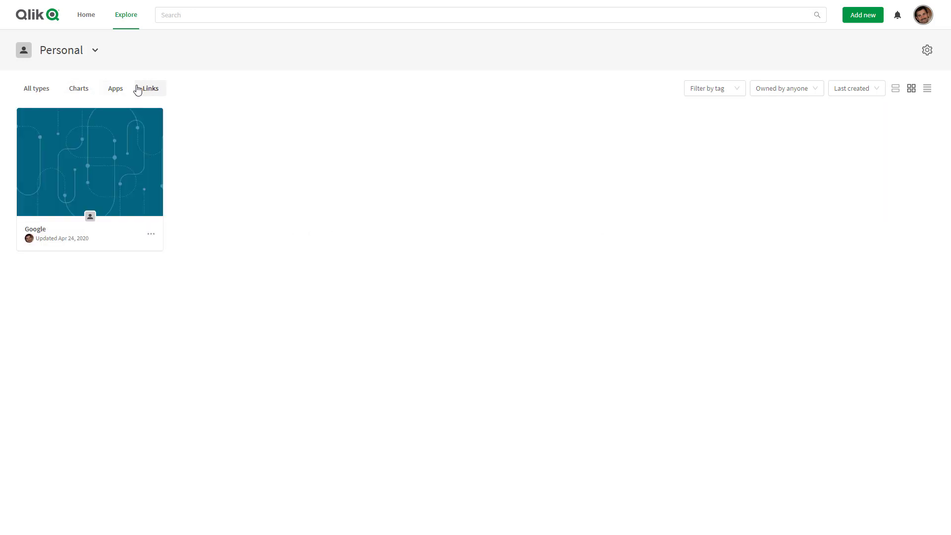
{"action": "left_click", "coordinate": [35, 88]}
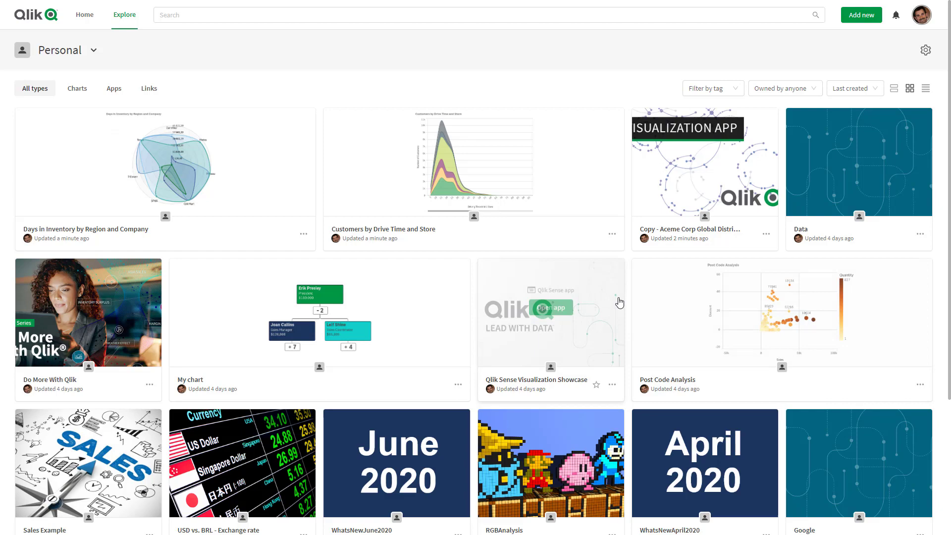
{"action": "mouse_move", "coordinate": [680, 193]}
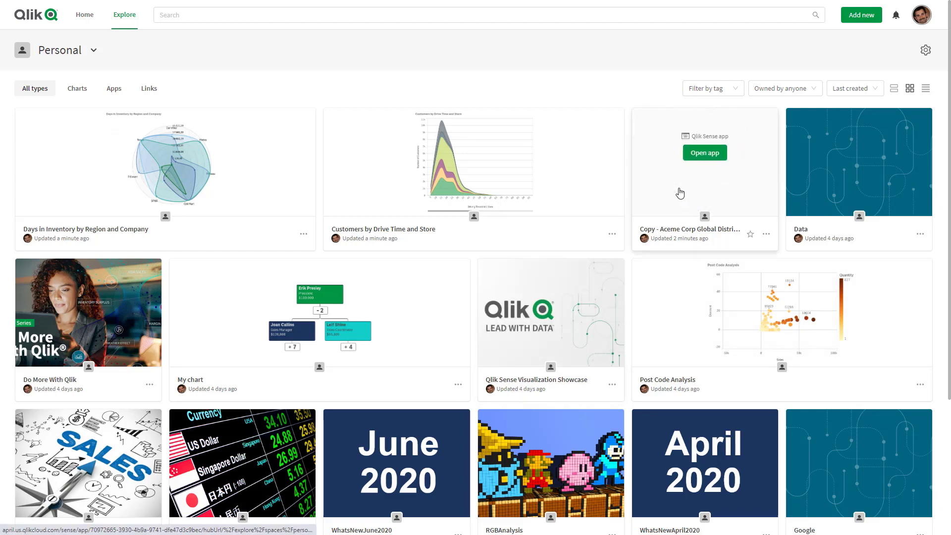
{"action": "left_click", "coordinate": [704, 152]}
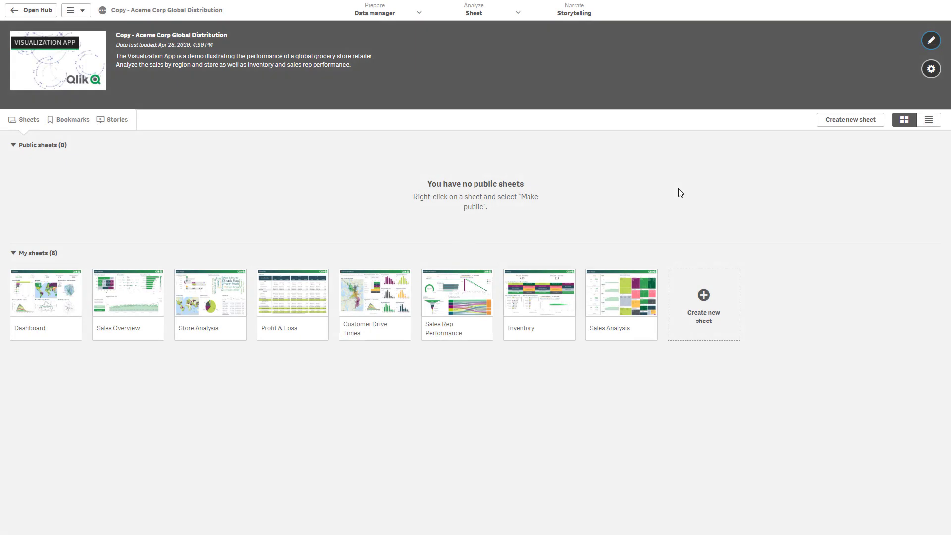
{"action": "mouse_move", "coordinate": [649, 205]}
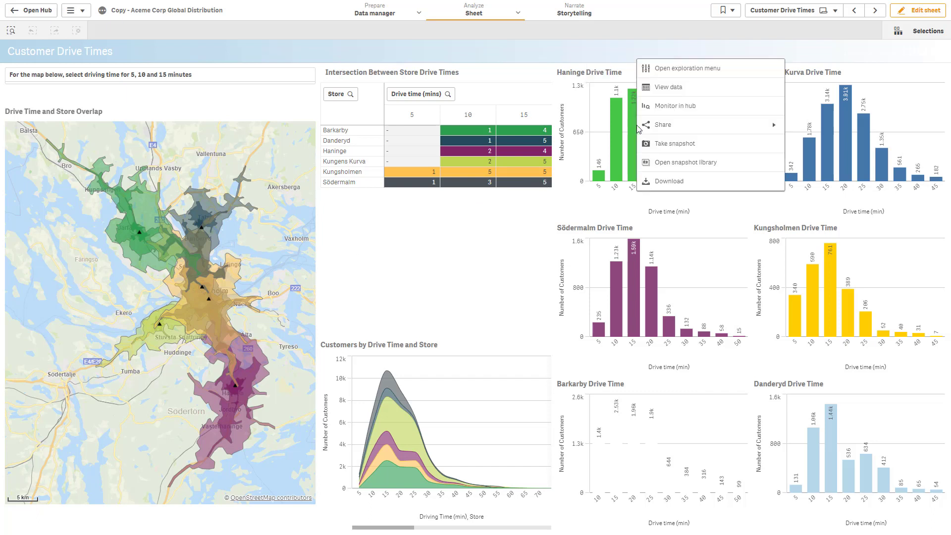
{"action": "mouse_move", "coordinate": [698, 105]}
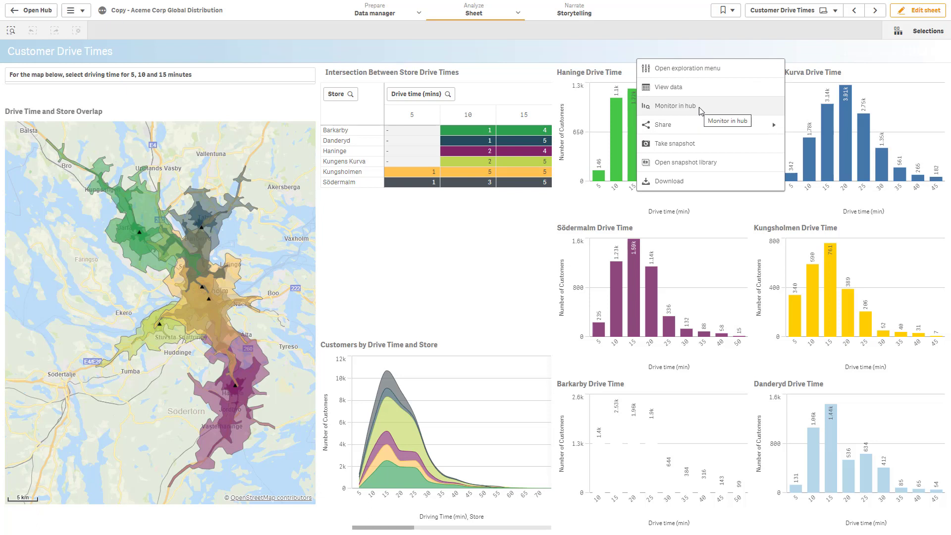
{"action": "mouse_move", "coordinate": [489, 260]}
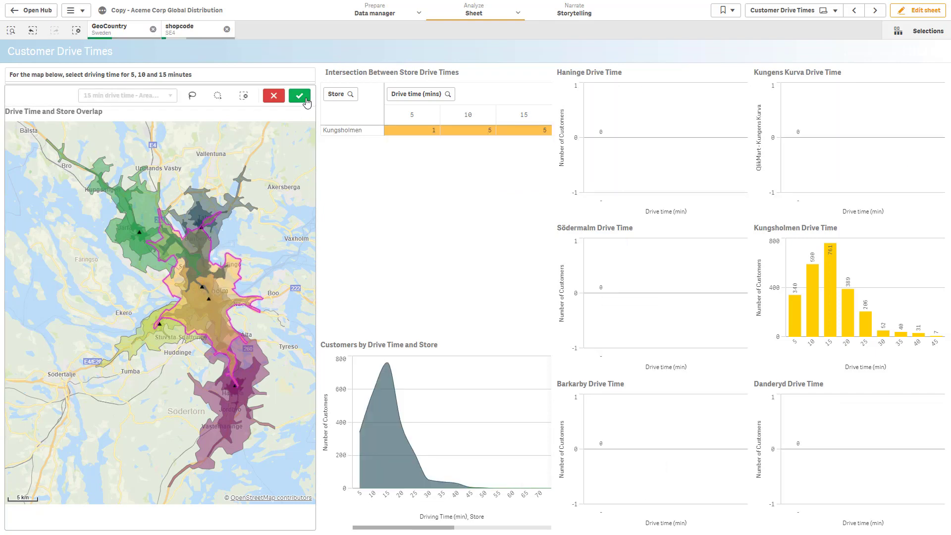
Confirm the map area selection and monitor the Customers by Drive Time and Store chart
{"action": "left_click", "coordinate": [298, 95]}
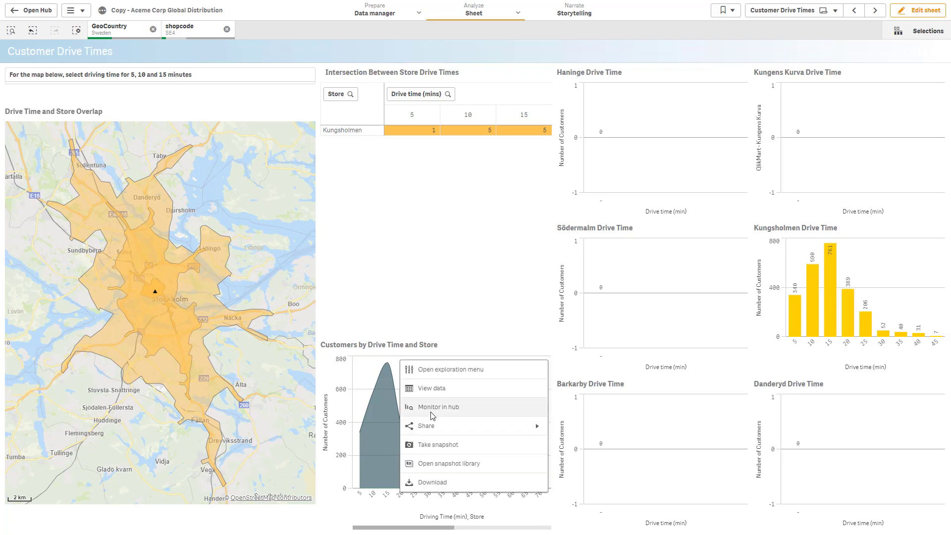
{"action": "left_click", "coordinate": [436, 407]}
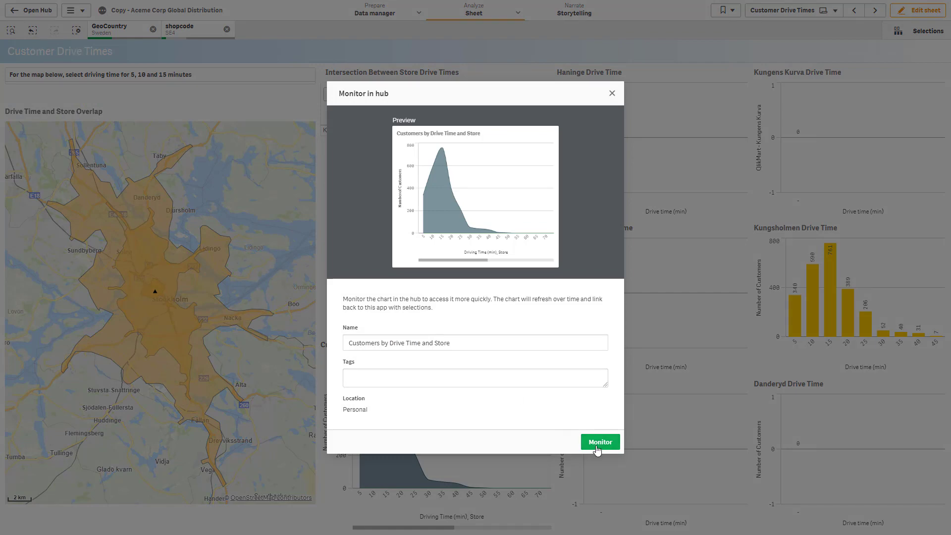
{"action": "left_click", "coordinate": [598, 440]}
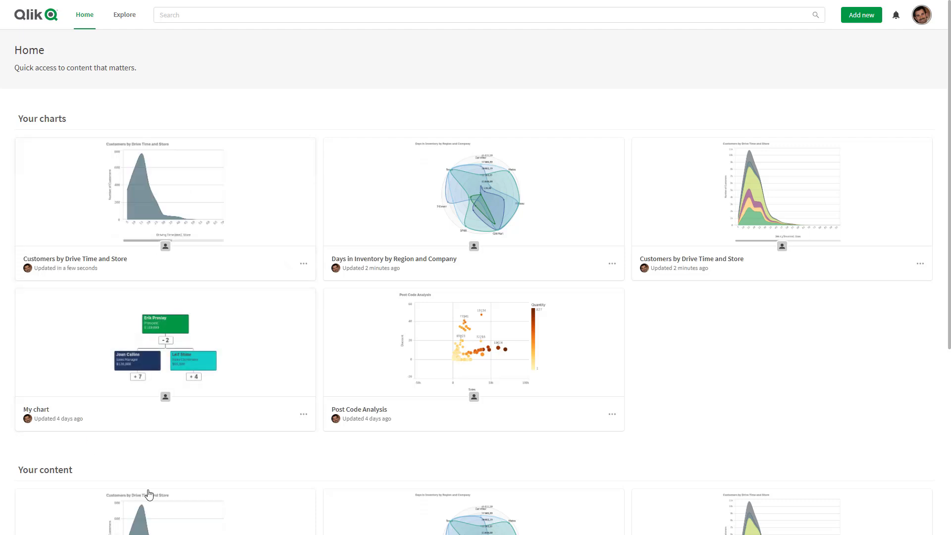
{"action": "mouse_move", "coordinate": [218, 484]}
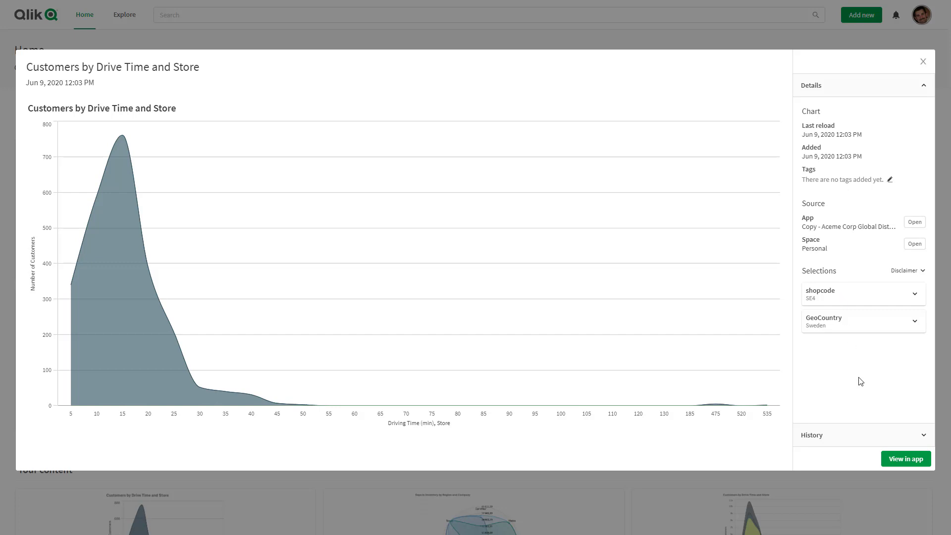
Open the monitored drive-time chart's source app from its hub detail view
{"action": "left_click", "coordinate": [905, 459]}
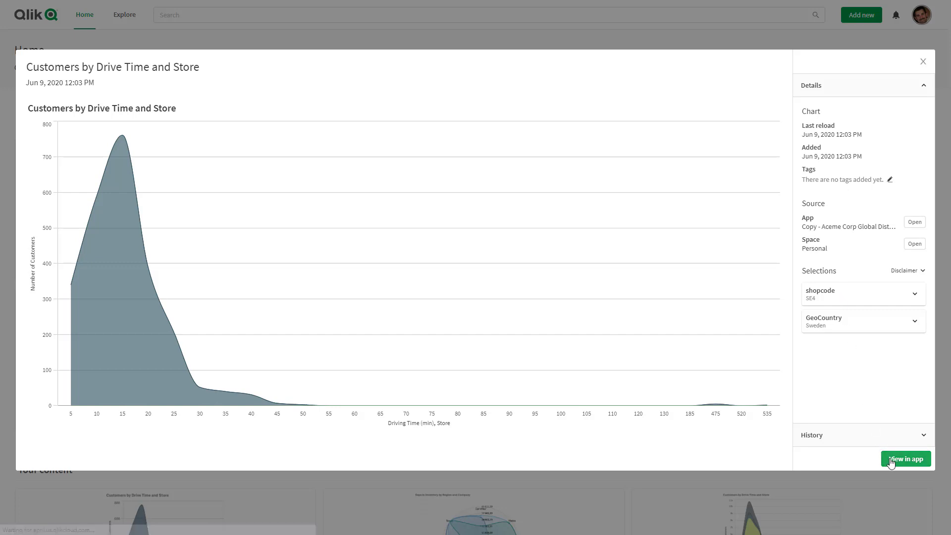
Leave the hub chart view through View in app
{"action": "left_click", "coordinate": [905, 457]}
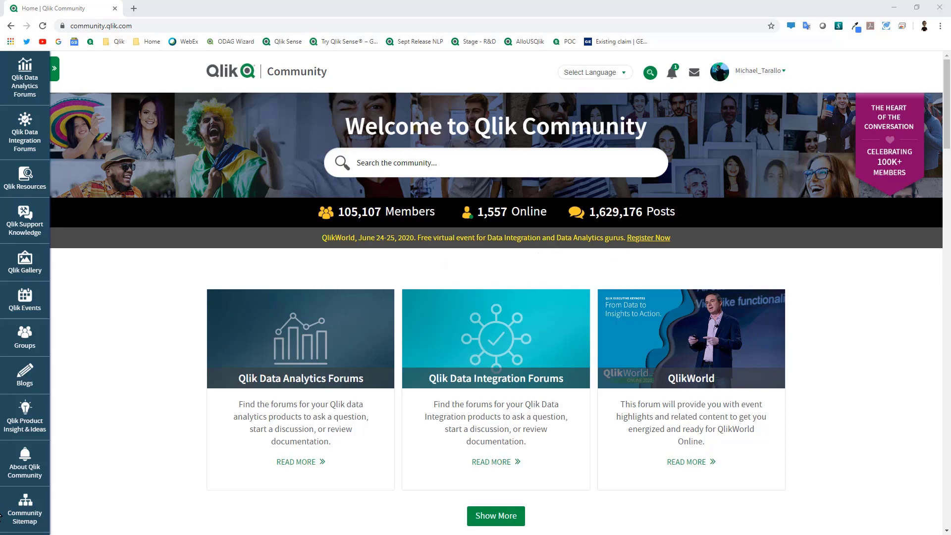
{"action": "mouse_move", "coordinate": [25, 132]}
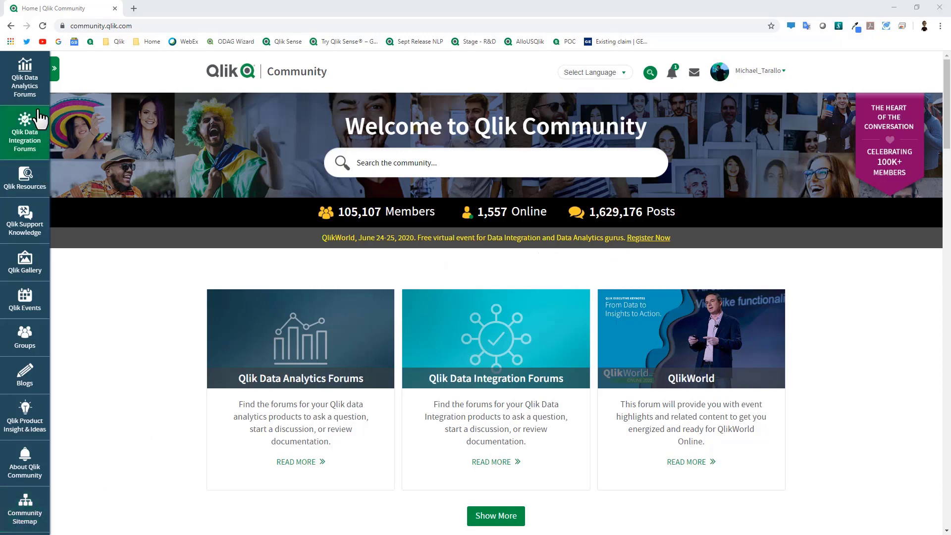
Open the Qlik Sense forum's 'New to Qlik Sense - Topics You Need to Know' article and scroll through it
{"action": "left_click", "coordinate": [24, 79]}
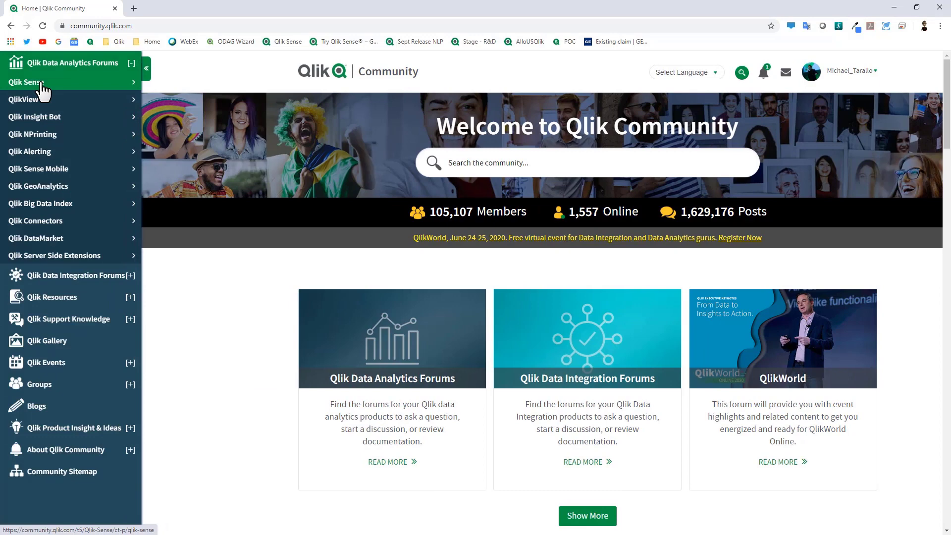
{"action": "left_click", "coordinate": [25, 81]}
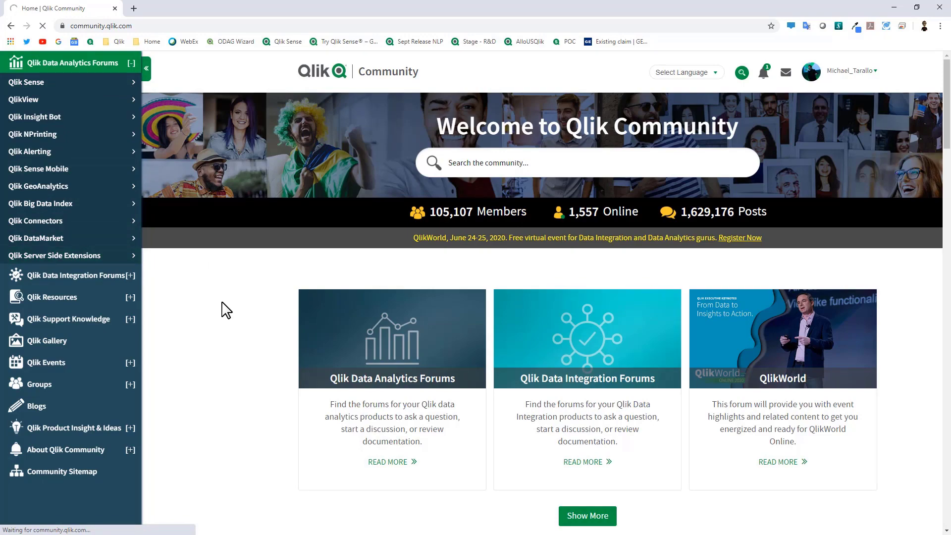
{"action": "left_click", "coordinate": [26, 82]}
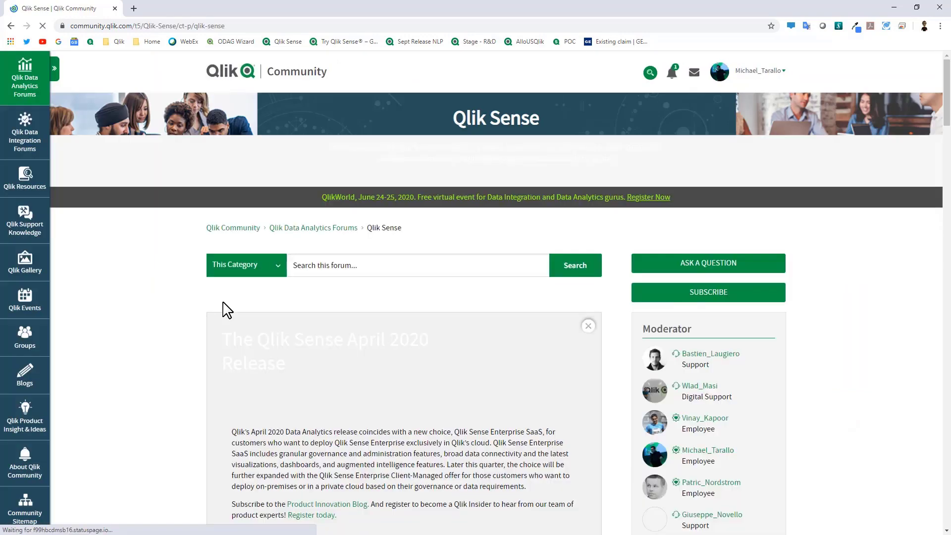
{"action": "scroll", "scroll_direction": "down", "scroll_amount": 3}
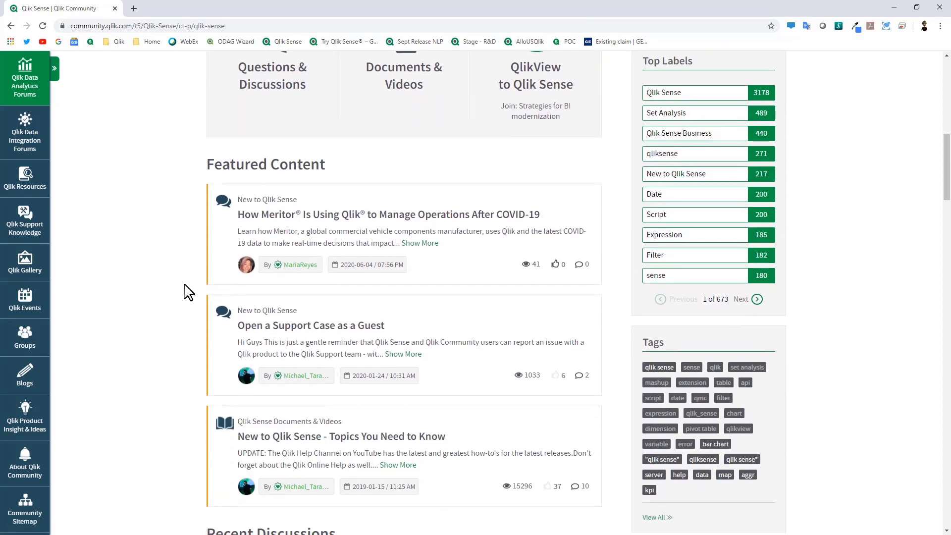
{"action": "scroll", "scroll_direction": "down", "scroll_amount": 3}
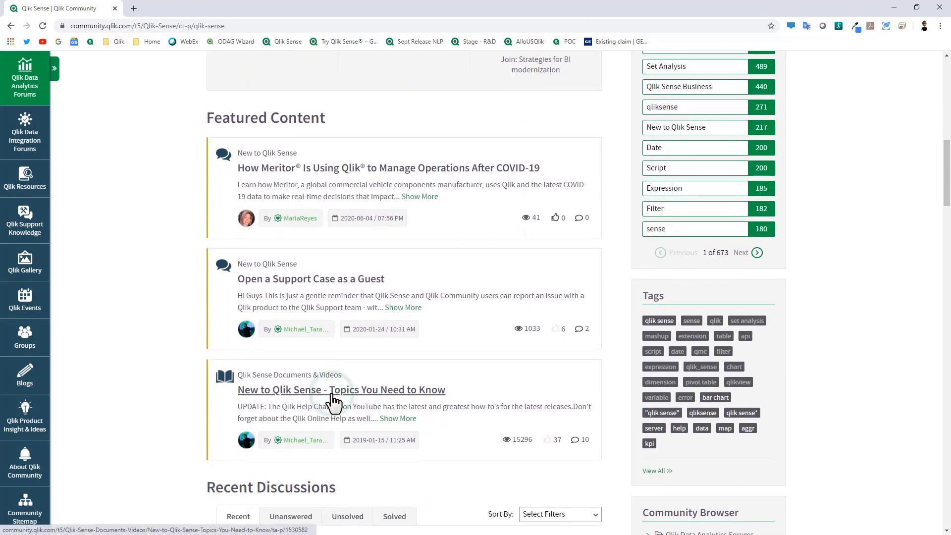
{"action": "left_click", "coordinate": [341, 389]}
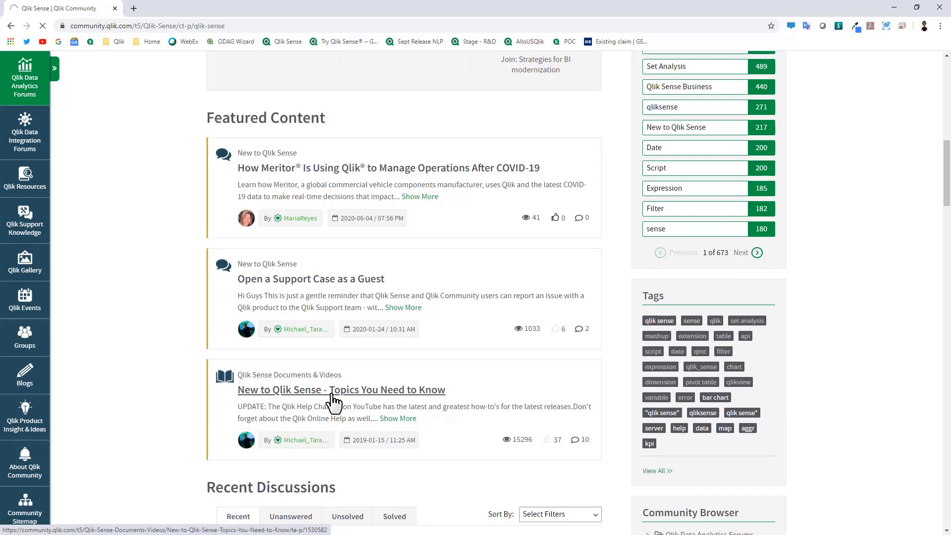
{"action": "left_click", "coordinate": [341, 389]}
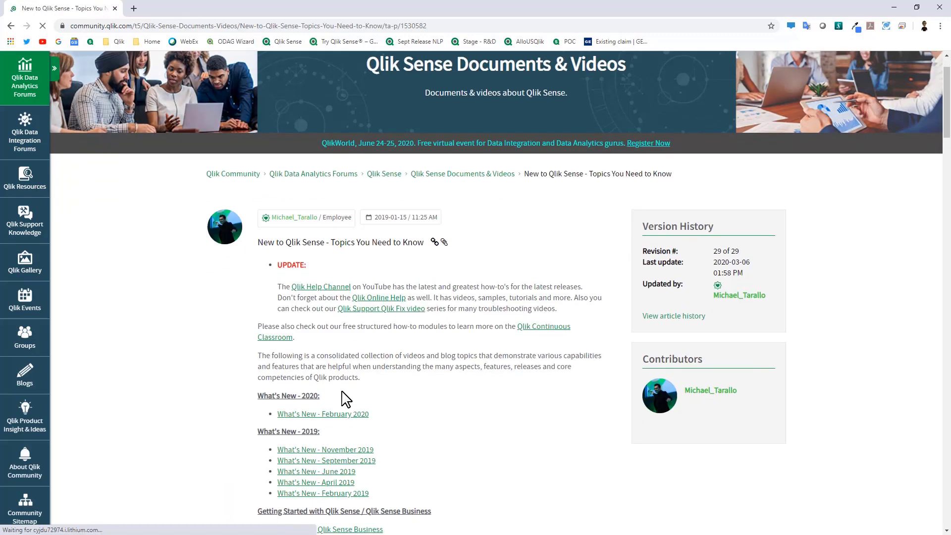
{"action": "scroll", "scroll_direction": "down", "scroll_amount": 3}
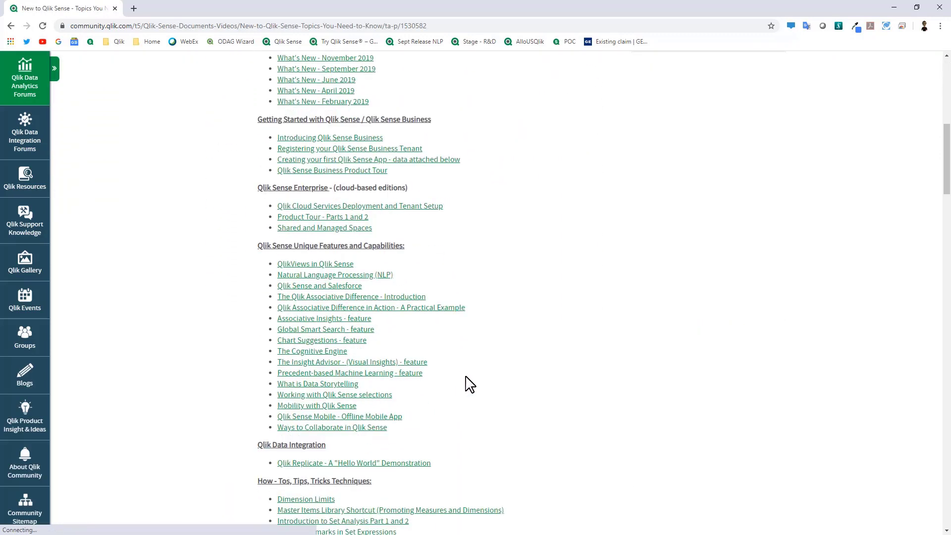
{"action": "scroll", "scroll_direction": "down", "scroll_amount": 3}
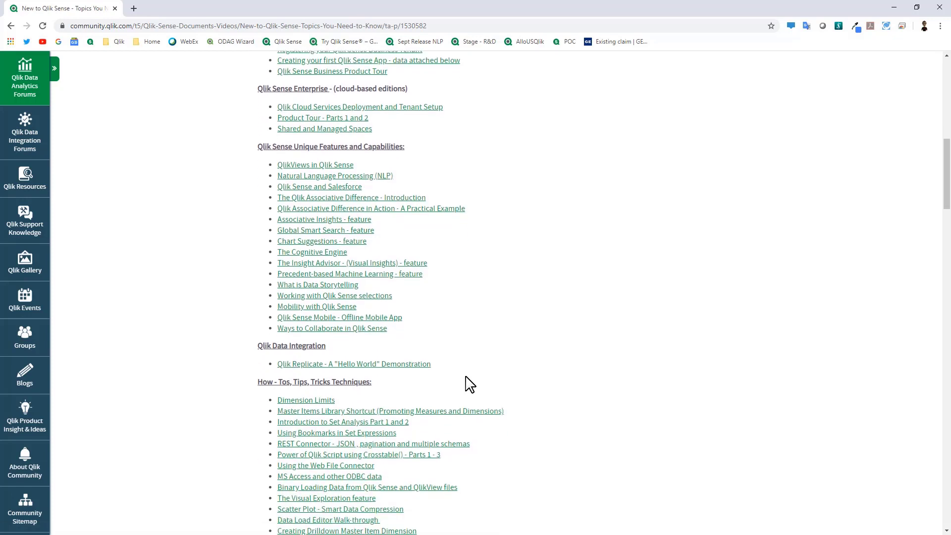
{"action": "mouse_move", "coordinate": [553, 361]}
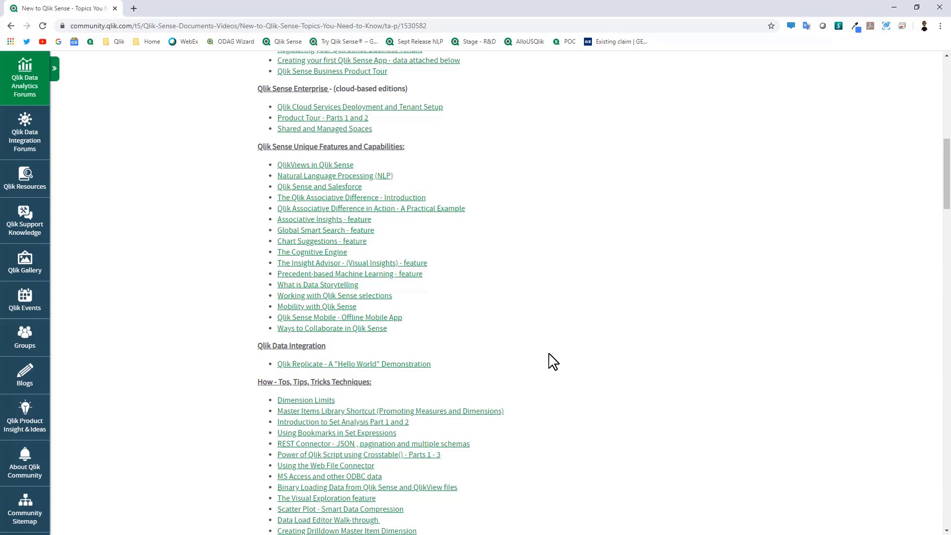
{"action": "scroll", "scroll_direction": "down", "scroll_amount": 3}
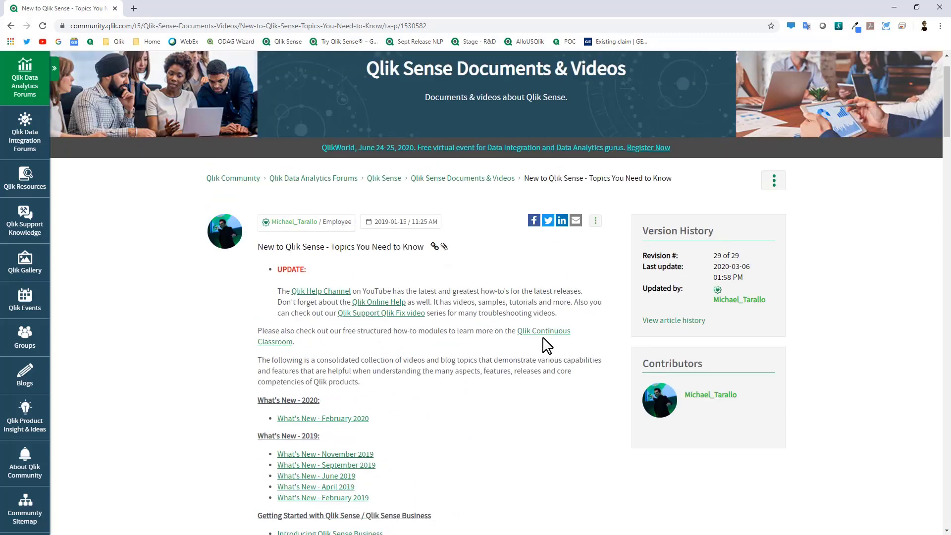
Open the Qlik Design Blog's 'Be in the Know with my New Webinar Series' post and scroll to its video
{"action": "left_click", "coordinate": [55, 67]}
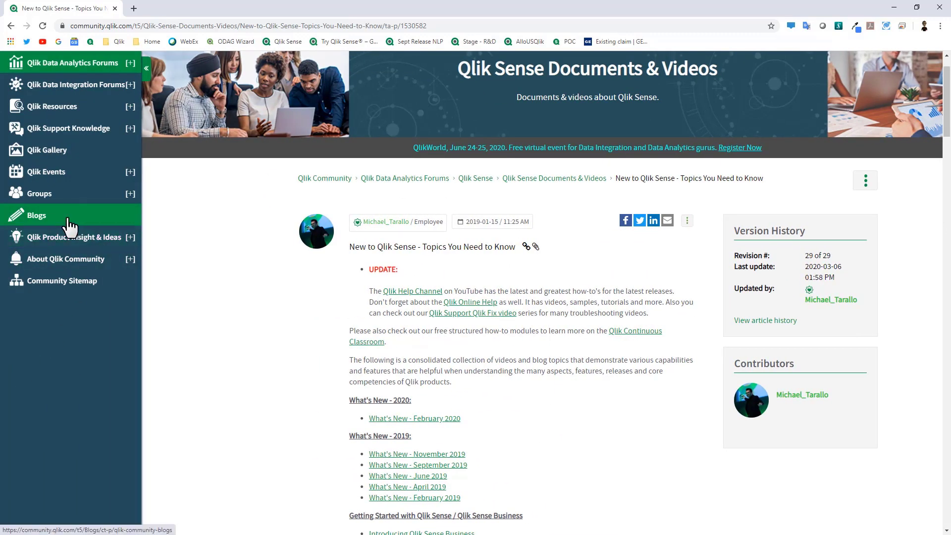
{"action": "left_click", "coordinate": [36, 216]}
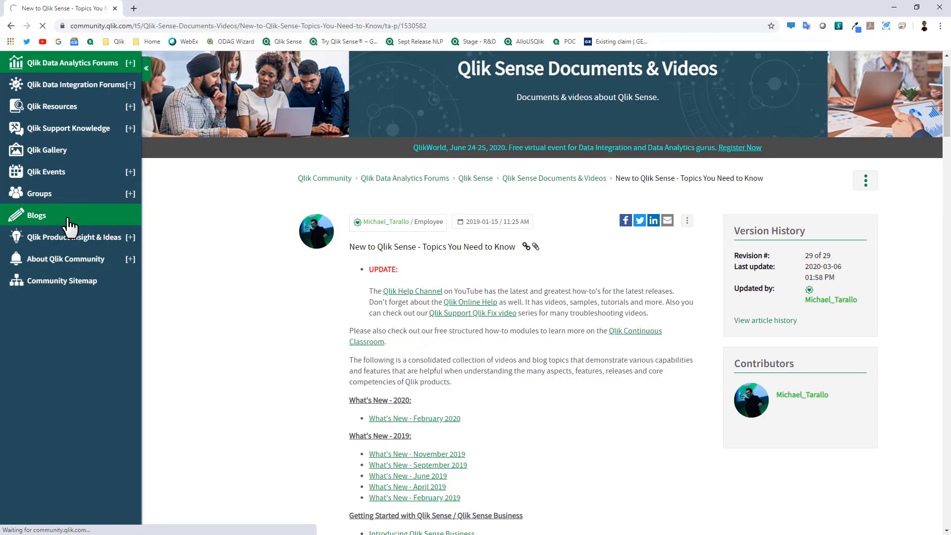
{"action": "left_click", "coordinate": [36, 214]}
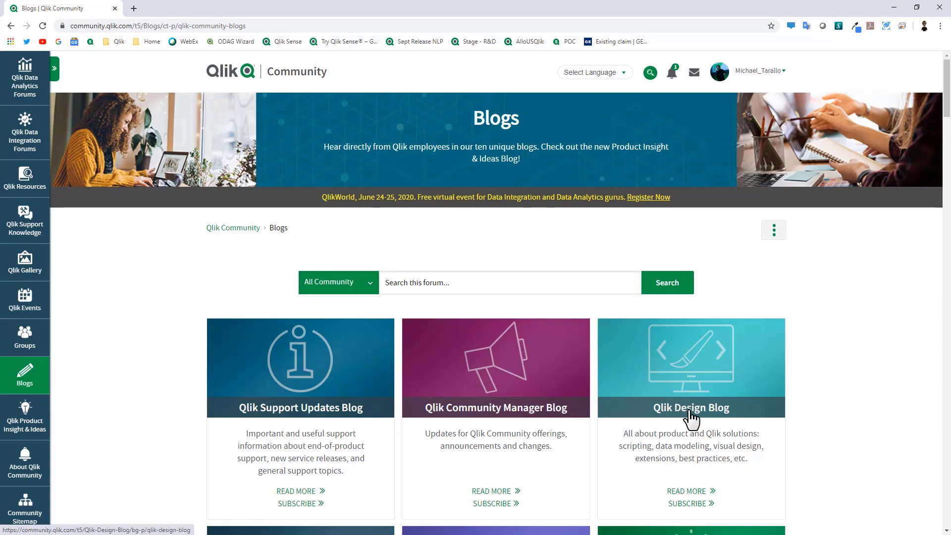
{"action": "left_click", "coordinate": [690, 407]}
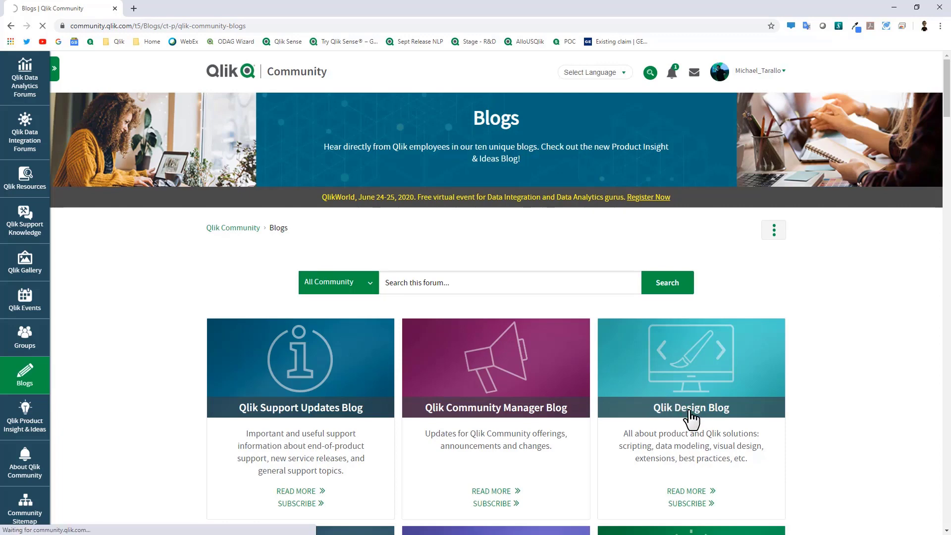
{"action": "left_click", "coordinate": [691, 407]}
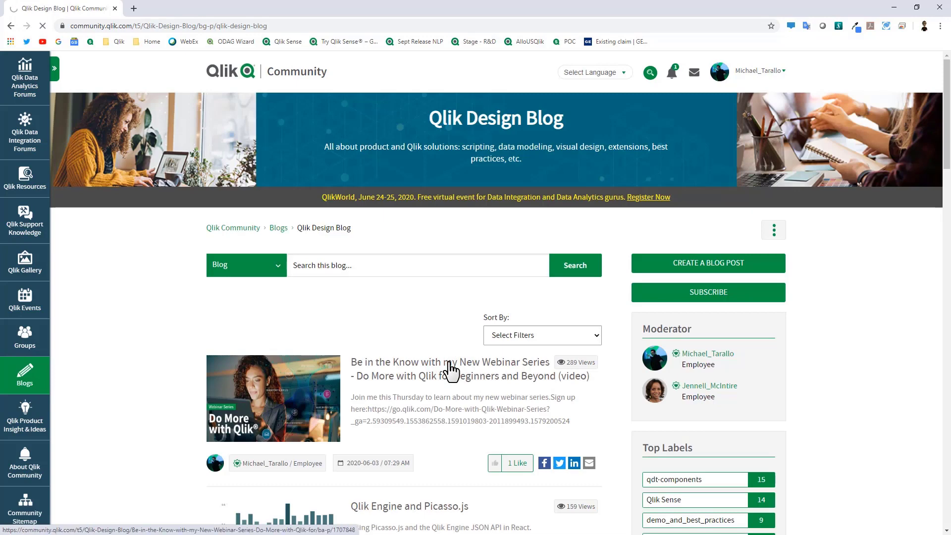
{"action": "left_click", "coordinate": [450, 362]}
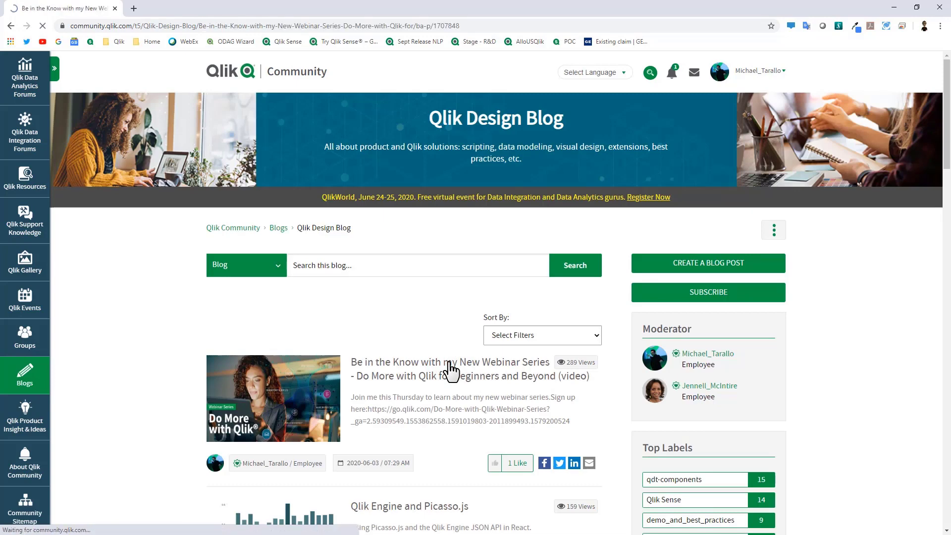
{"action": "left_click", "coordinate": [450, 362]}
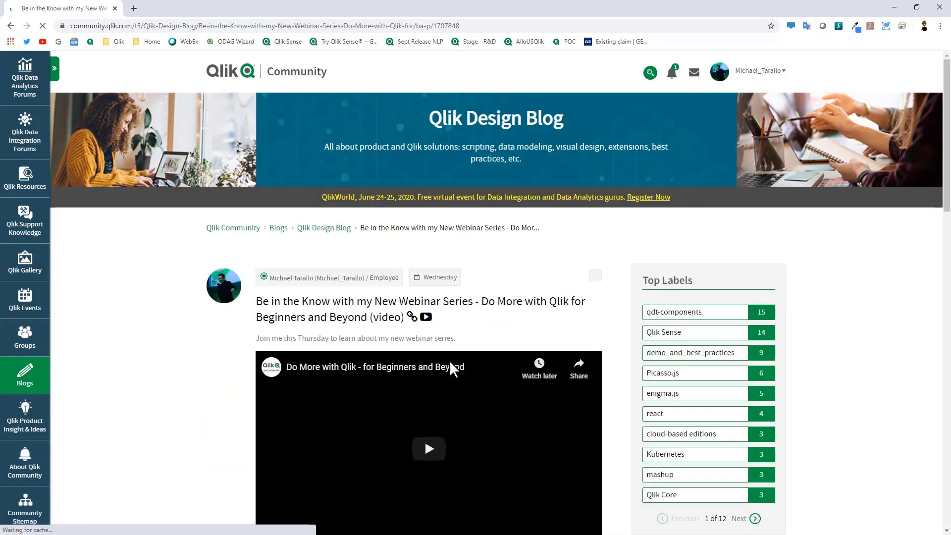
{"action": "scroll", "scroll_direction": "down", "scroll_amount": 3}
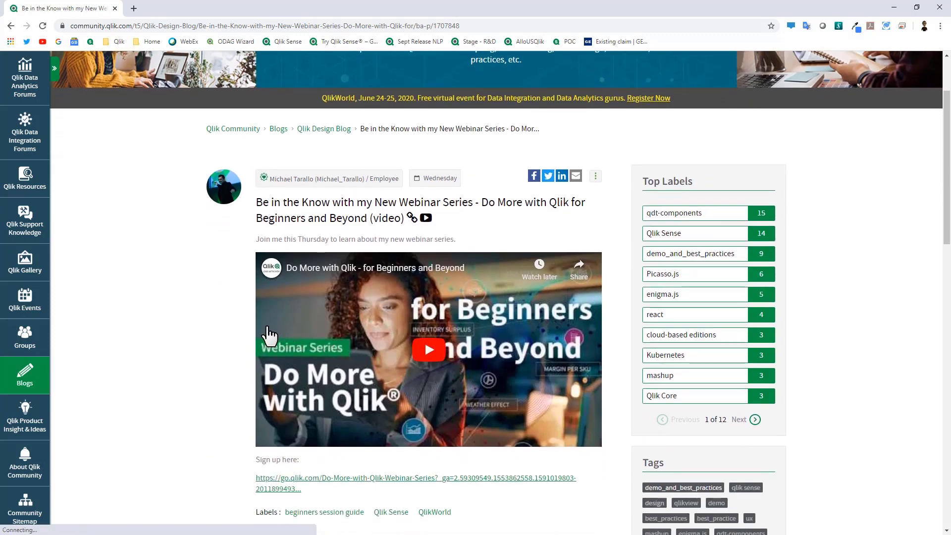